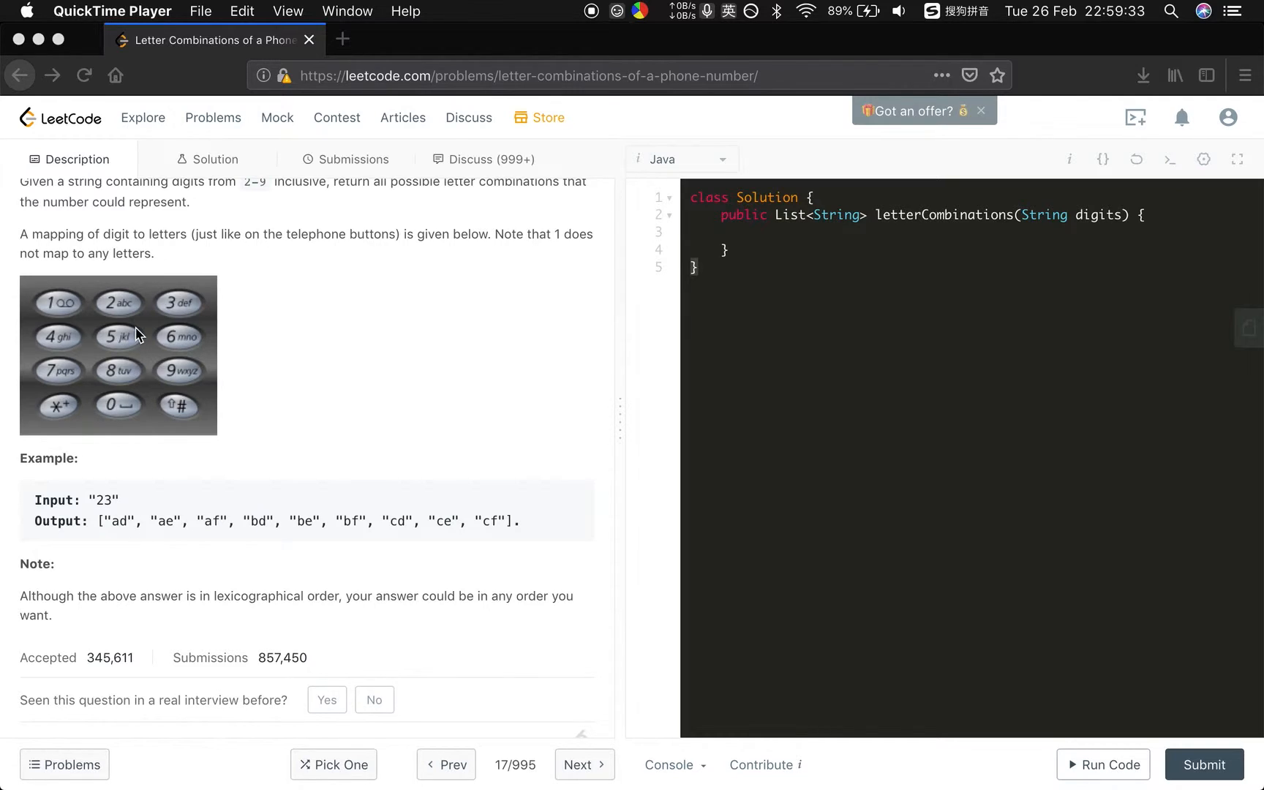
pyautogui.moveTo(175, 343)
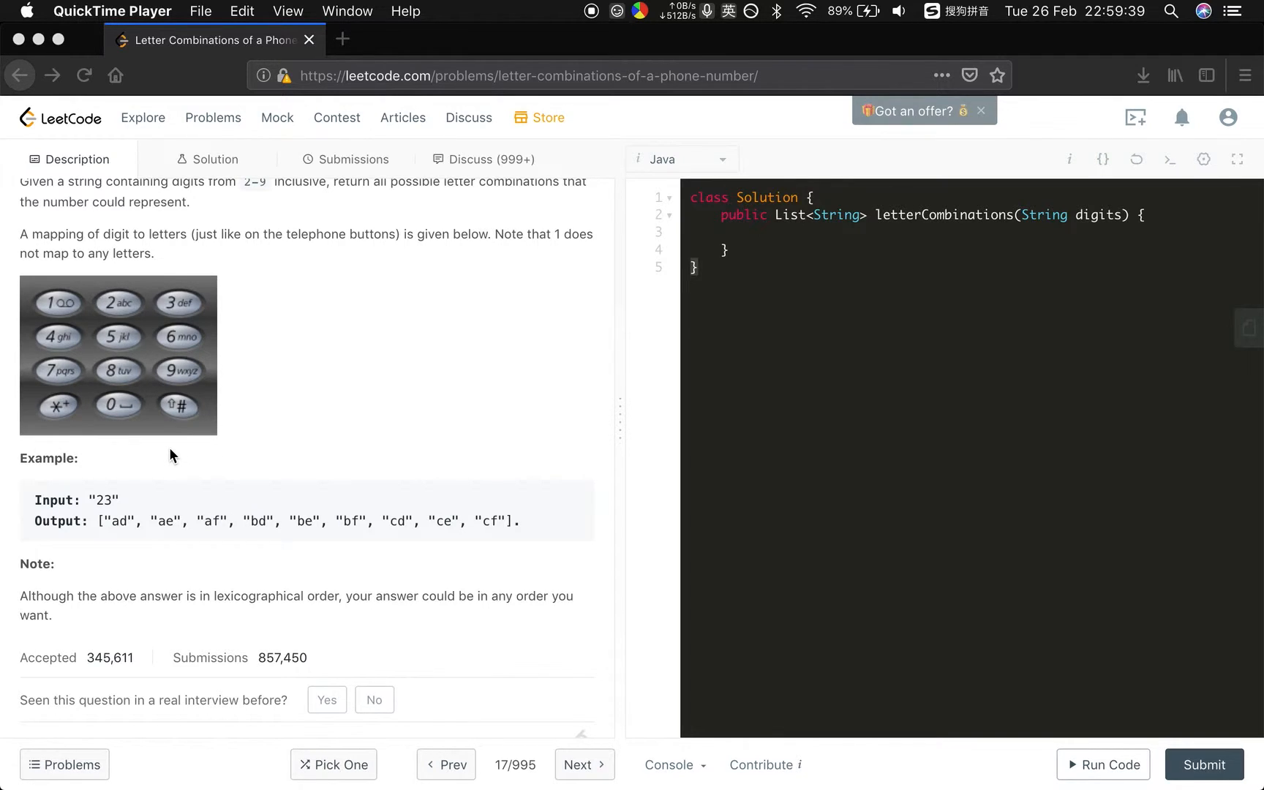
pyautogui.moveTo(131, 312)
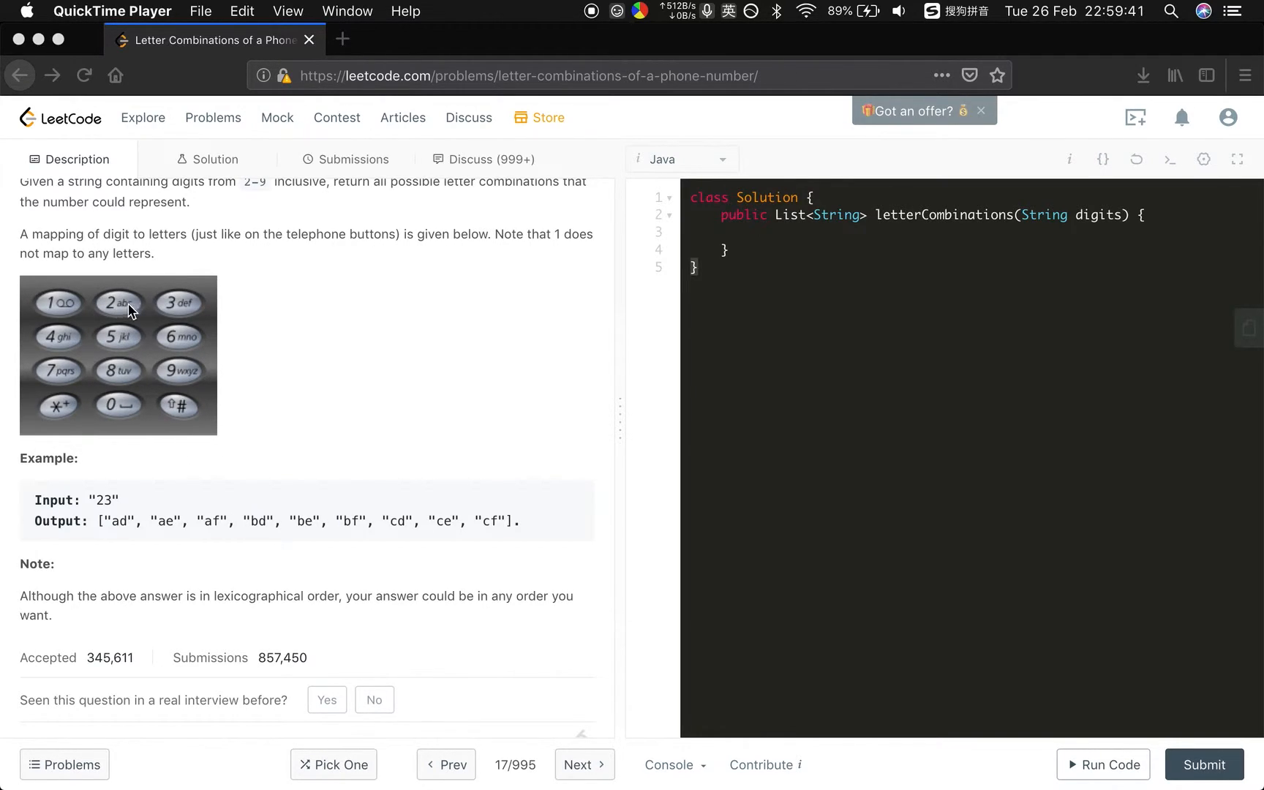
pyautogui.moveTo(124, 314)
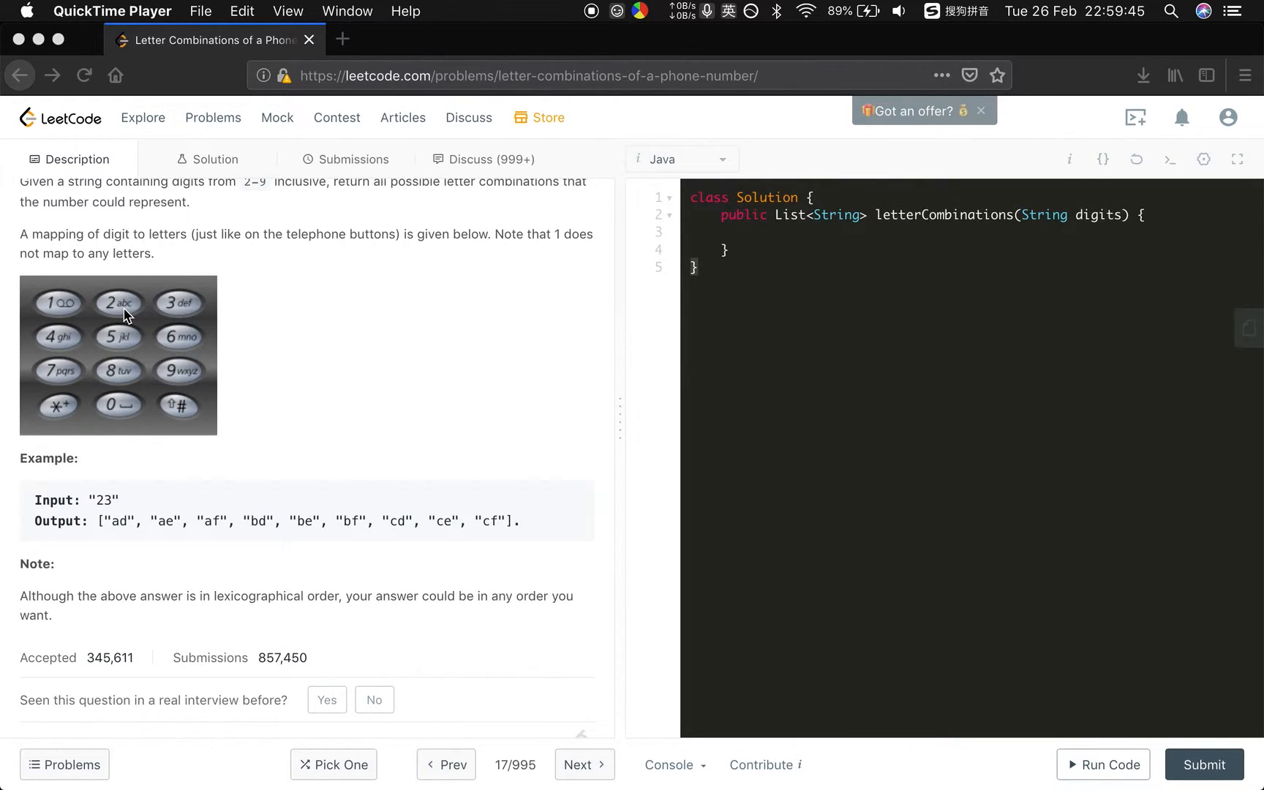
pyautogui.moveTo(192, 310)
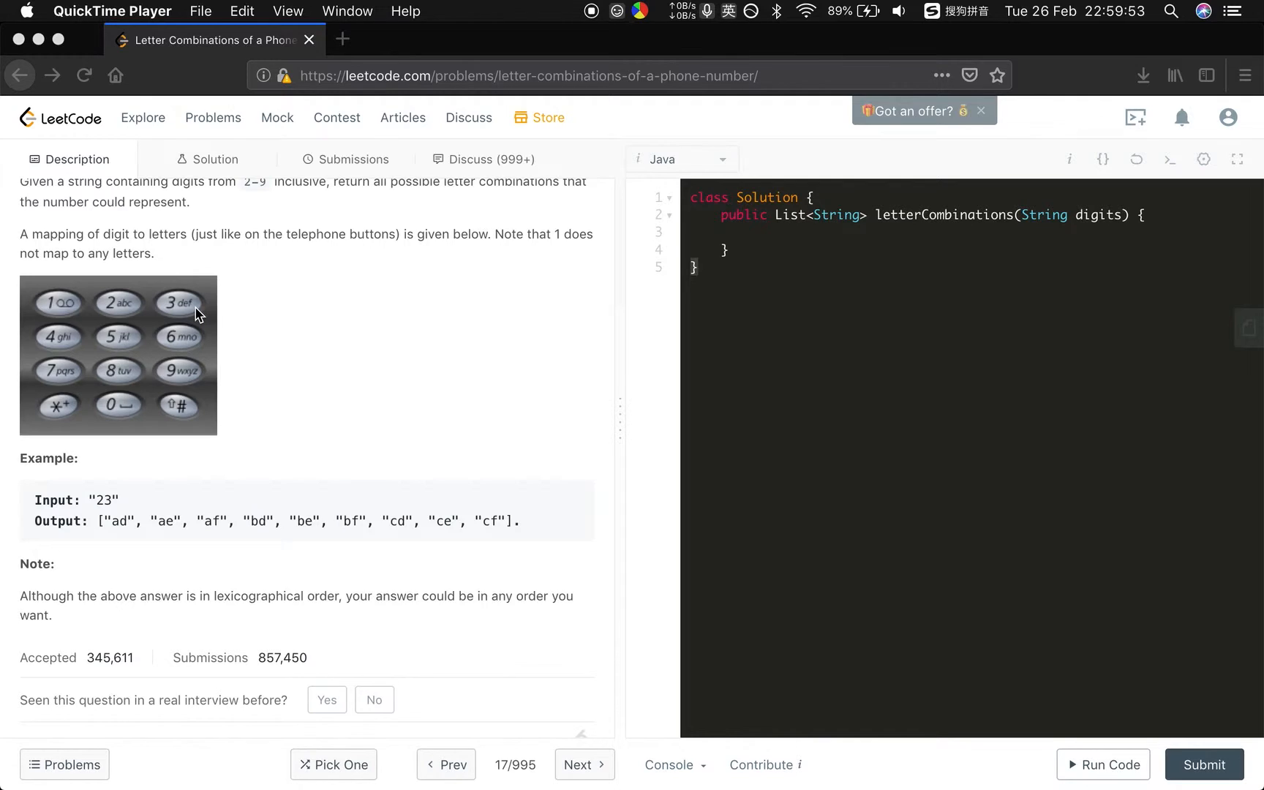
pyautogui.moveTo(195, 313)
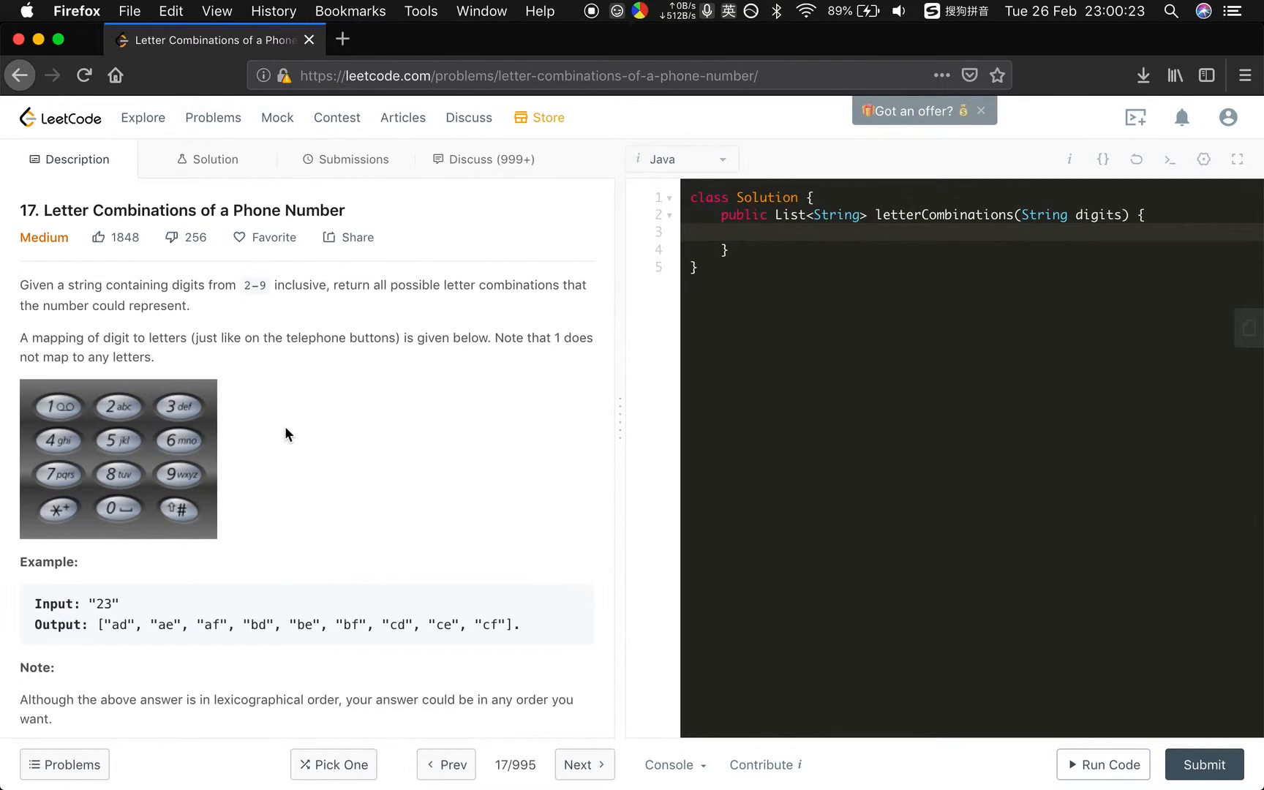
# Step: Declare res as a new ArrayList and return it immediately when digits is empty
pyautogui.click(751, 232)
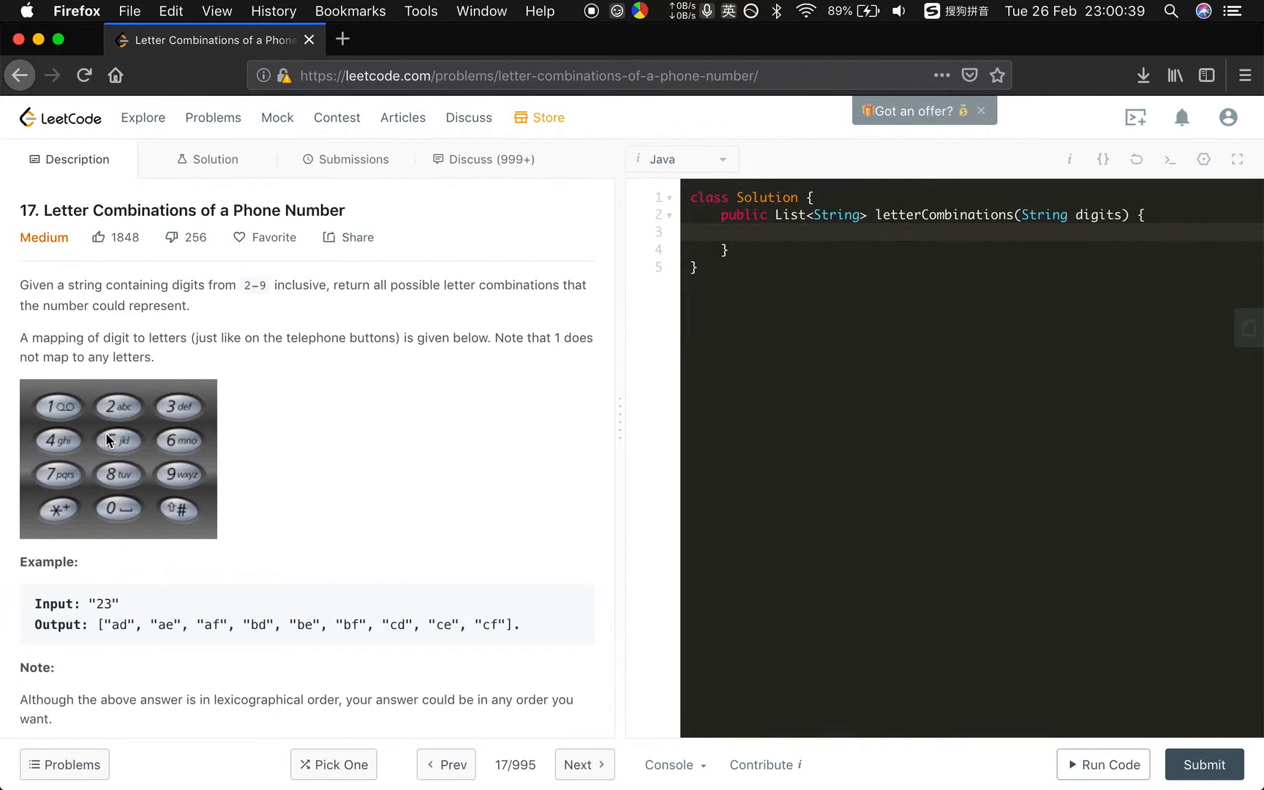
pyautogui.click(753, 232)
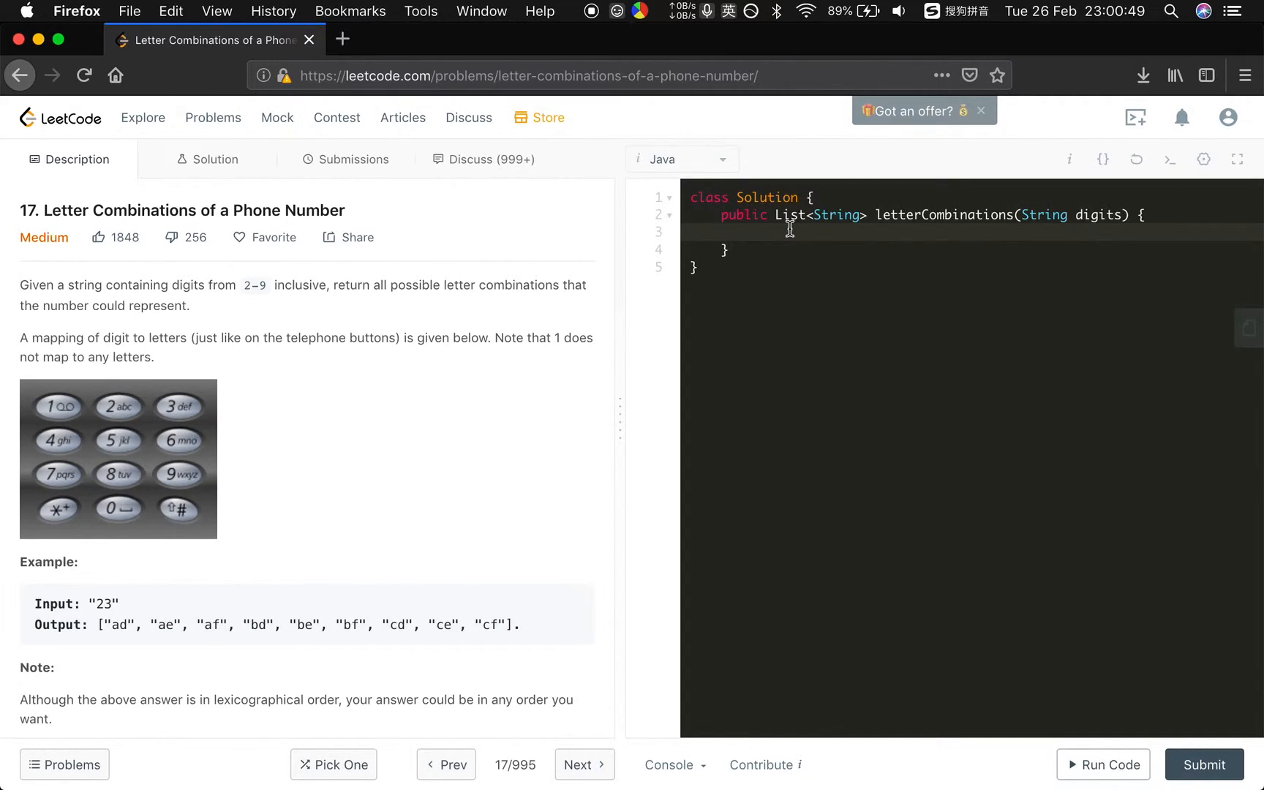
pyautogui.write('List<String> res')
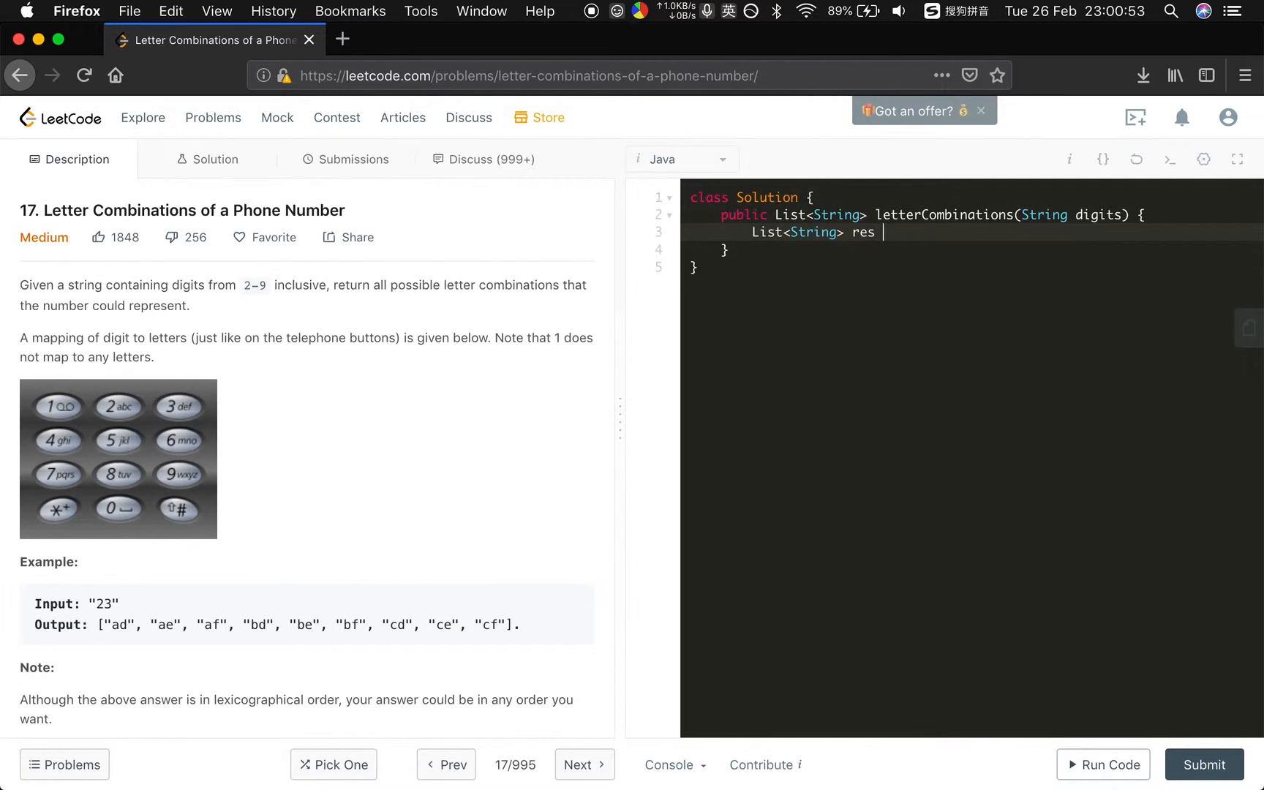
pyautogui.write('= new Arra')
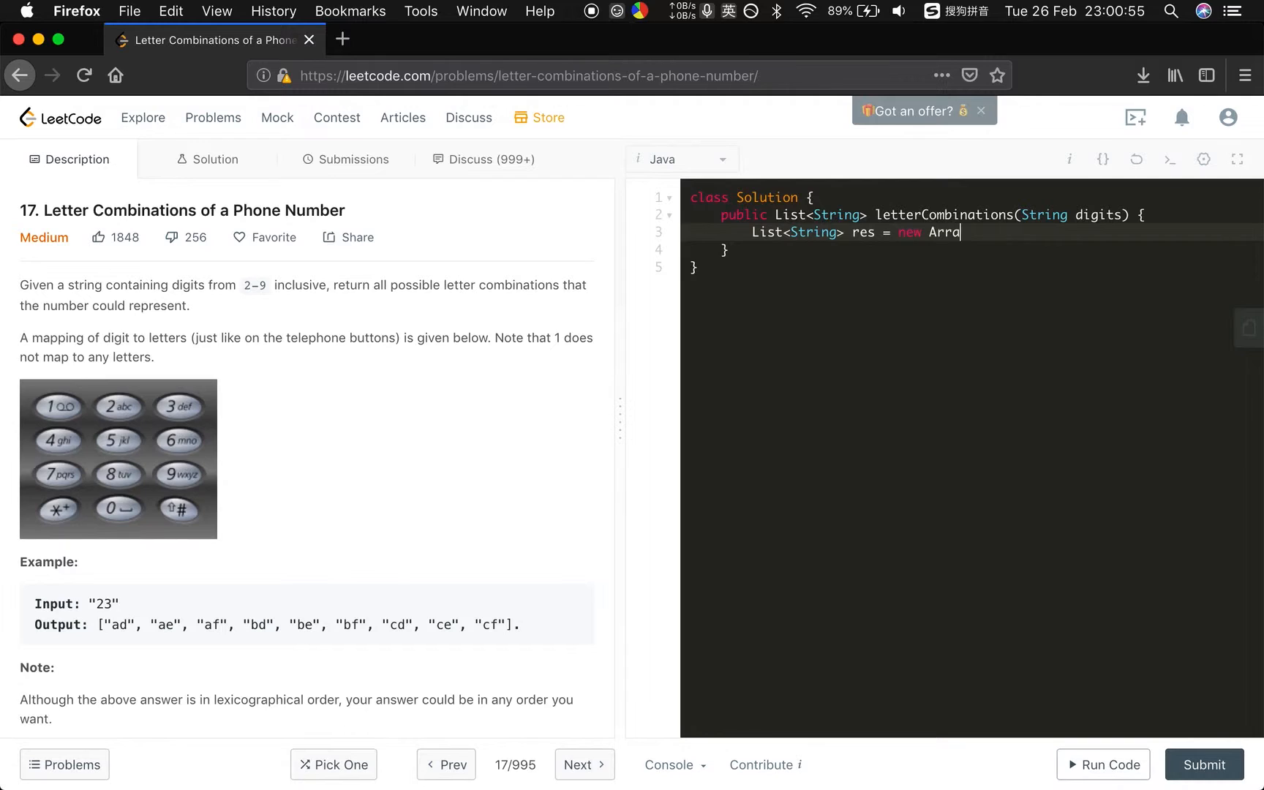
pyautogui.write('yList<>()')
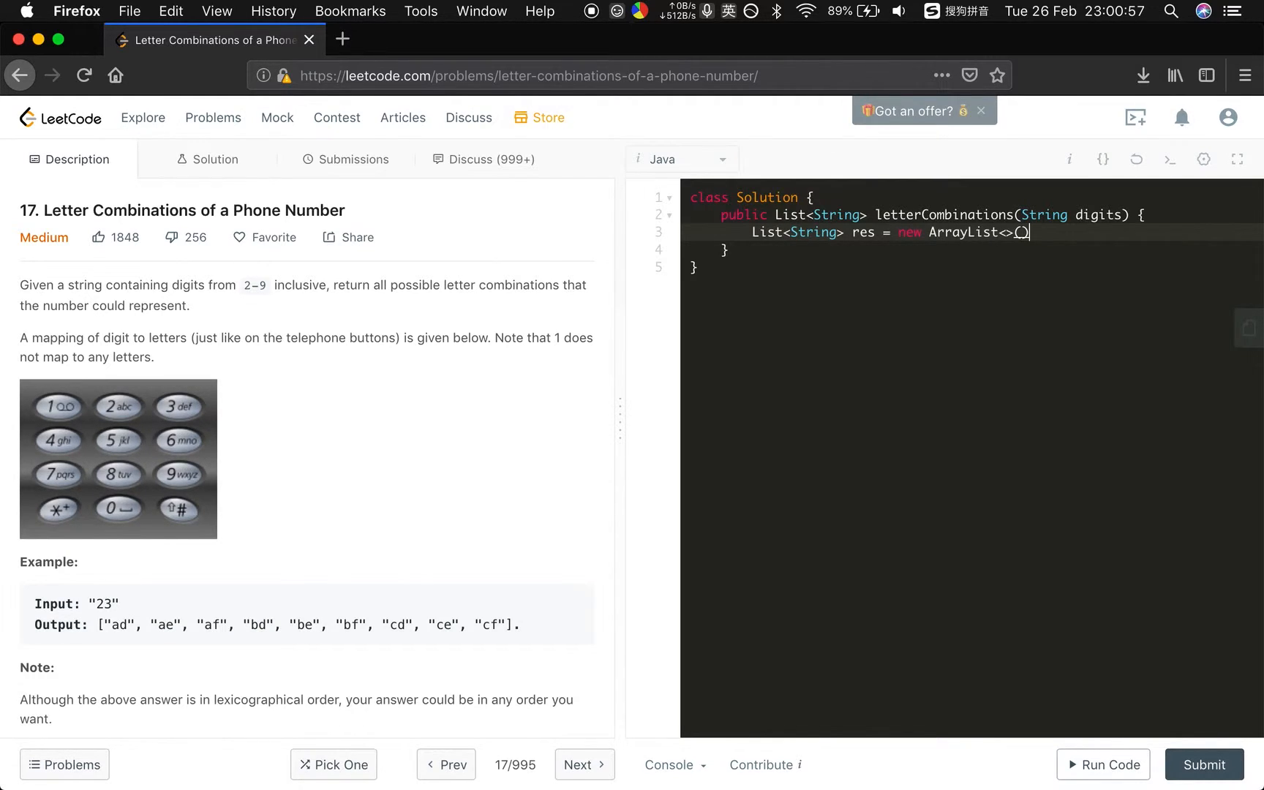
pyautogui.write(';')
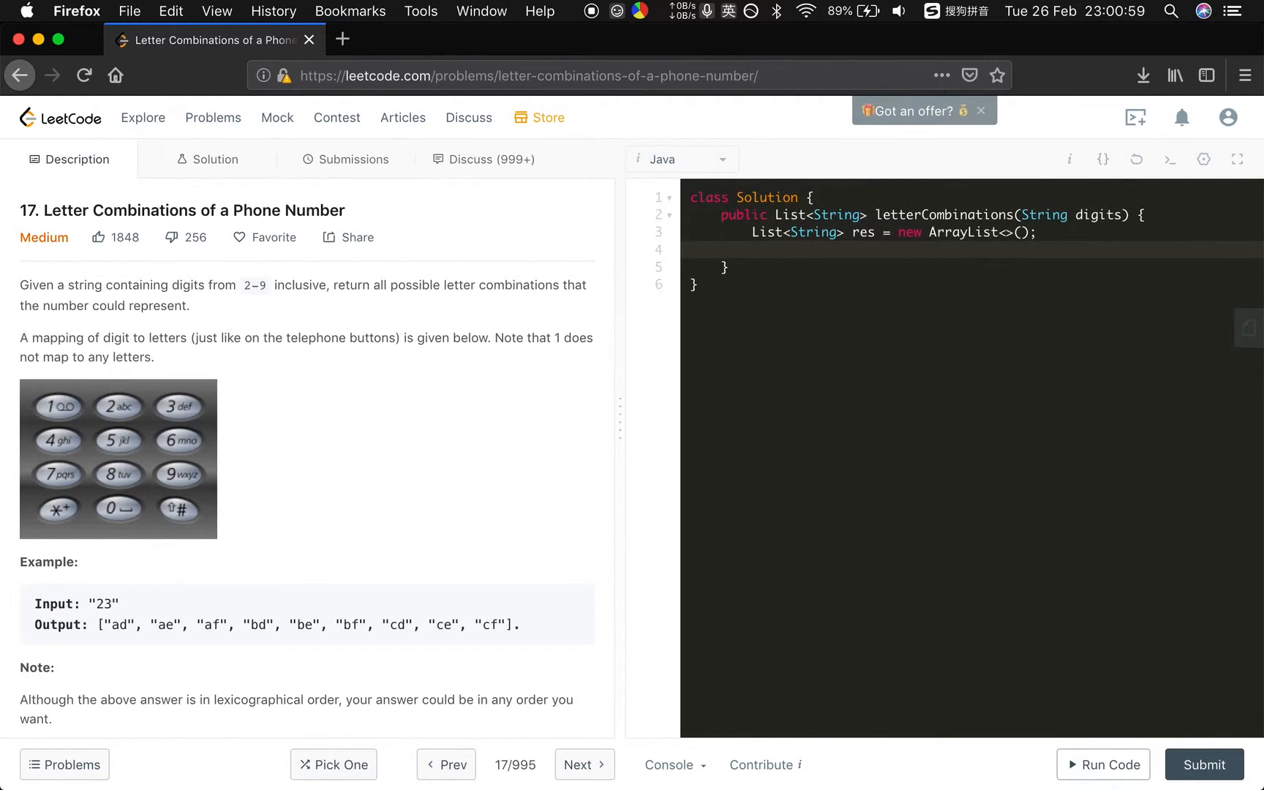
pyautogui.write('if (digits.length')
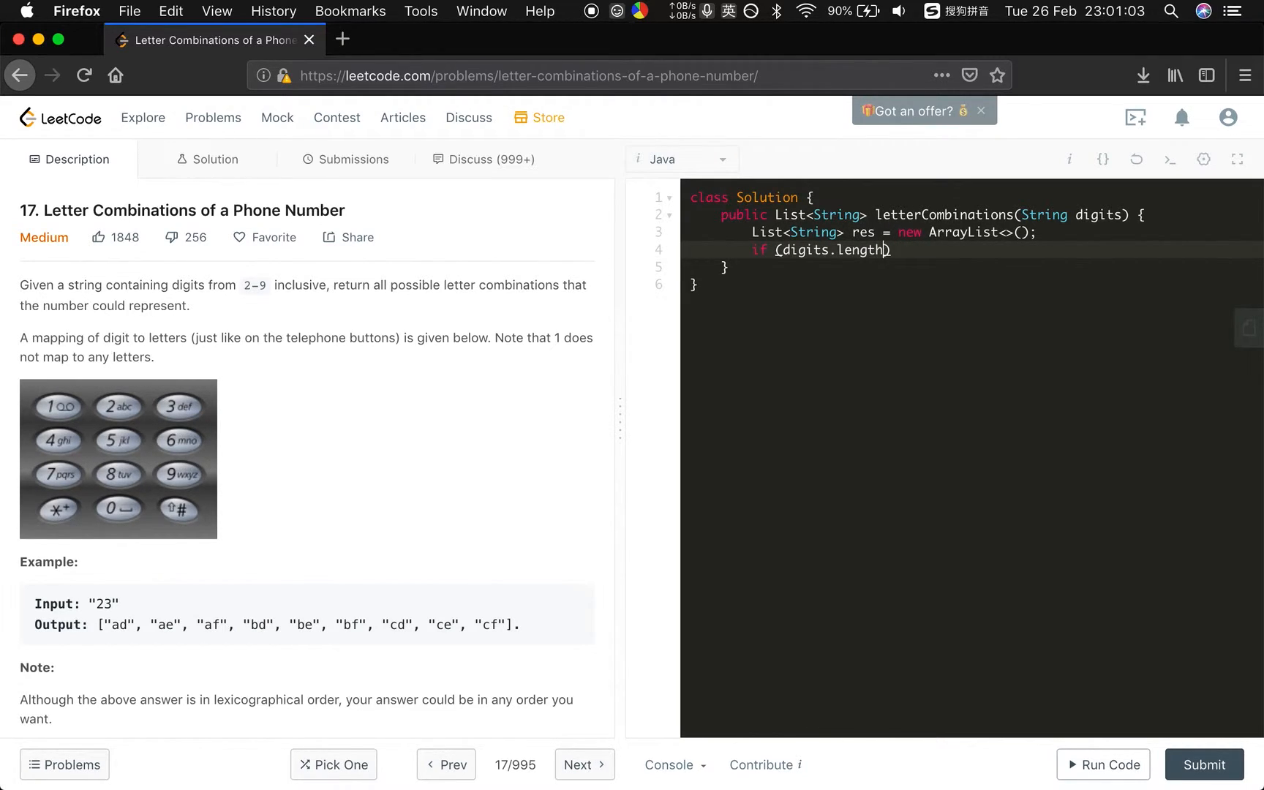
pyautogui.write('() == 0) return')
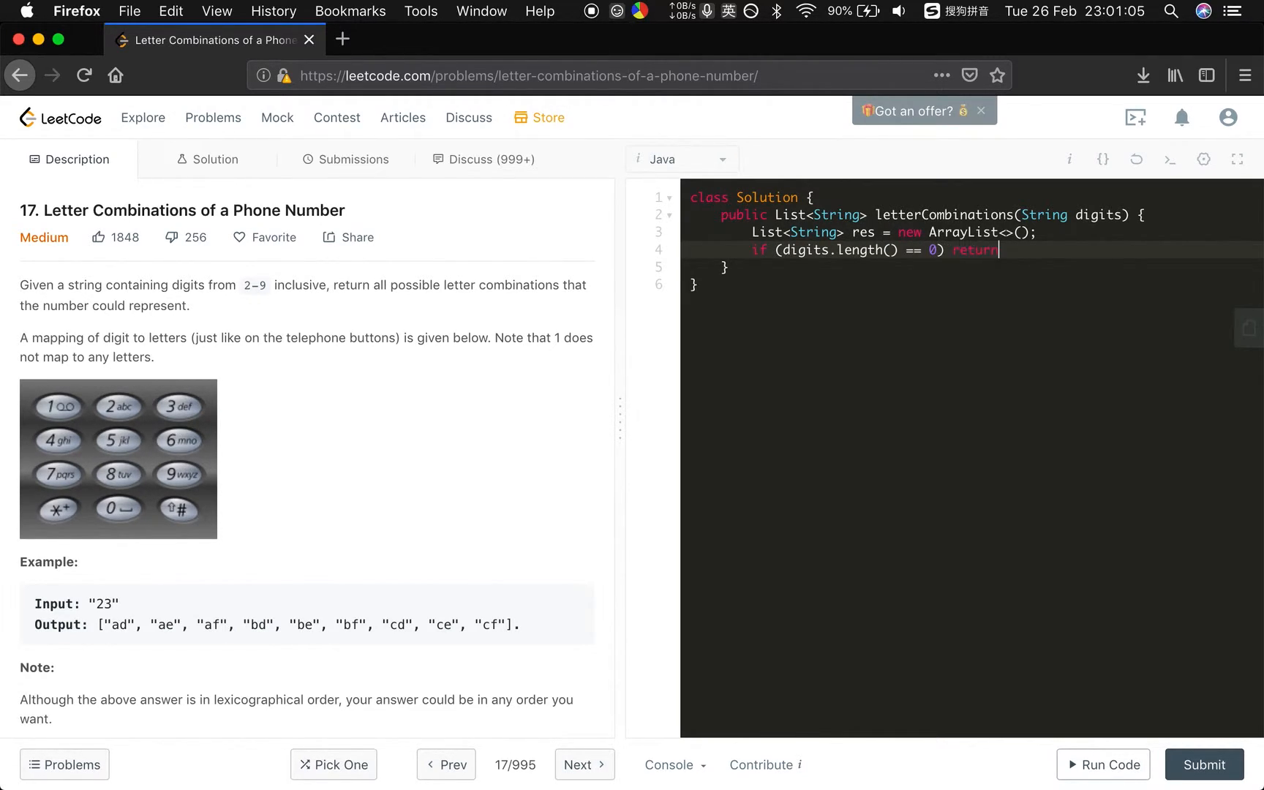
pyautogui.write('res;')
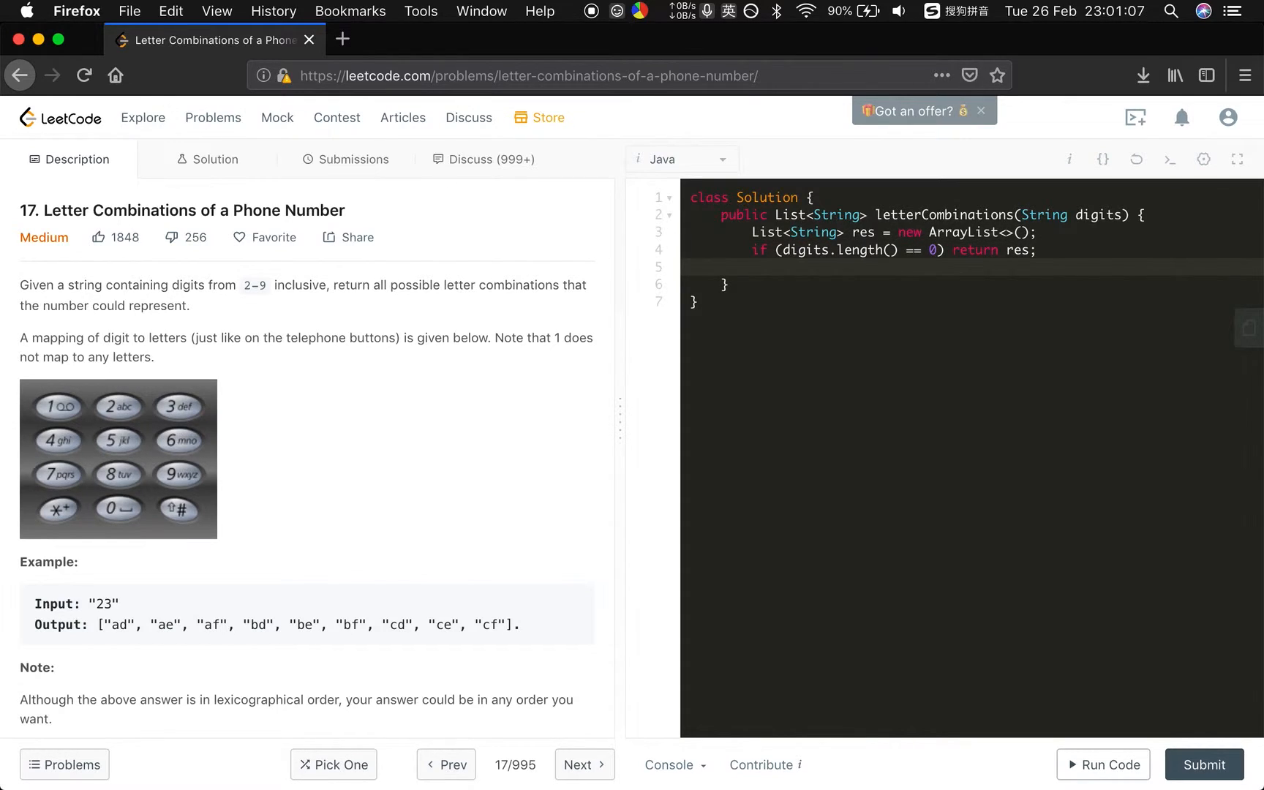
pyautogui.write('String')
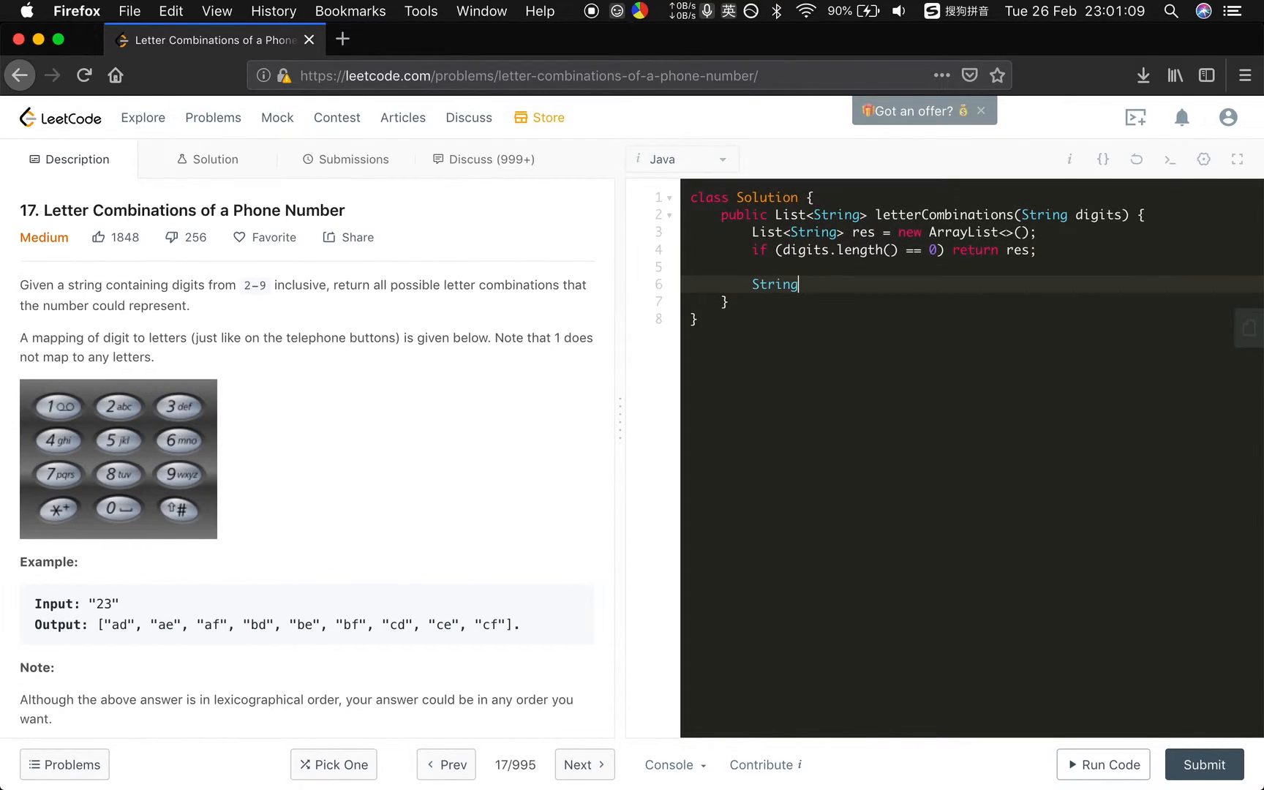
# Step: Fill the String[] mapping array with keypad letters from "" and abc through wxyz
pyautogui.write('[] mapping =')
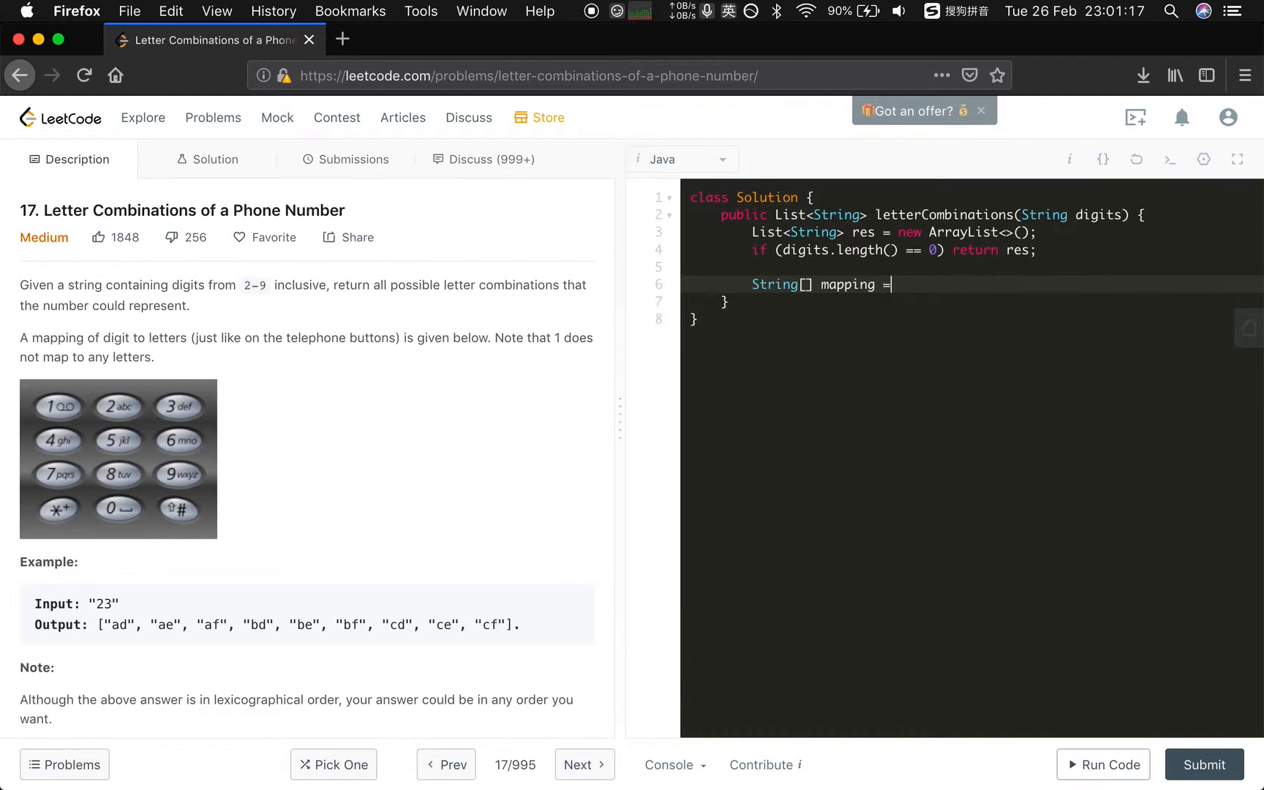
pyautogui.write('{}')
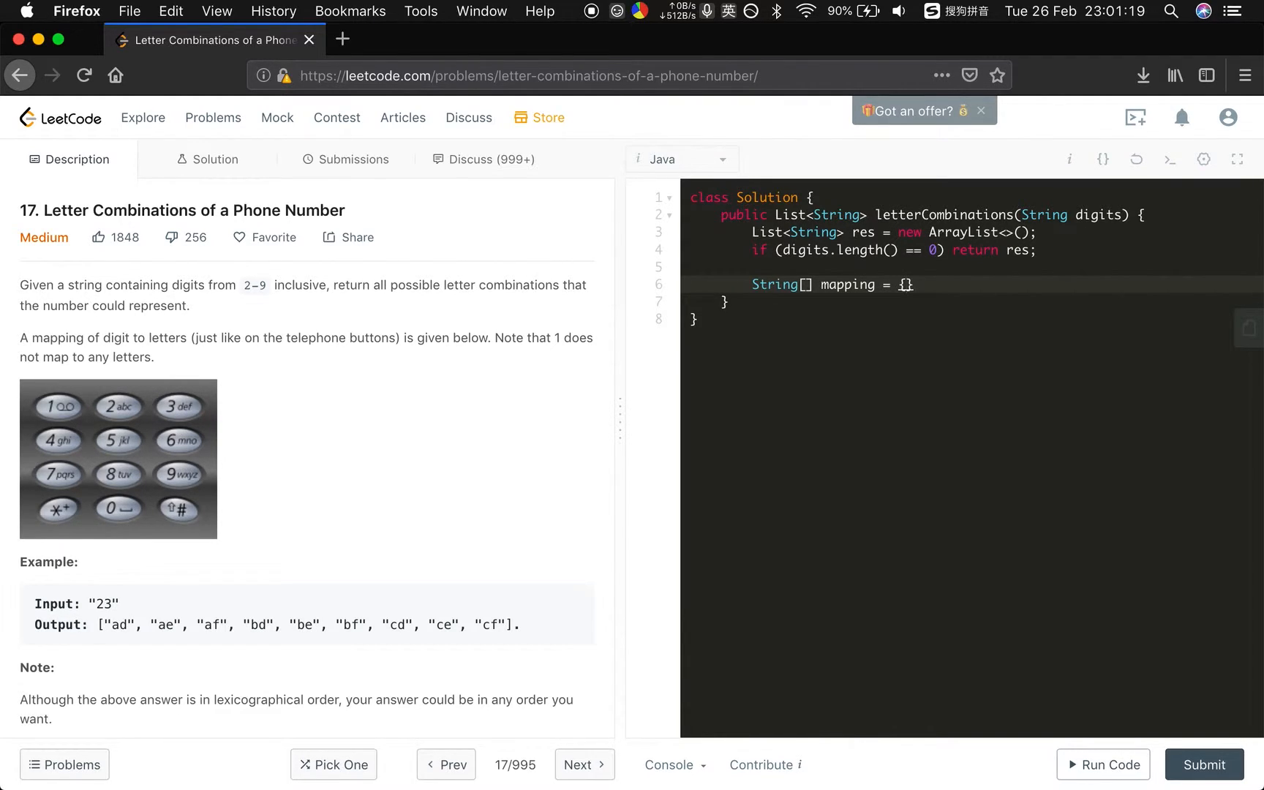
pyautogui.write('"", "", "')
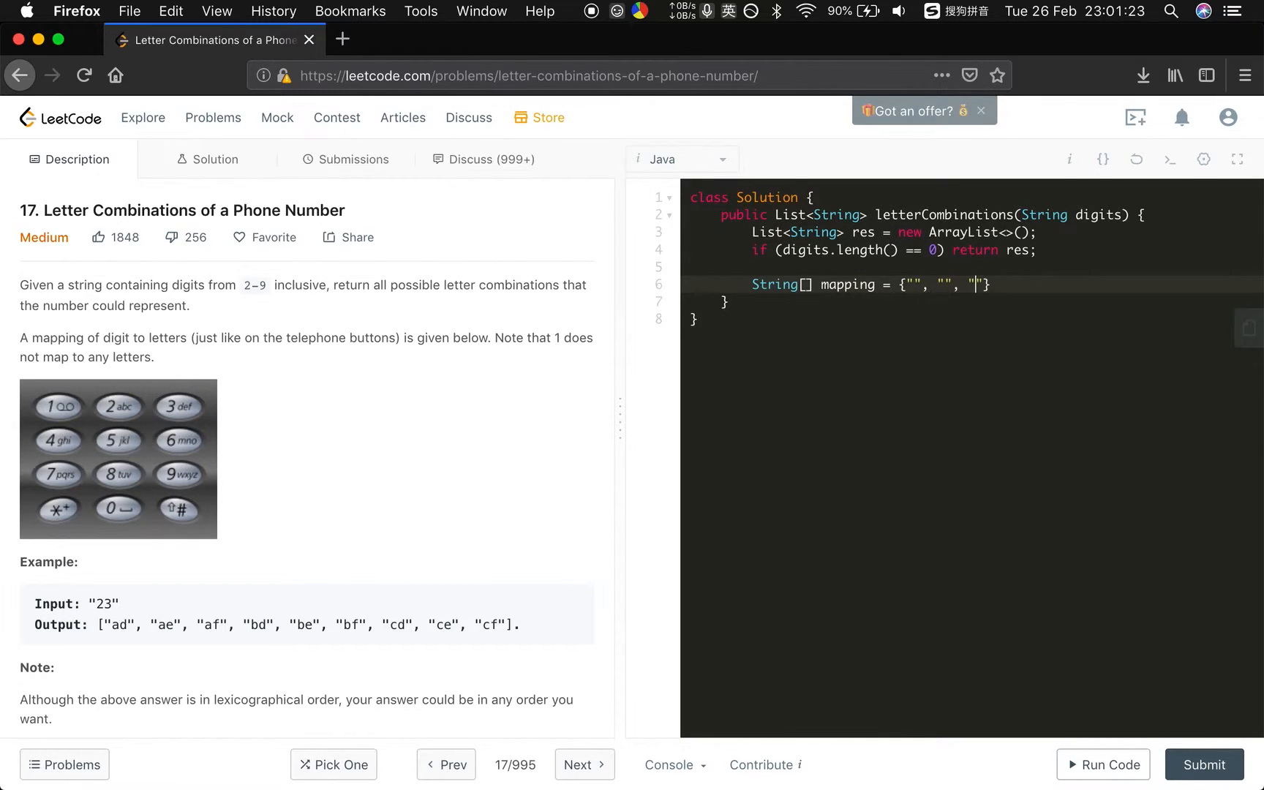
pyautogui.write('abc", "def",')
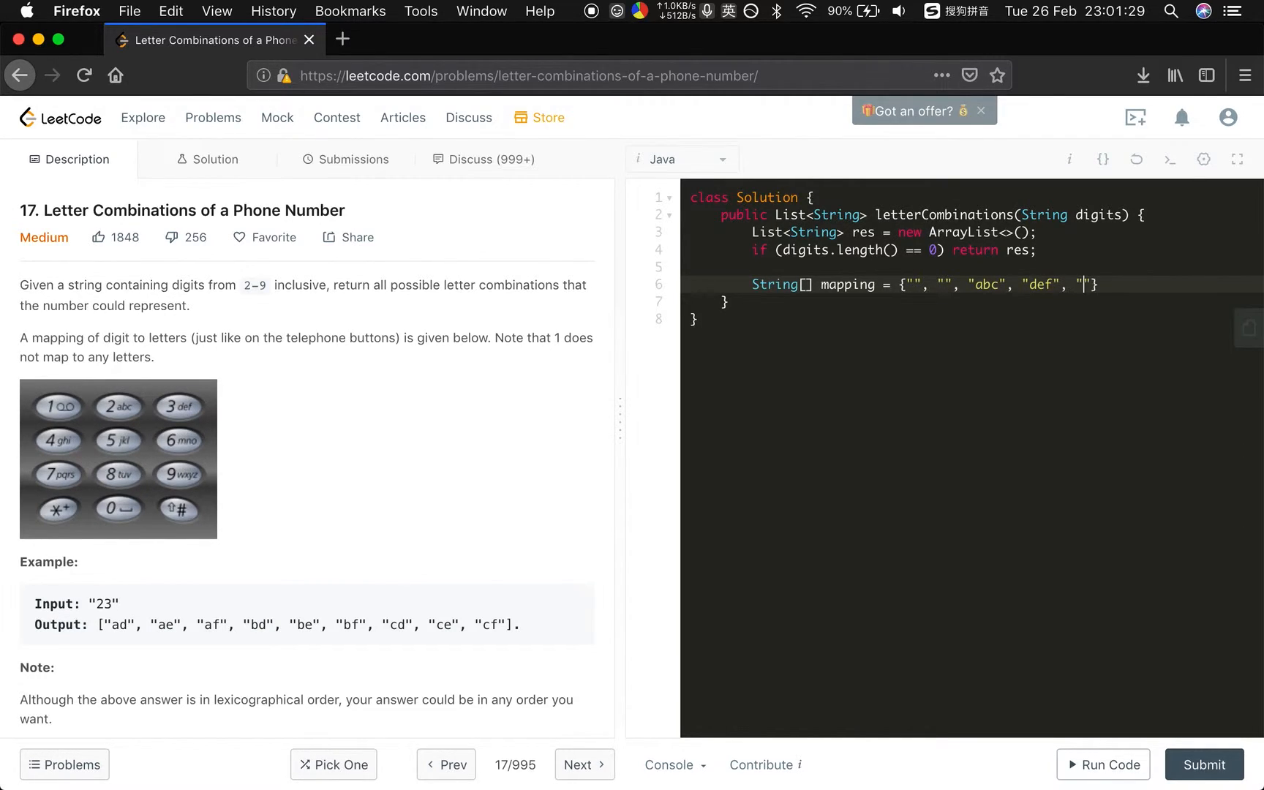
pyautogui.write('ghi')
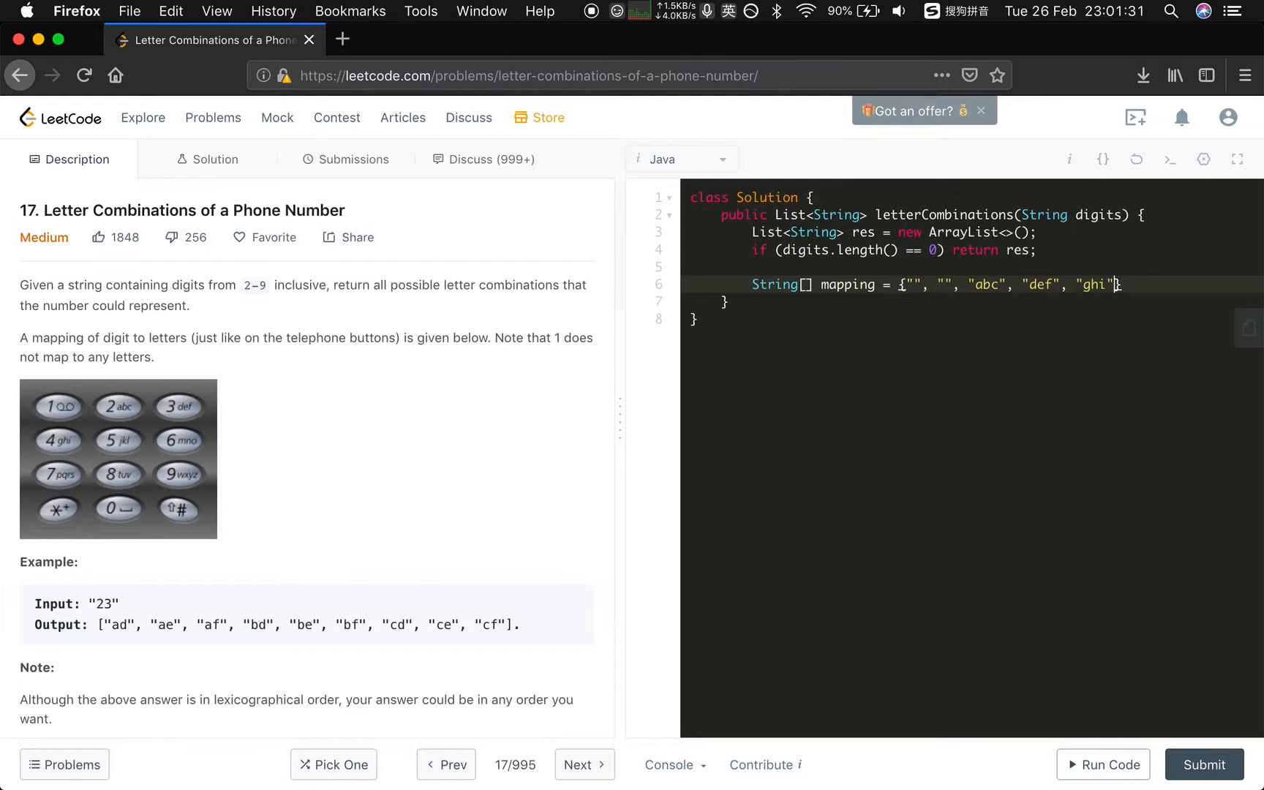
pyautogui.write(', "j')
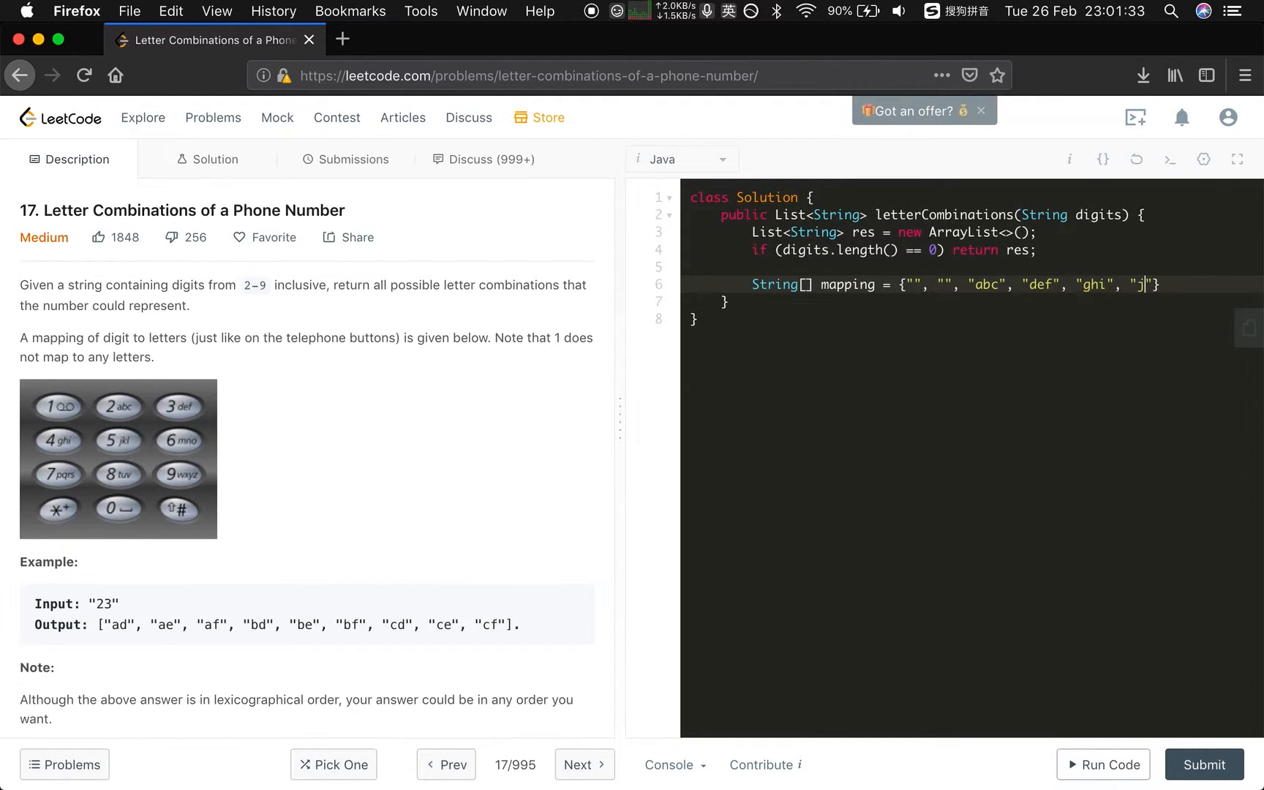
pyautogui.write('kl",')
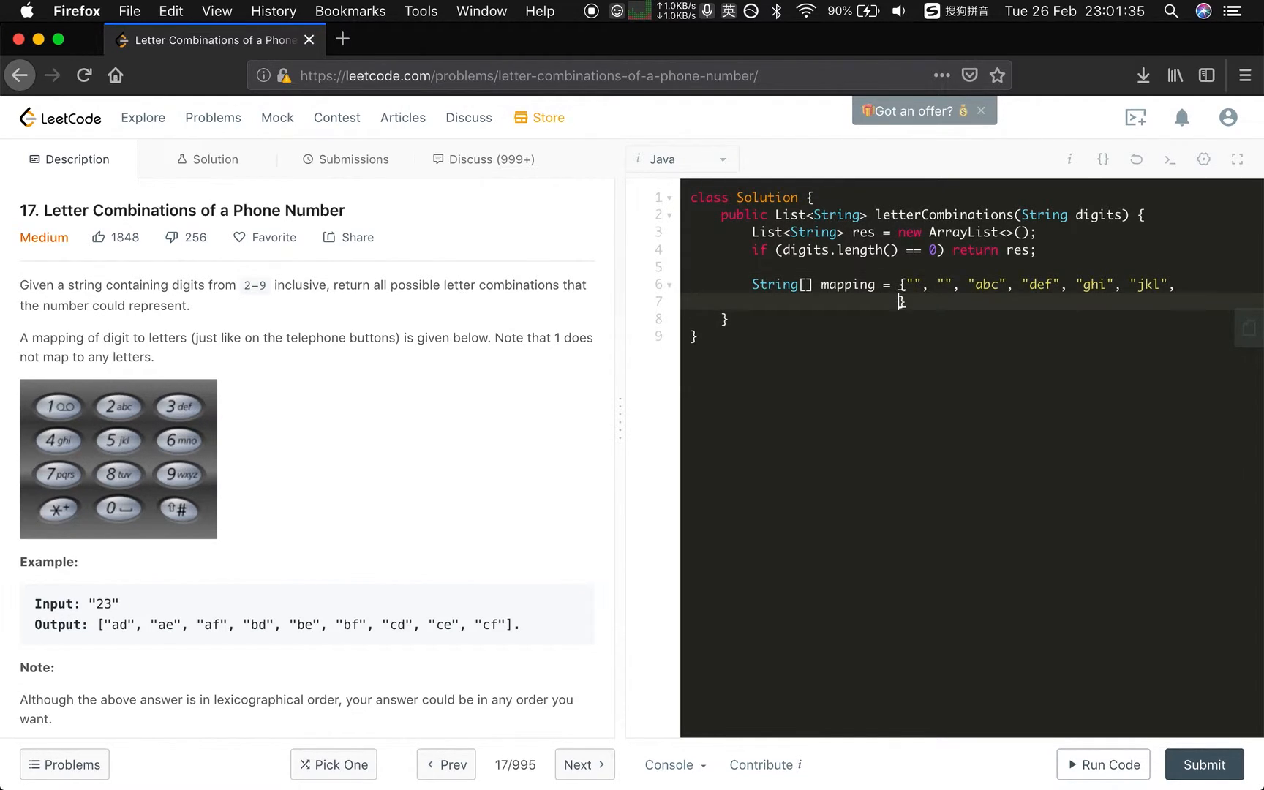
pyautogui.write('""}')
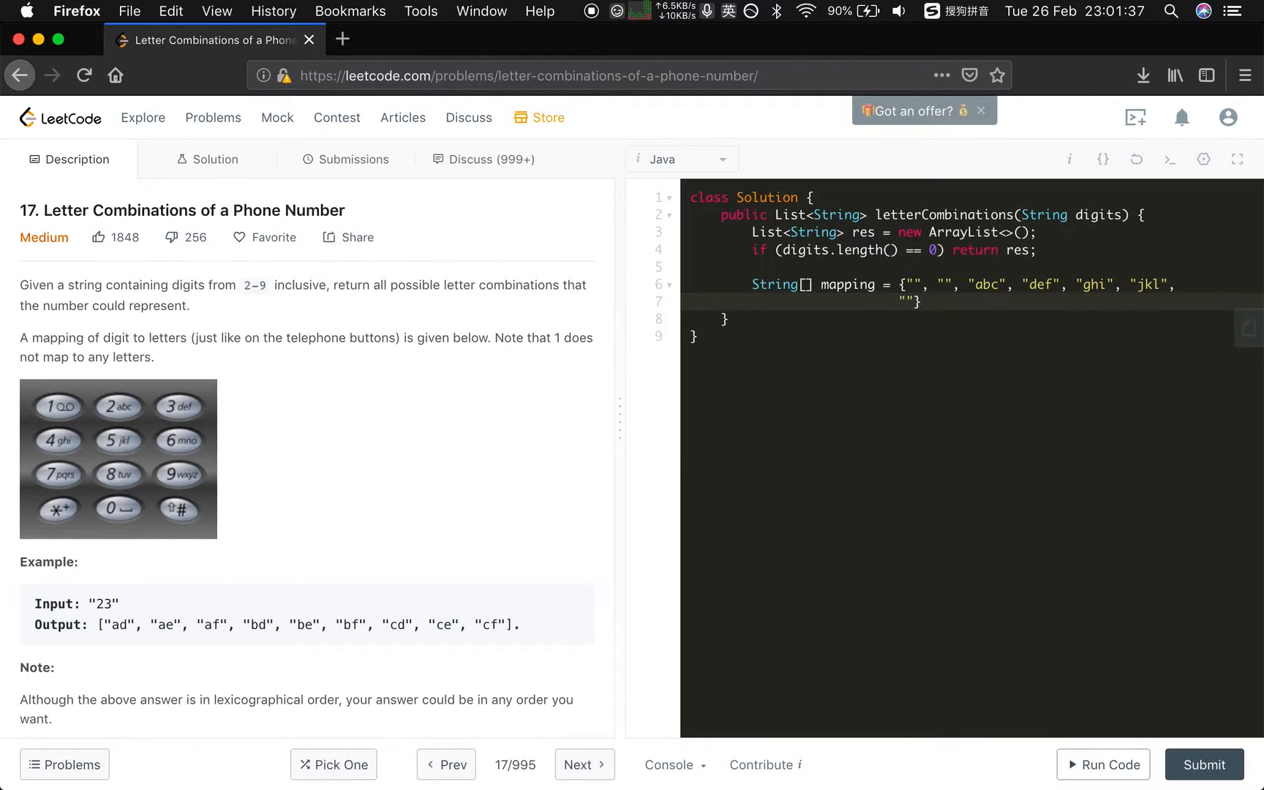
pyautogui.write('"mno",')
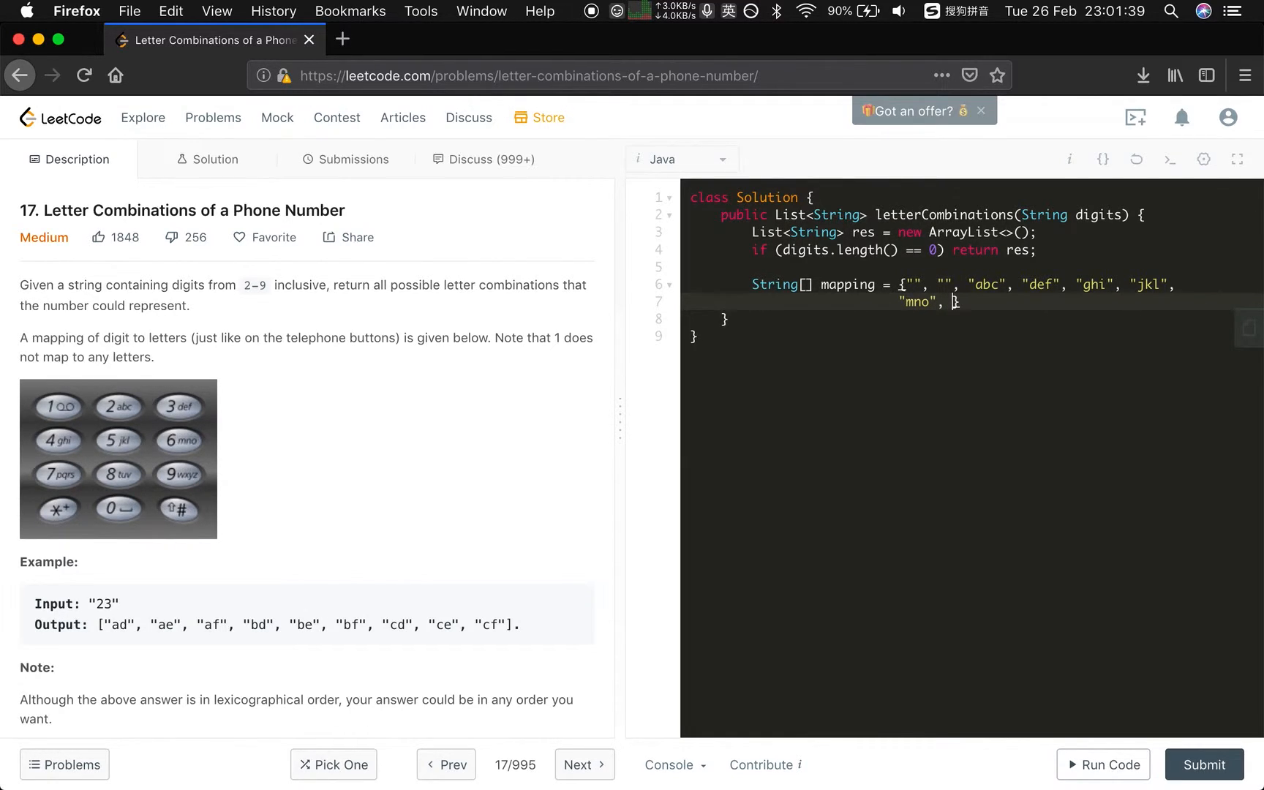
pyautogui.write('pqrs", "tuv"')
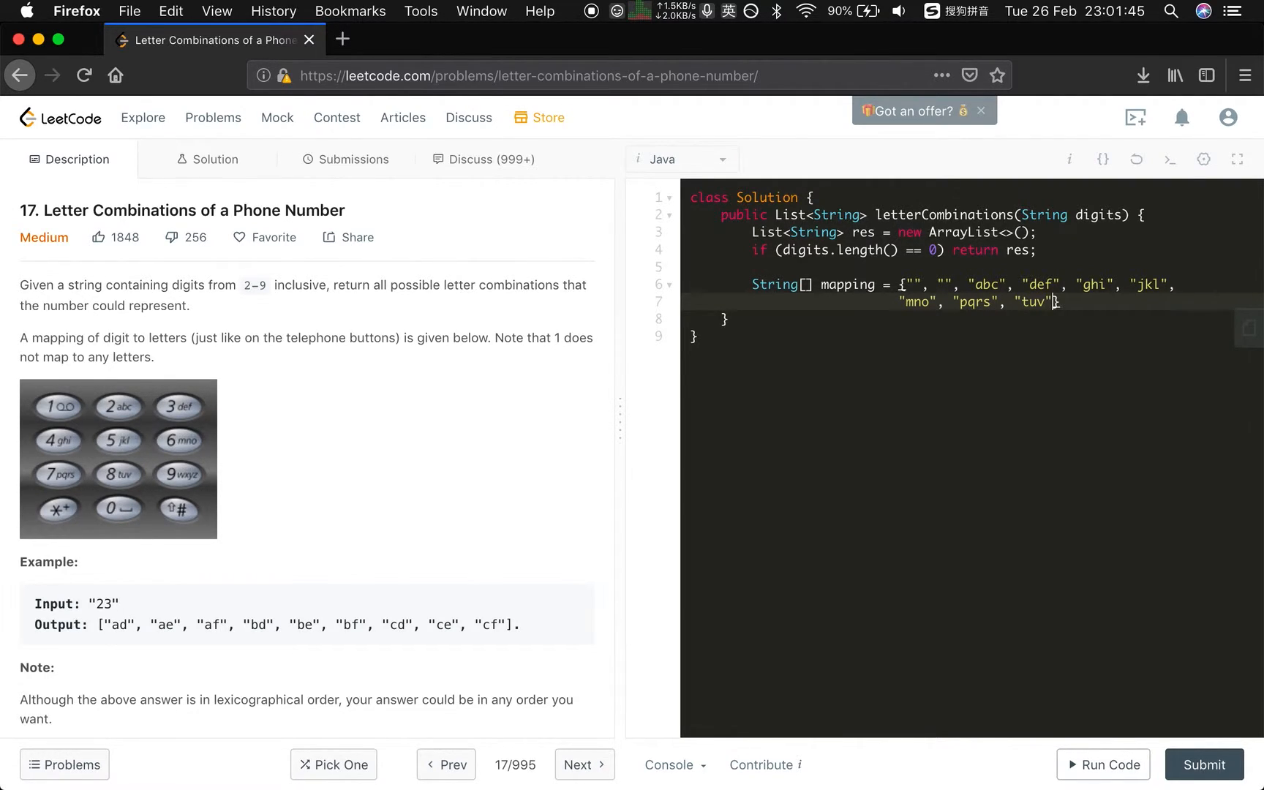
pyautogui.write(', "wxyz')
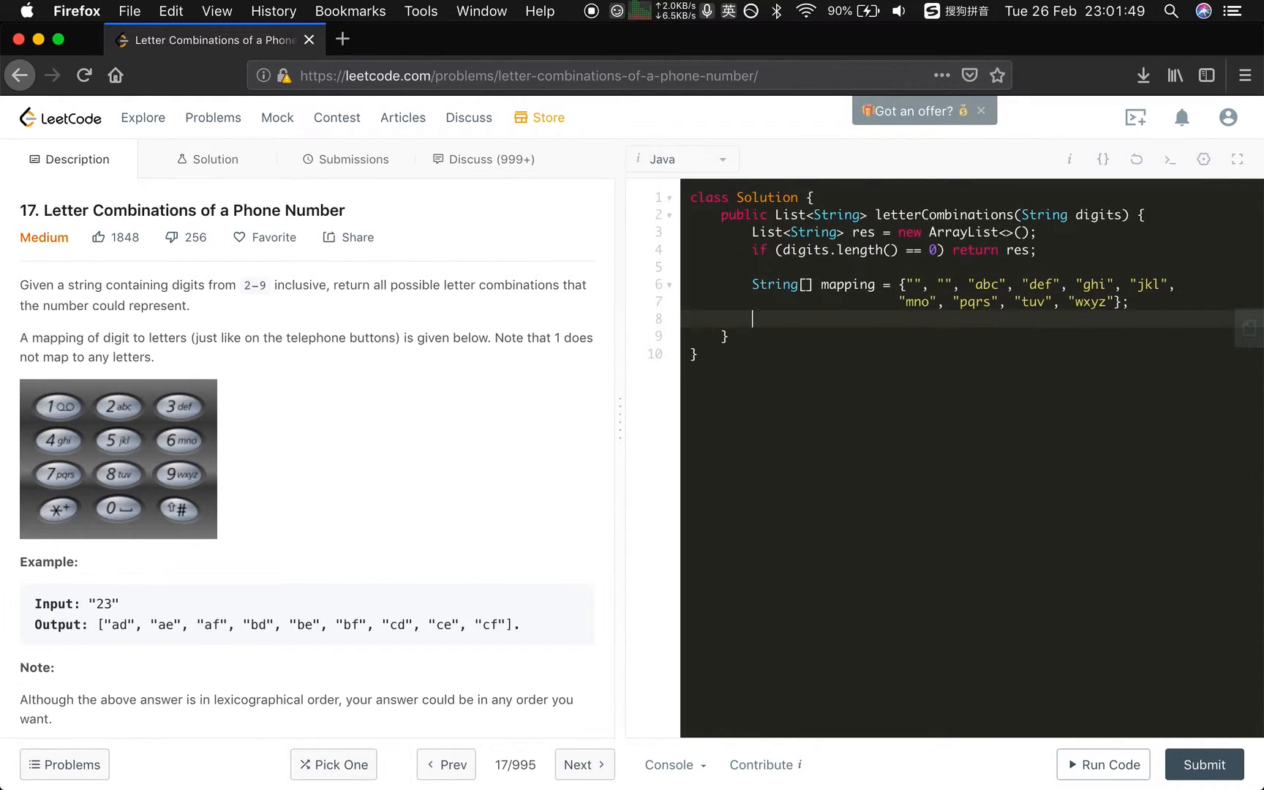
# Step: Call helper() and return res in letterCombinations
pyautogui.write('hekper')
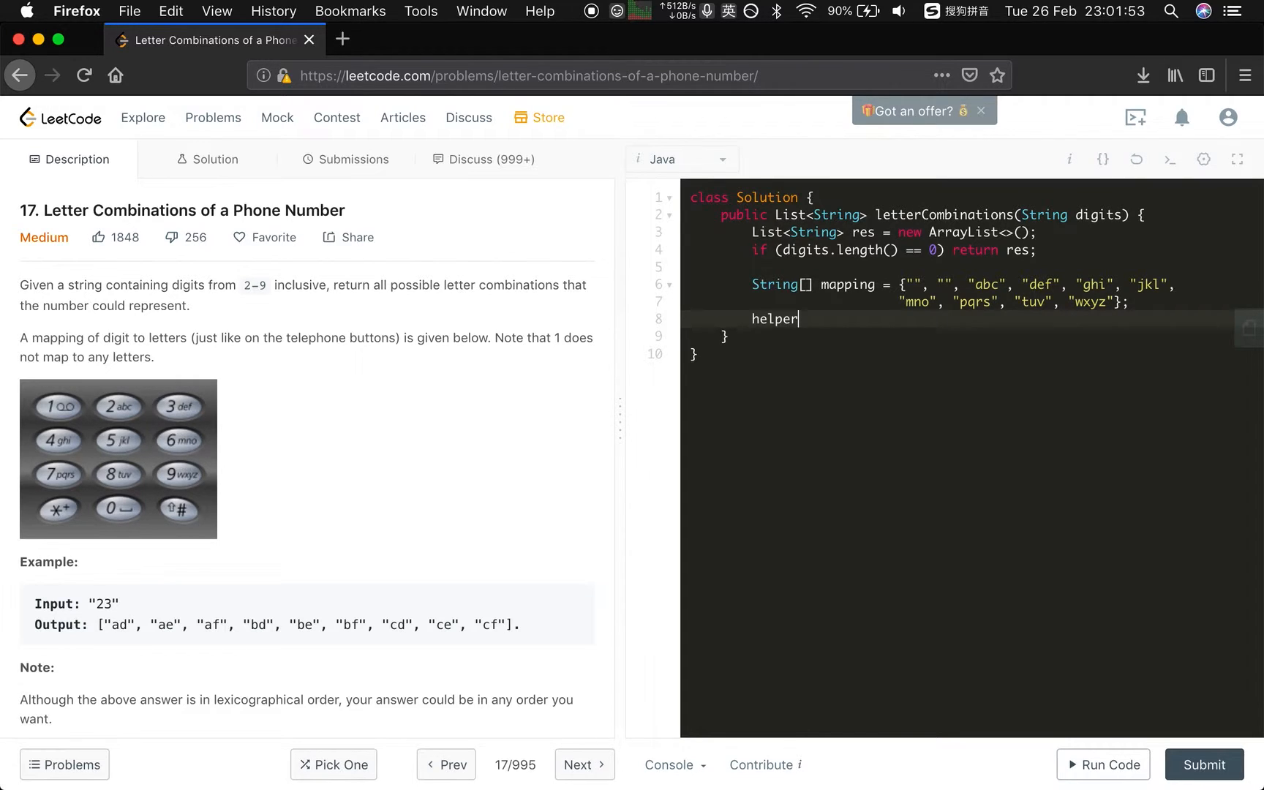
pyautogui.write('();')
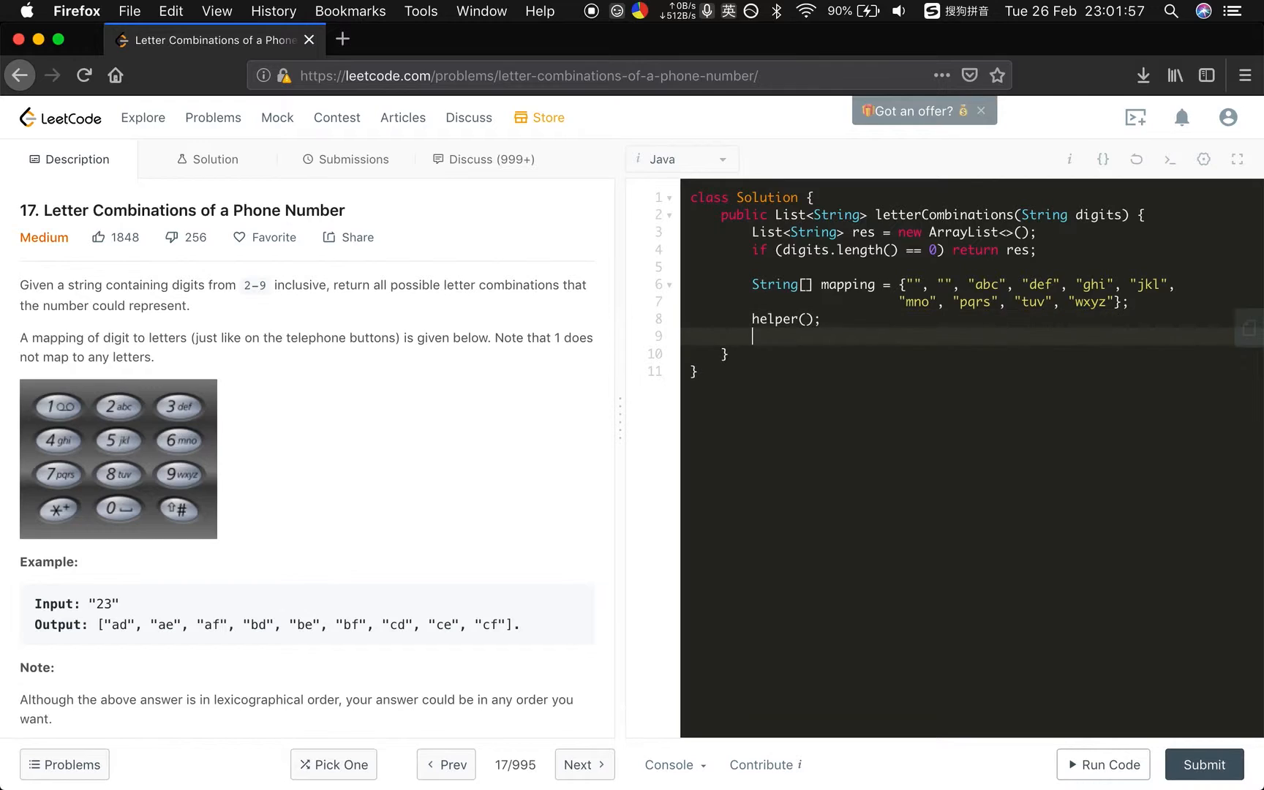
pyautogui.write('return res;')
pyautogui.write('private')
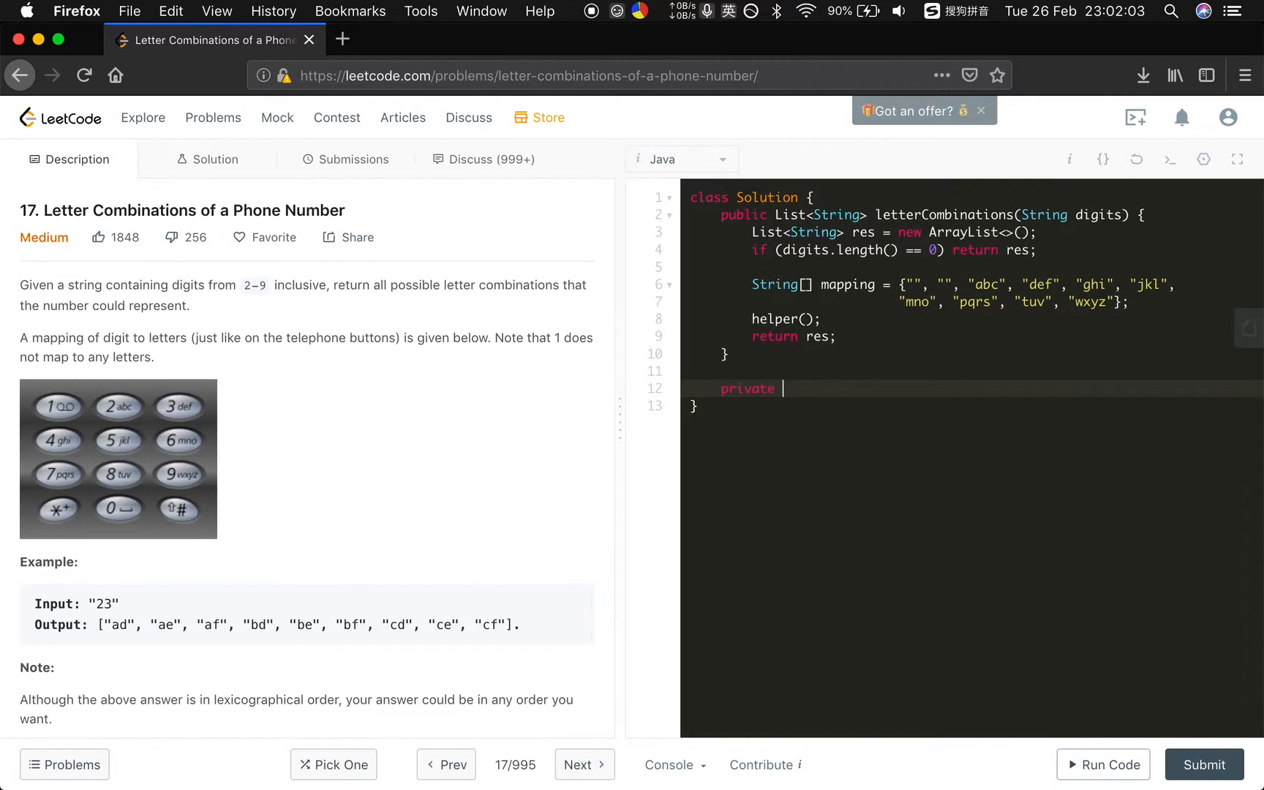
# Step: Declare an empty private void helper with res, cur, digits, mapping and index parameters
pyautogui.write('void h')
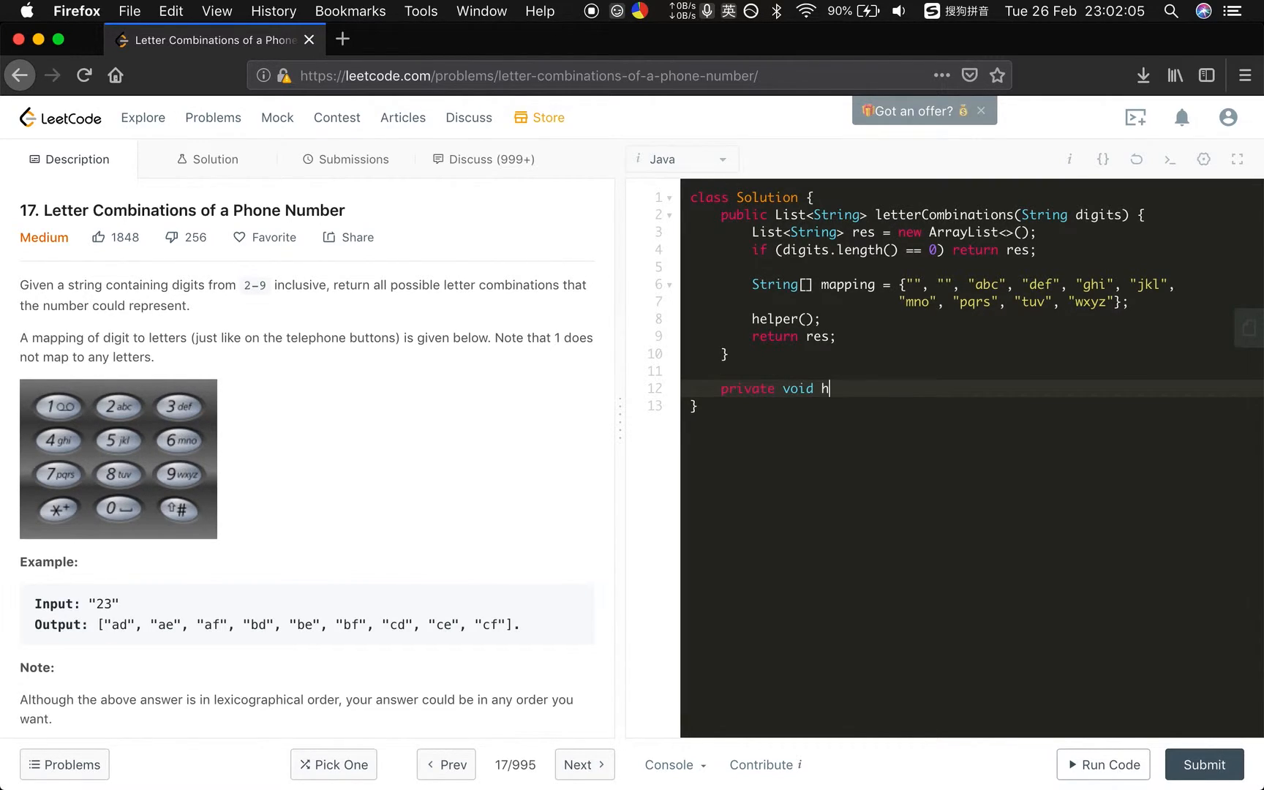
pyautogui.write('elper()')
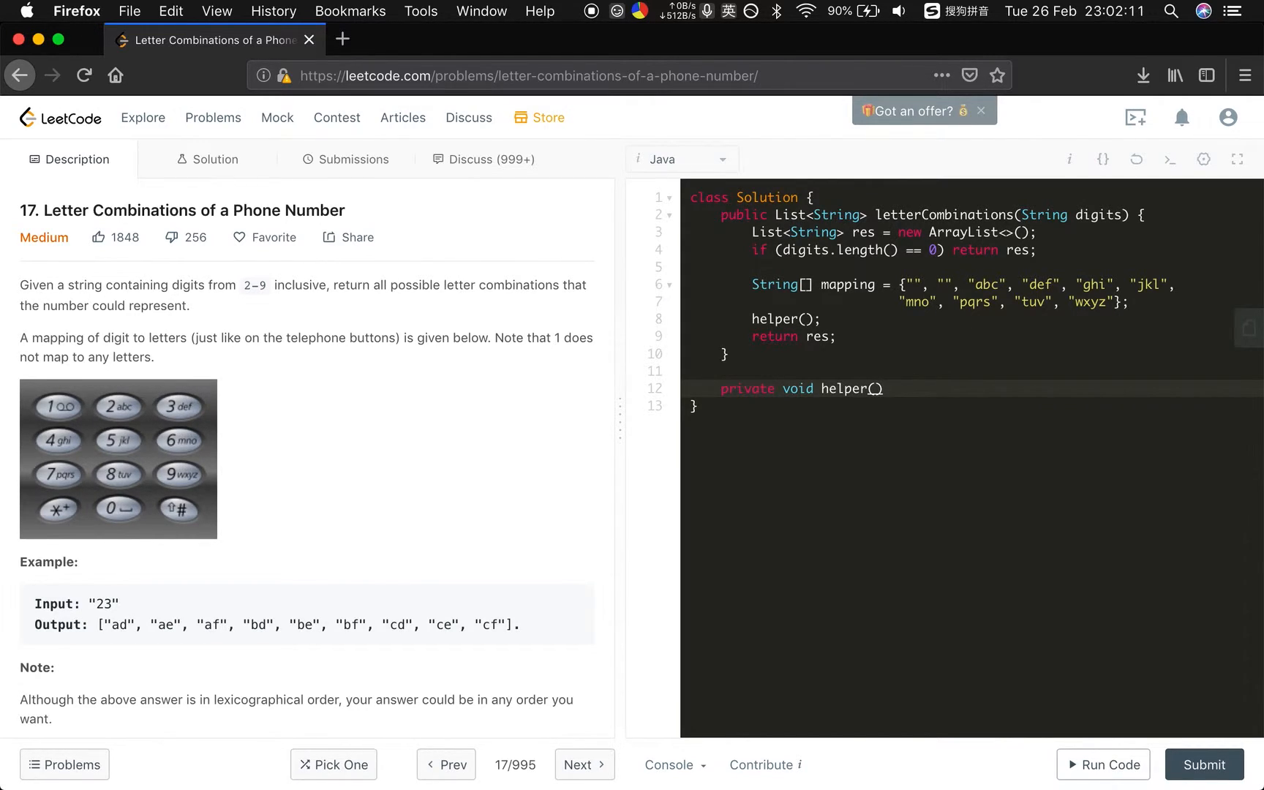
pyautogui.write('List<String> res,')
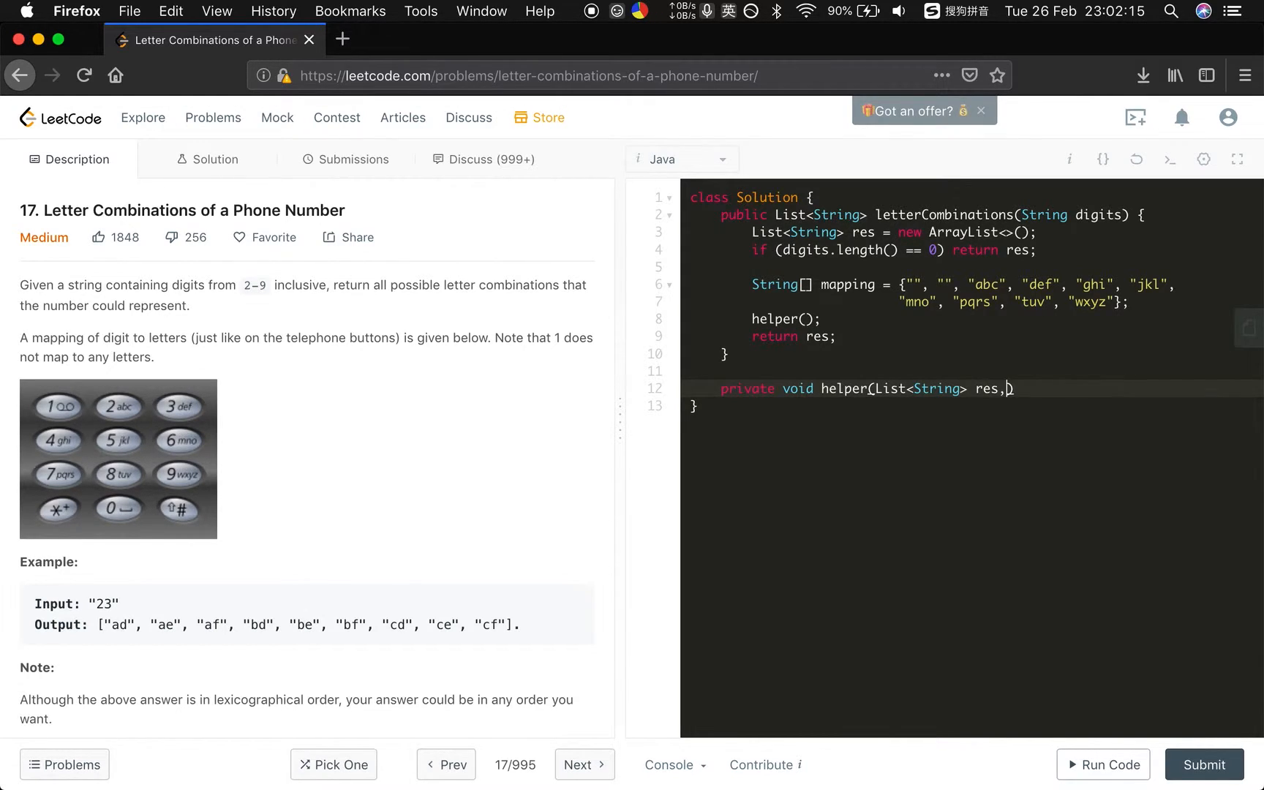
pyautogui.write('String cur,')
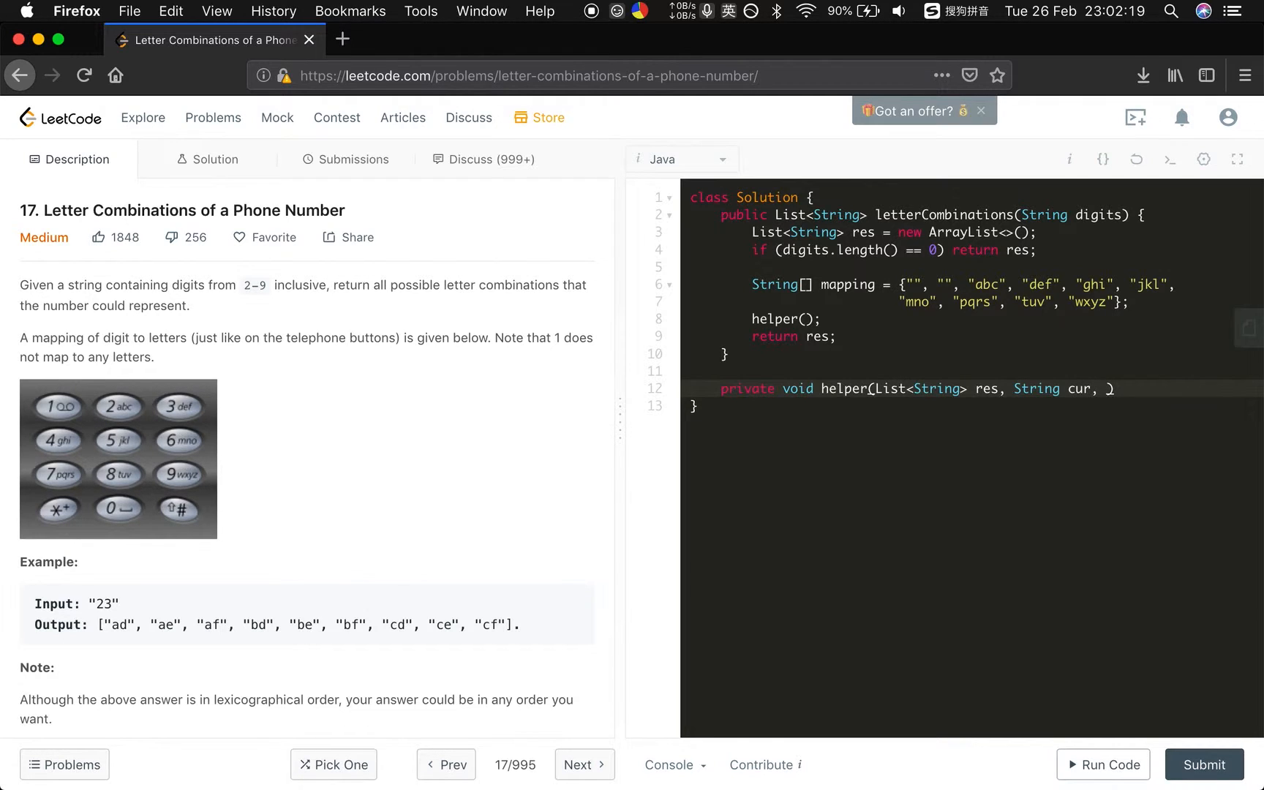
pyautogui.write('String')
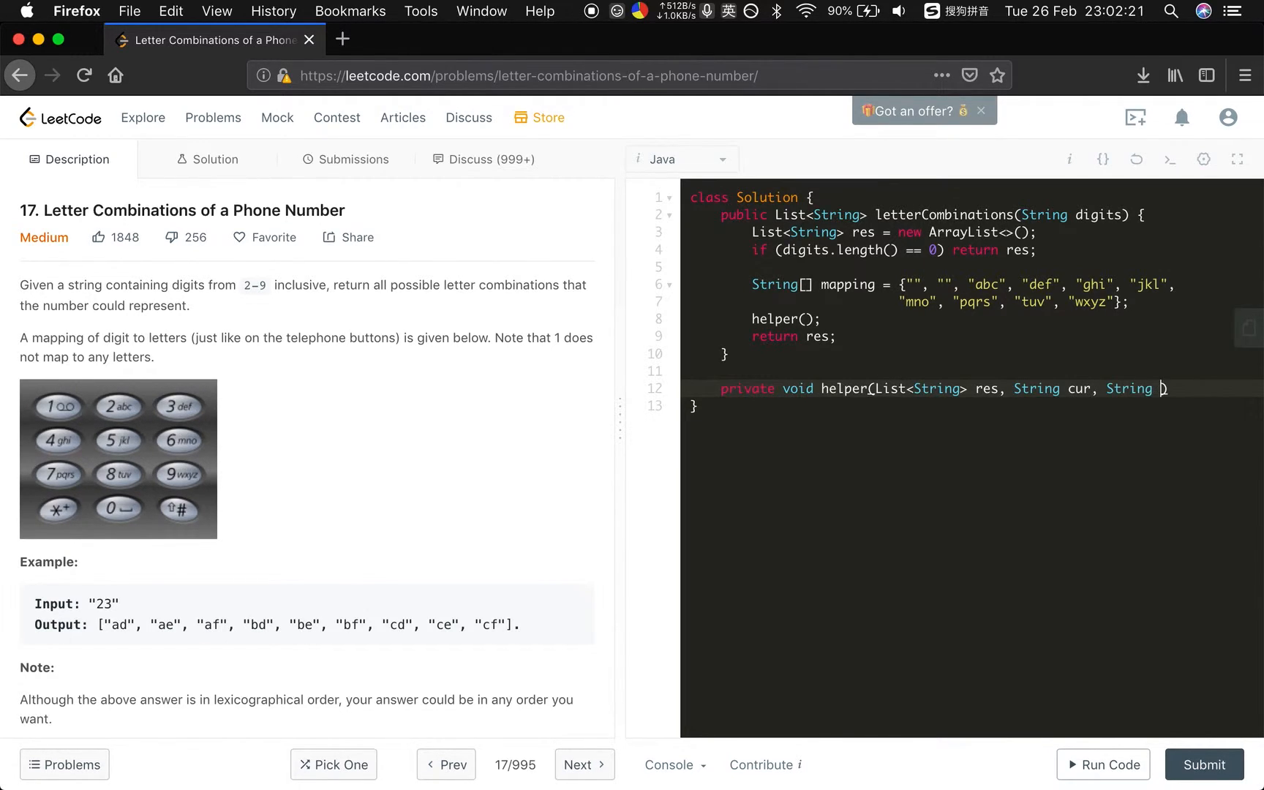
pyautogui.write('digits,')
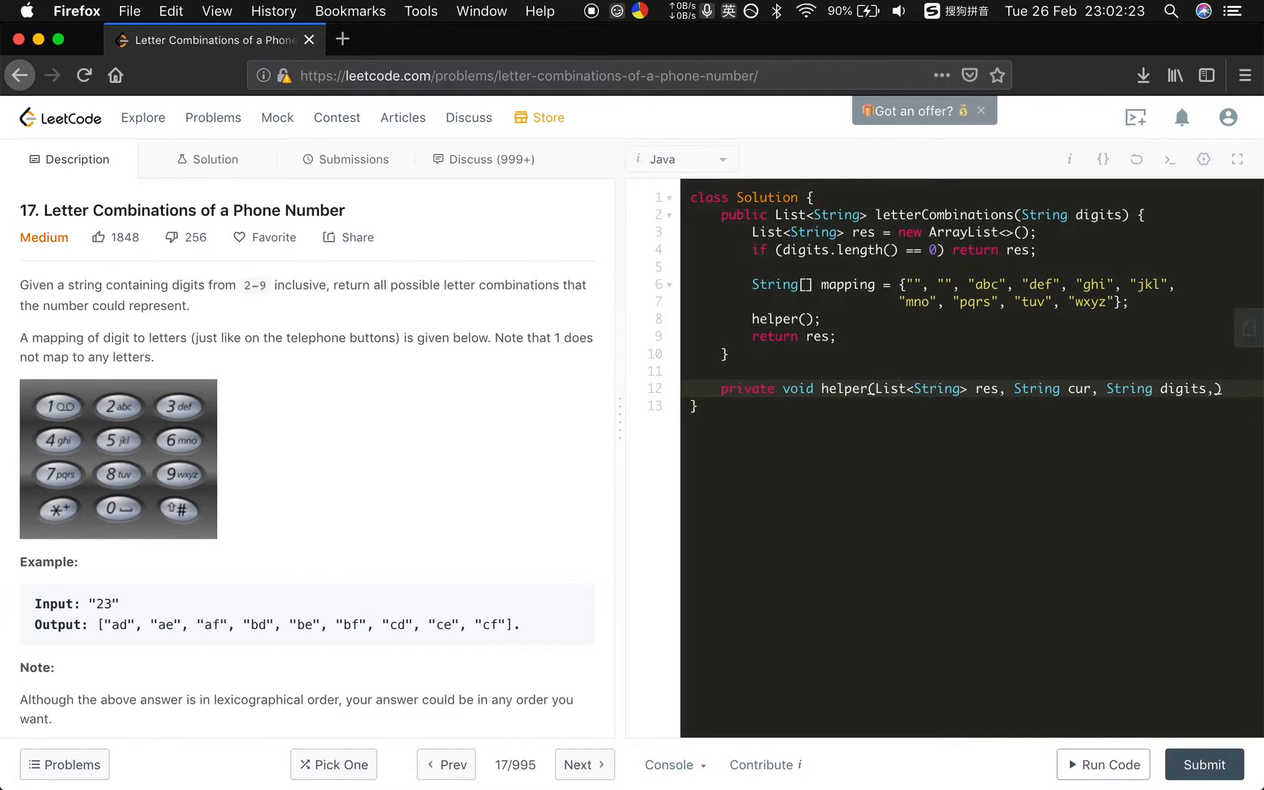
pyautogui.write('String[] mapping, int i)')
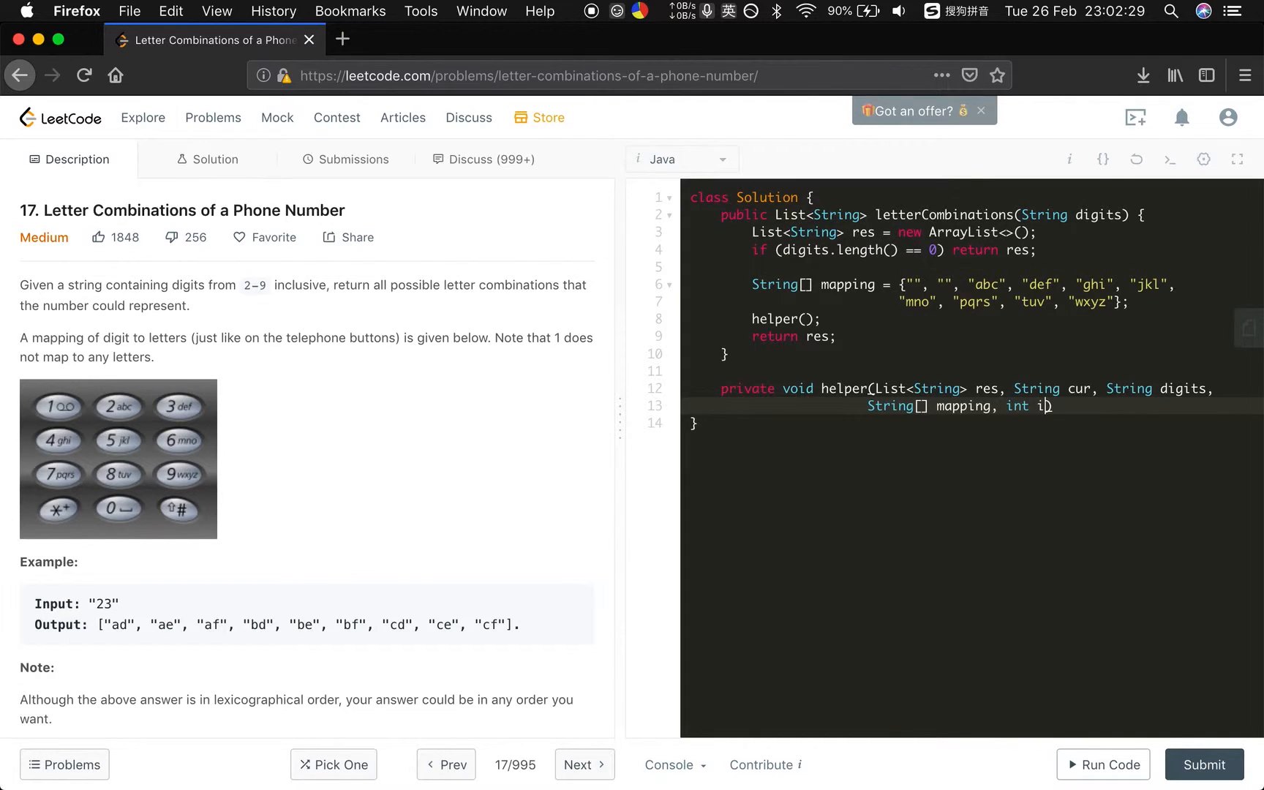
pyautogui.write('ndex) {')
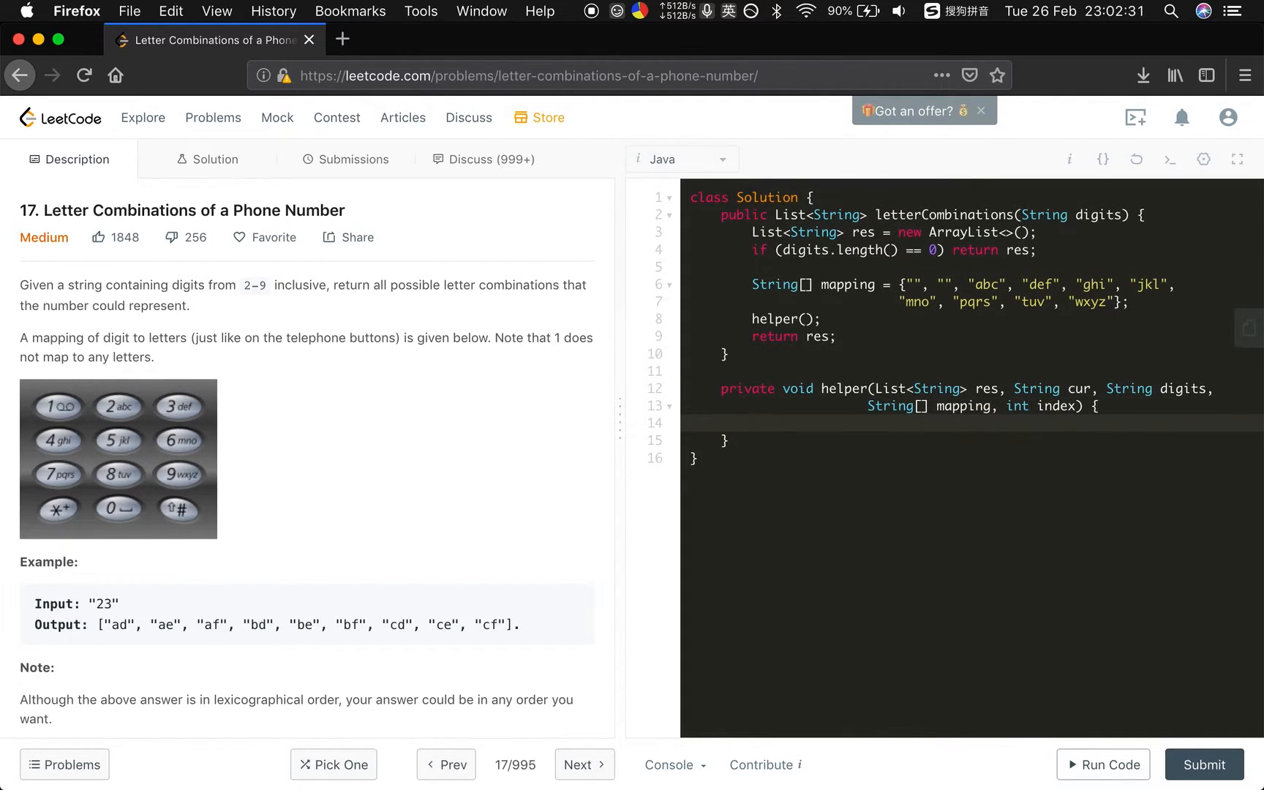
# Step: In helper, add cur to res when index equals digits.length(), with an else branch
pyautogui.click(753, 422)
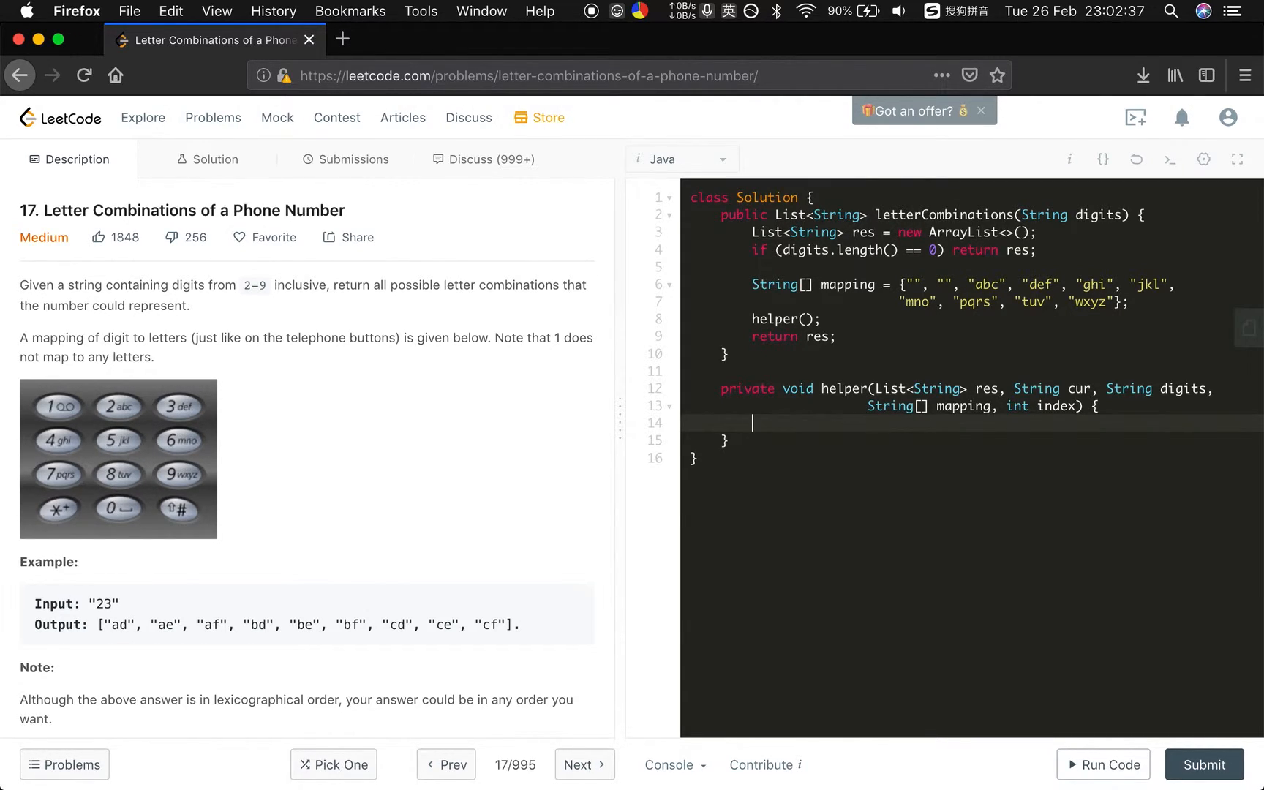
pyautogui.write('if ()')
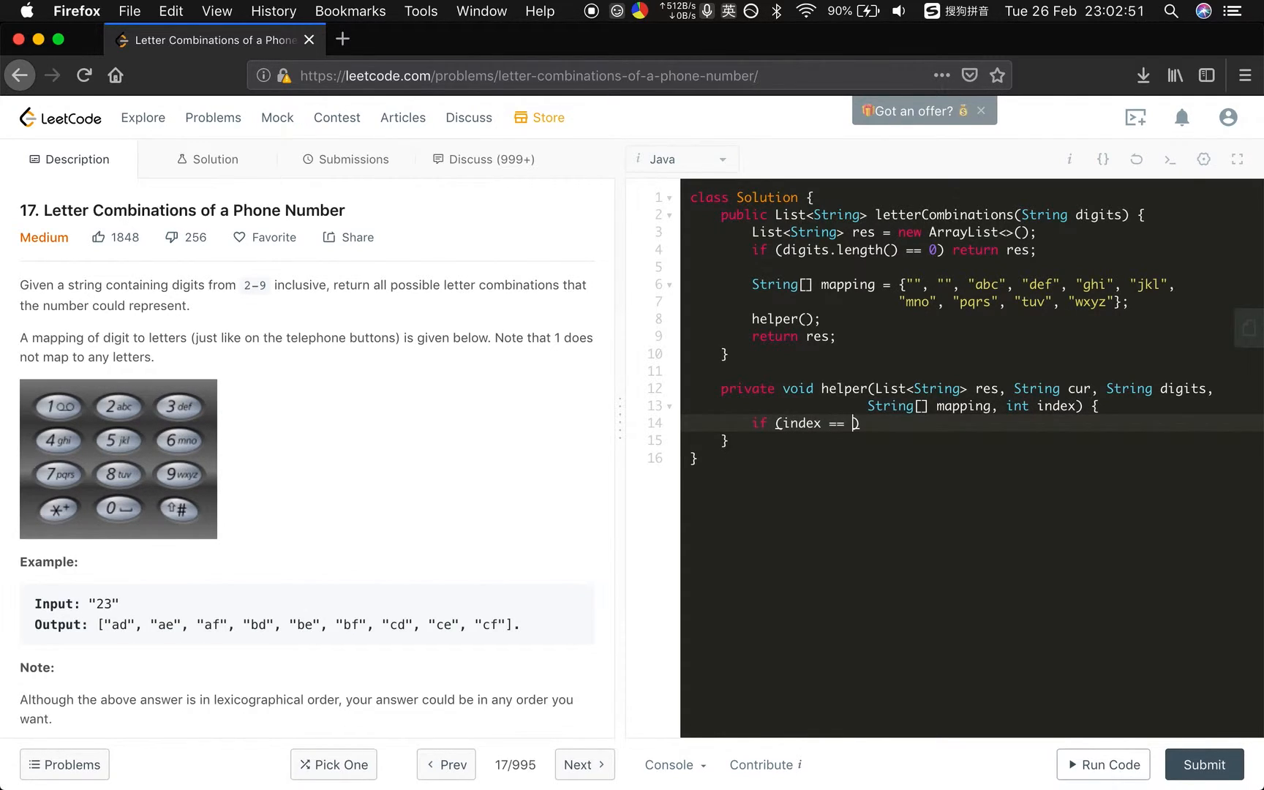
pyautogui.write('digits.length(')
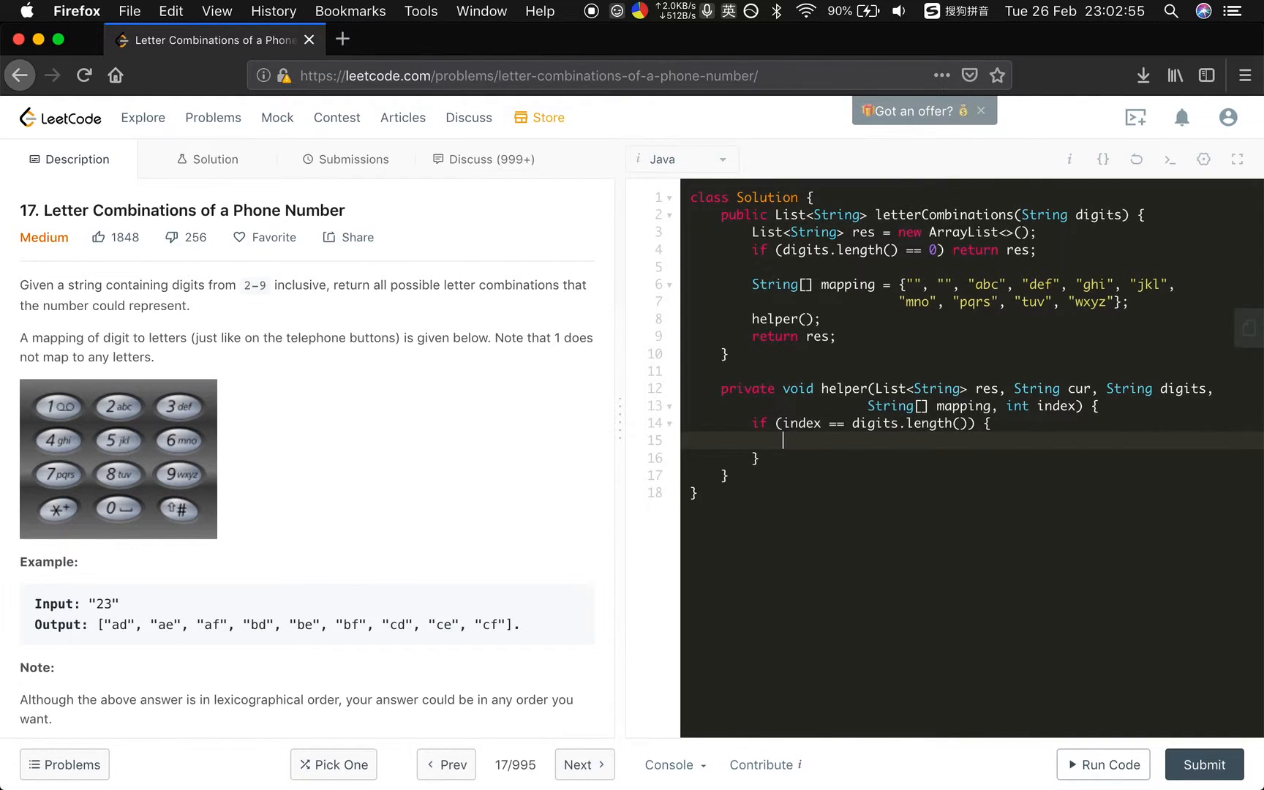
pyautogui.write('res.add(cur);')
pyautogui.click(973, 458)
pyautogui.write(' else {')
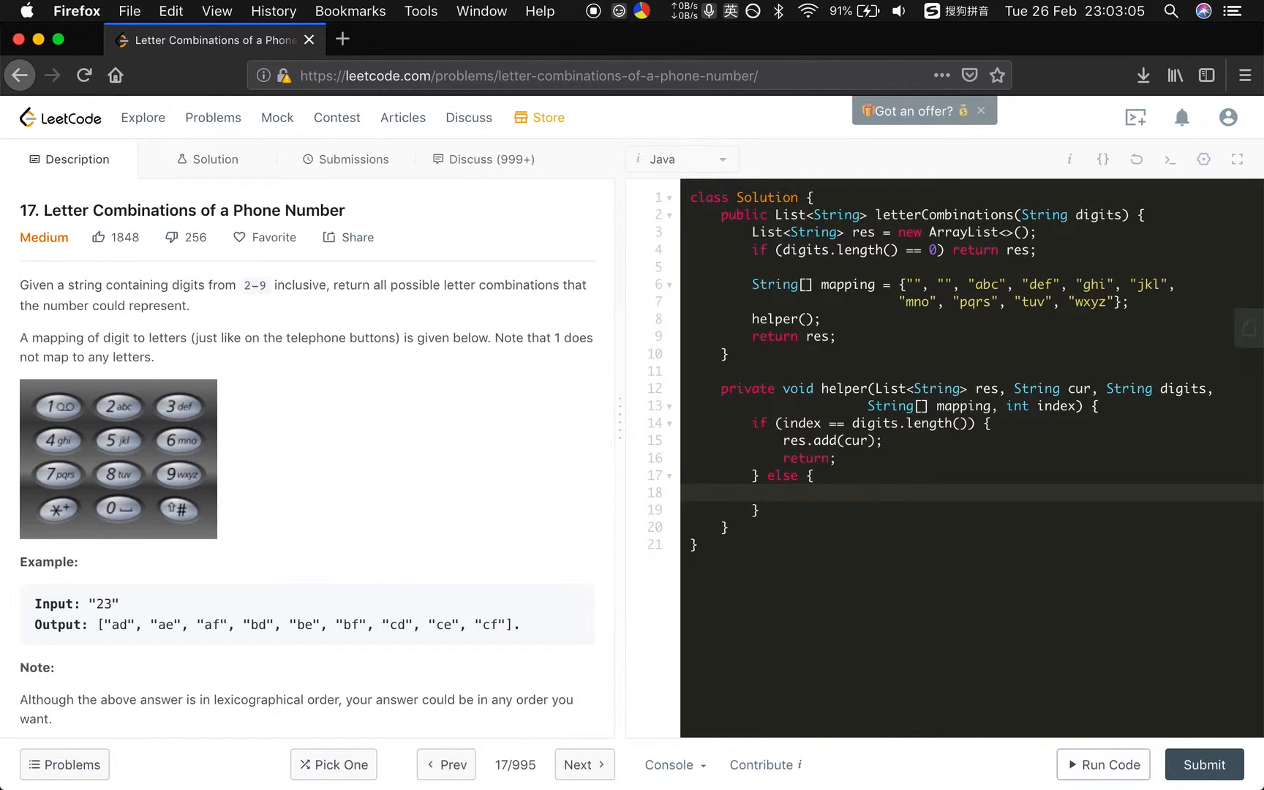
# Step: Compute int pos from the digit at index minus '0'
pyautogui.write('int pos =')
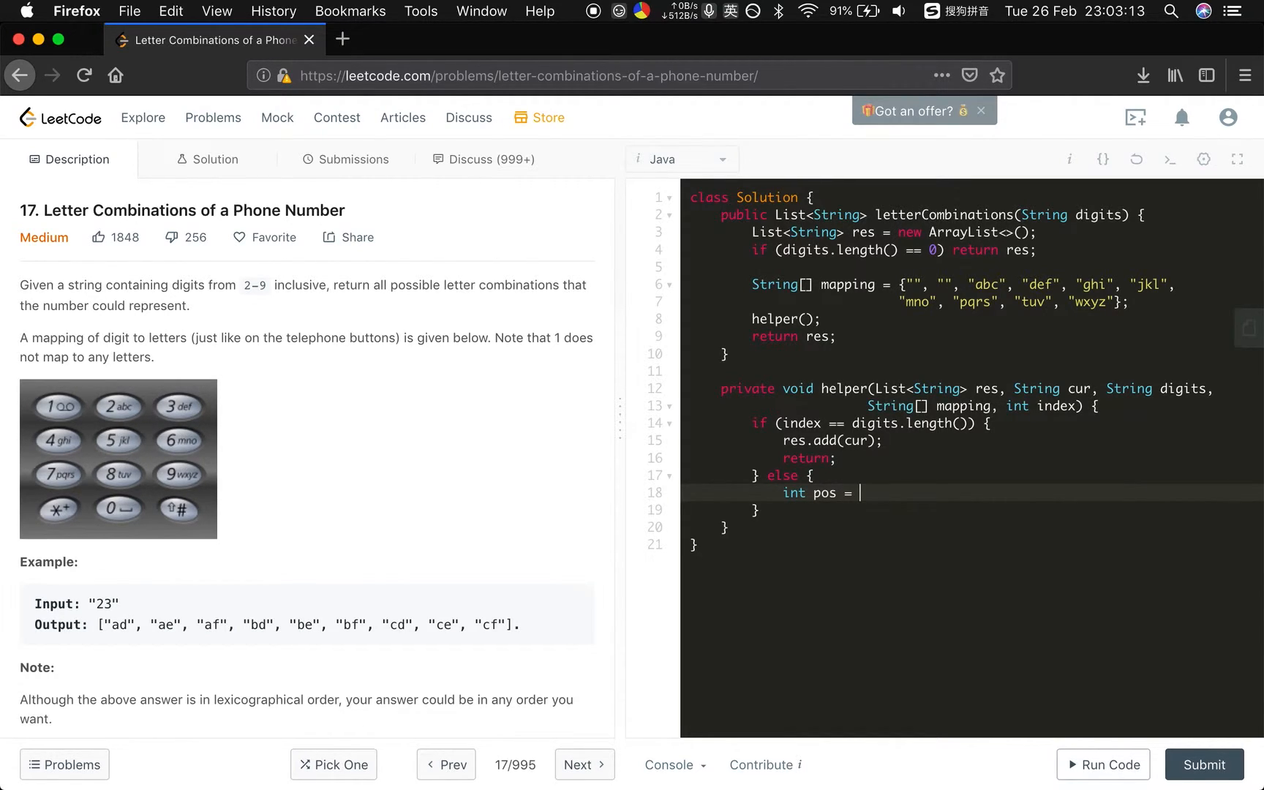
pyautogui.write('int')
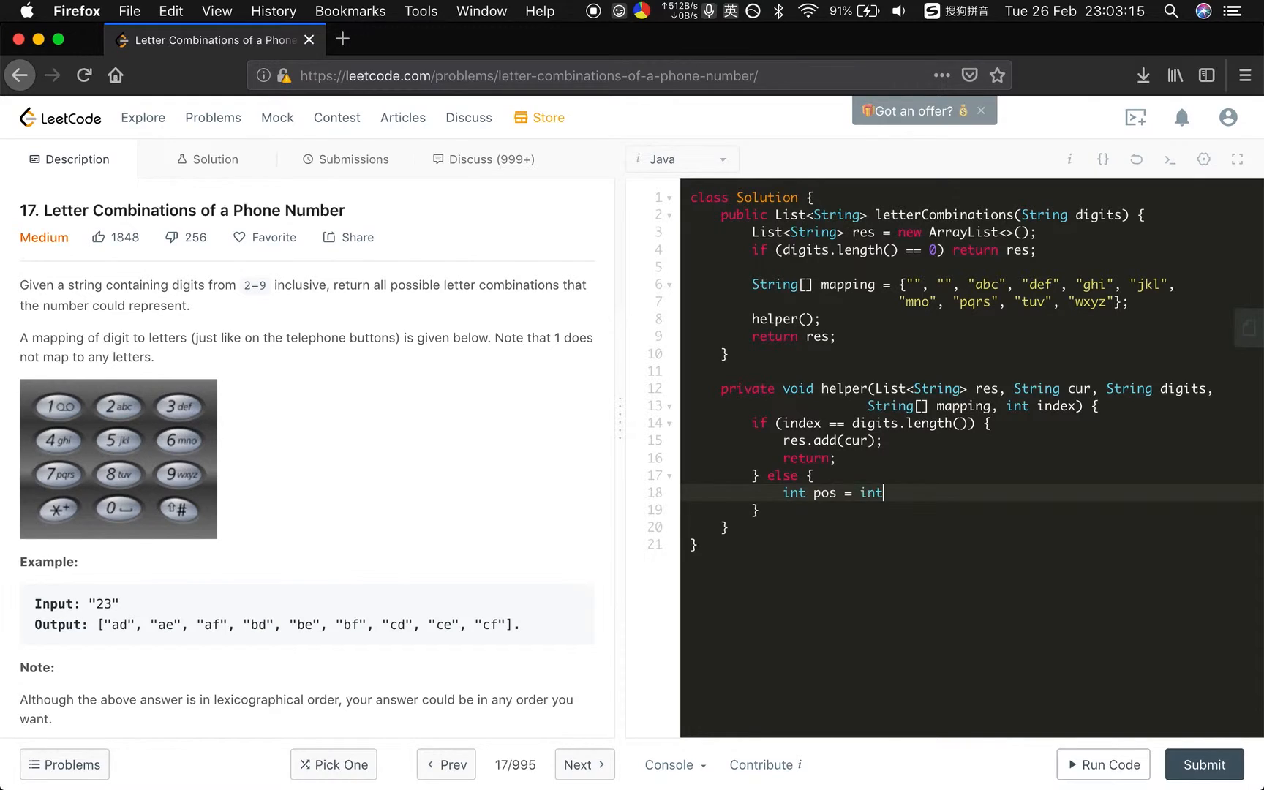
pyautogui.write('(i)')
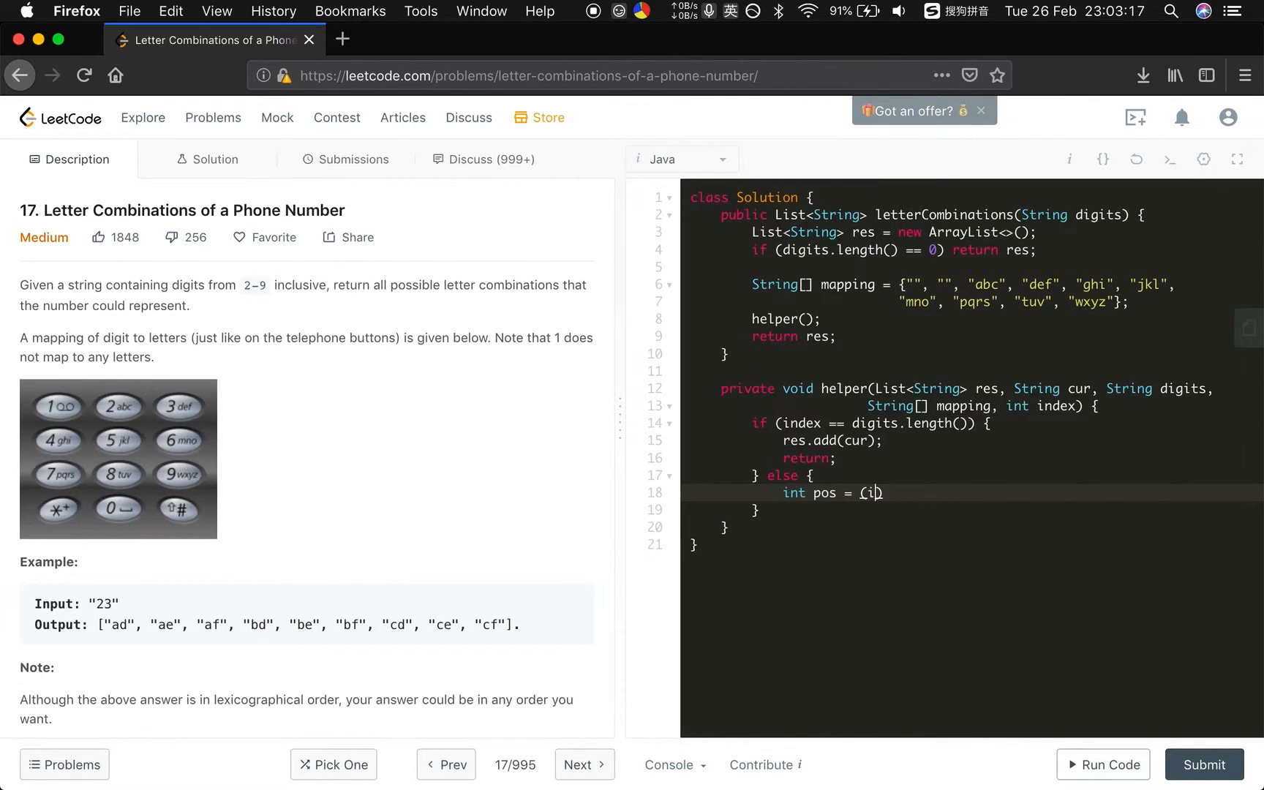
pyautogui.write('int) (digits.charAt)')
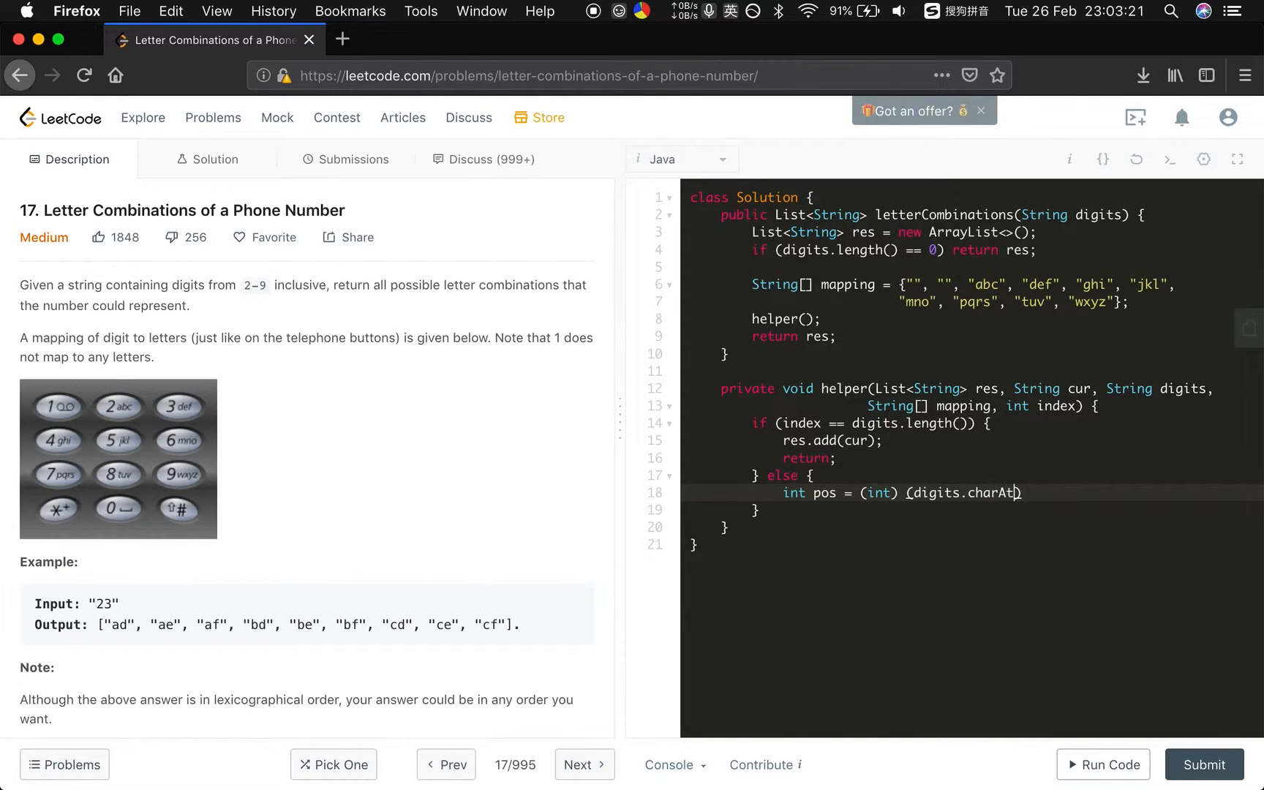
pyautogui.write('(iindex')
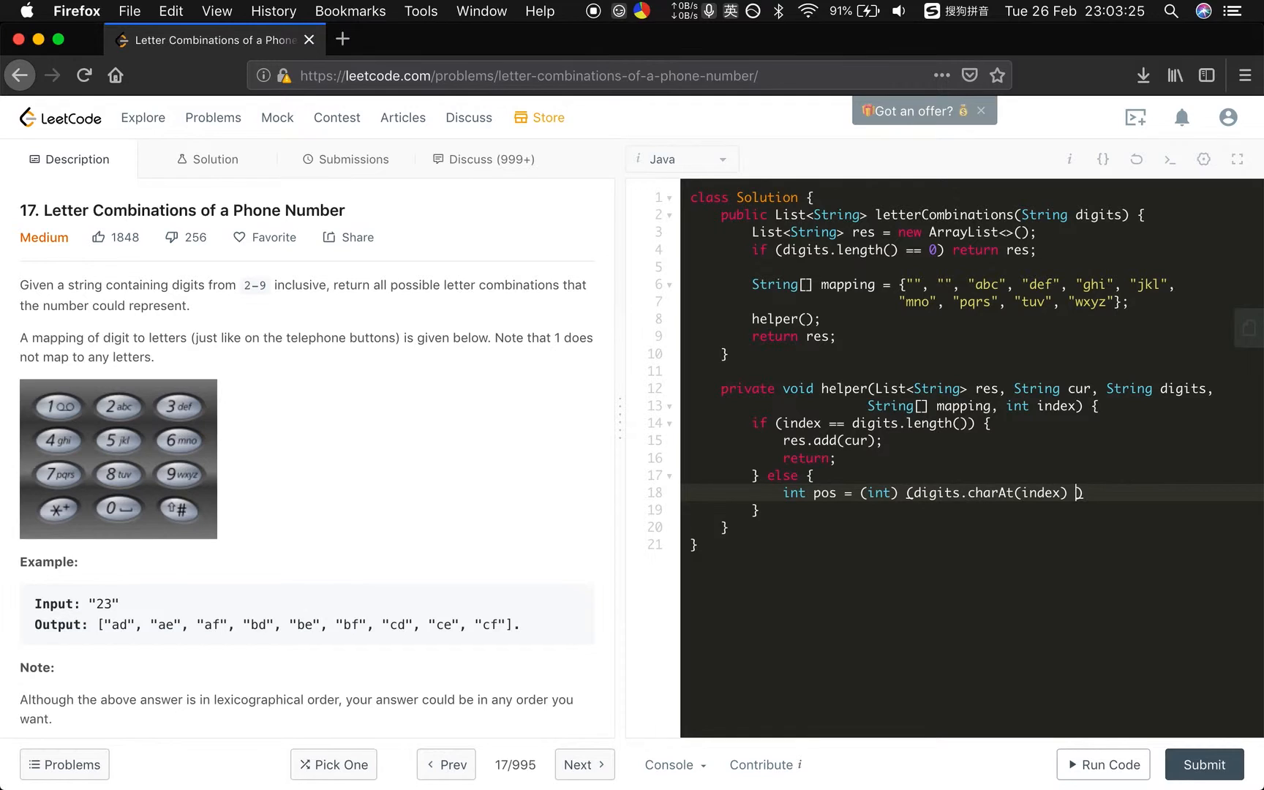
pyautogui.write("- '0');")
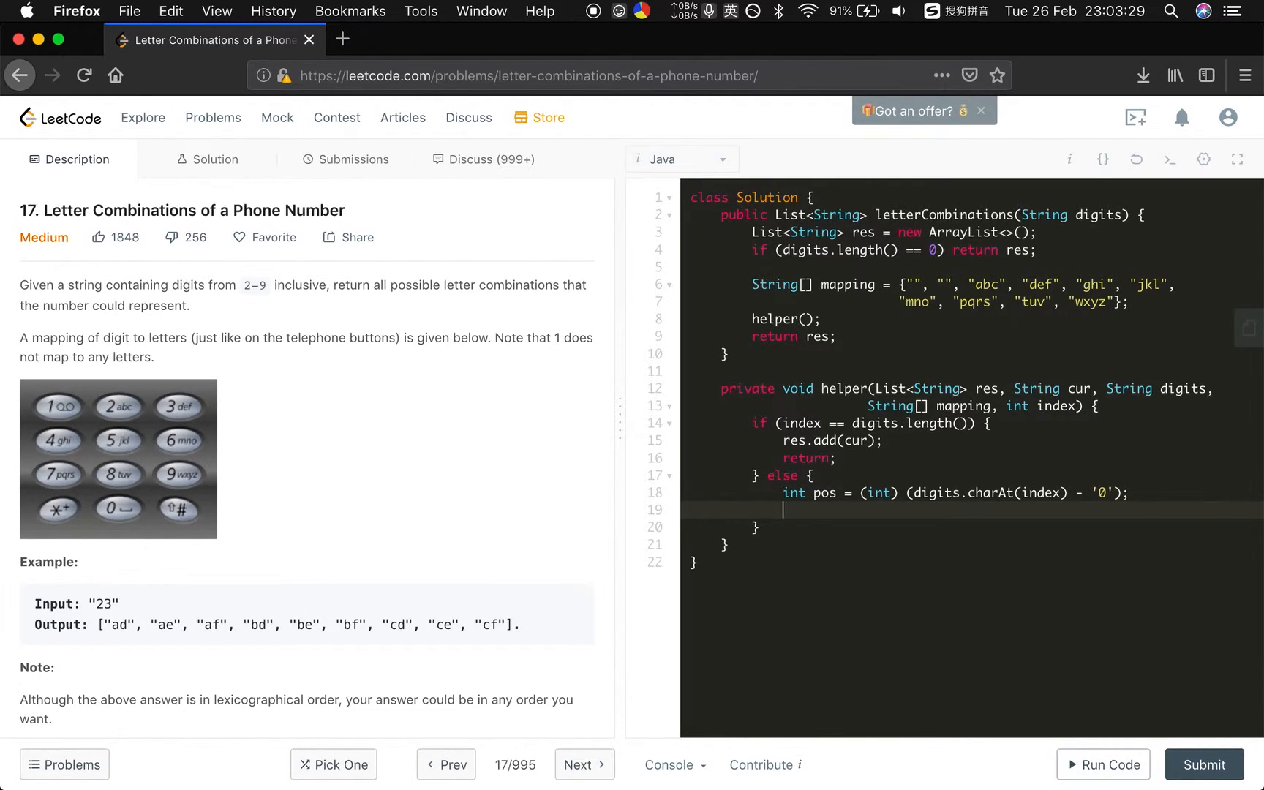
# Step: Store mapping[pos] in a String named candidates
pyautogui.write('St')
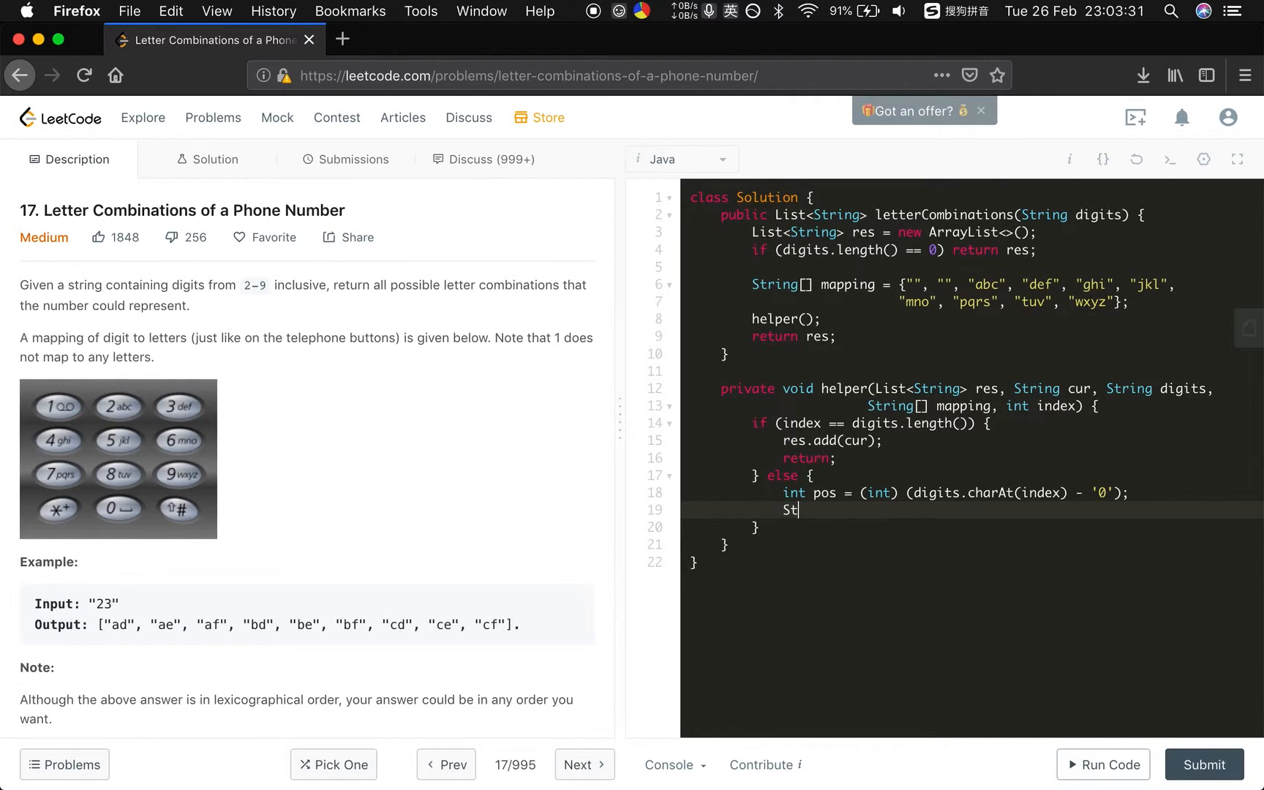
pyautogui.write('ring can')
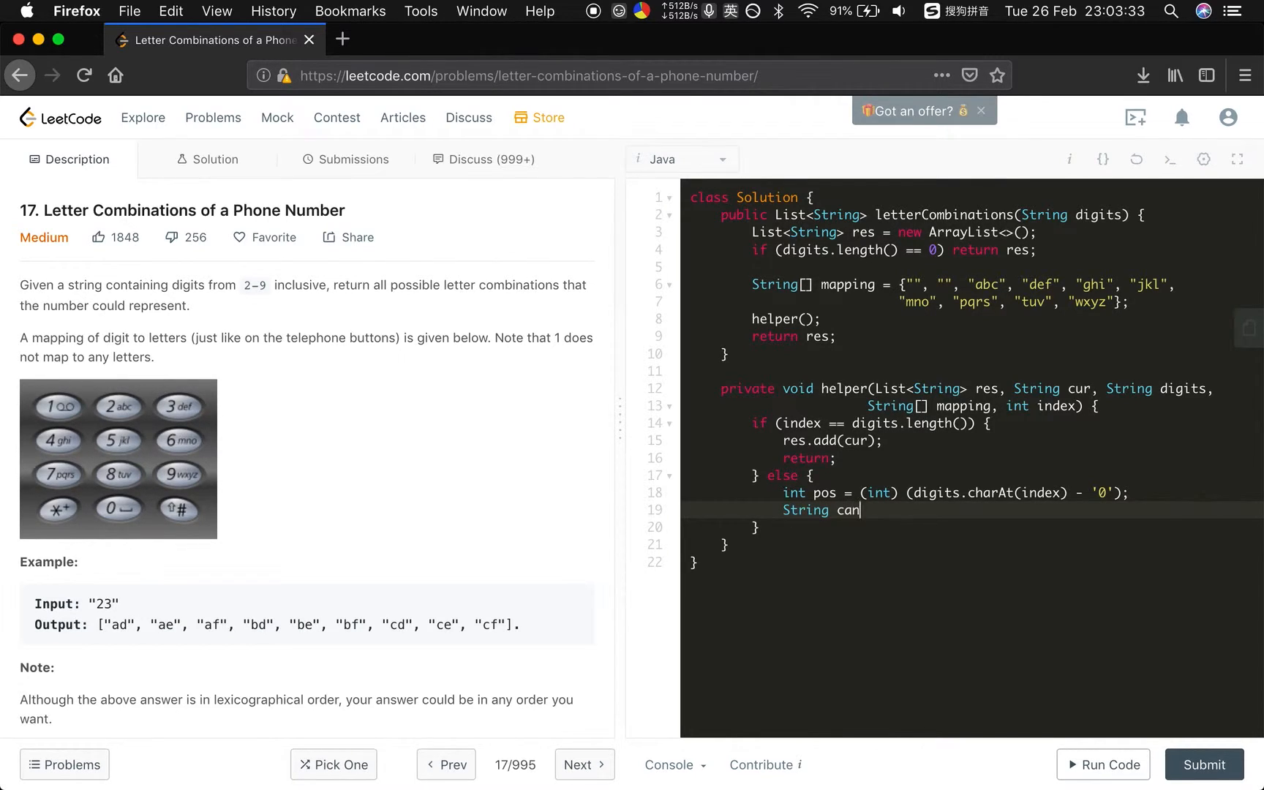
pyautogui.write('didates =')
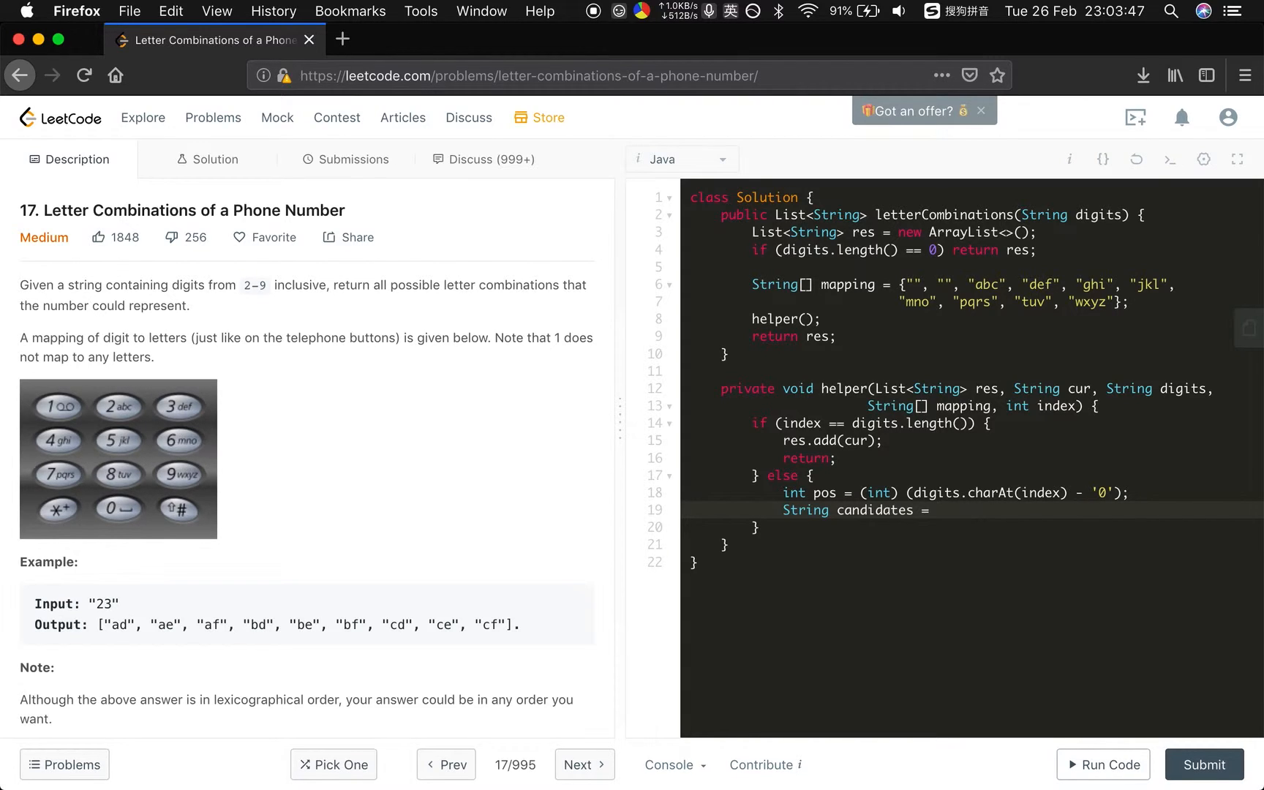
pyautogui.write('mapp')
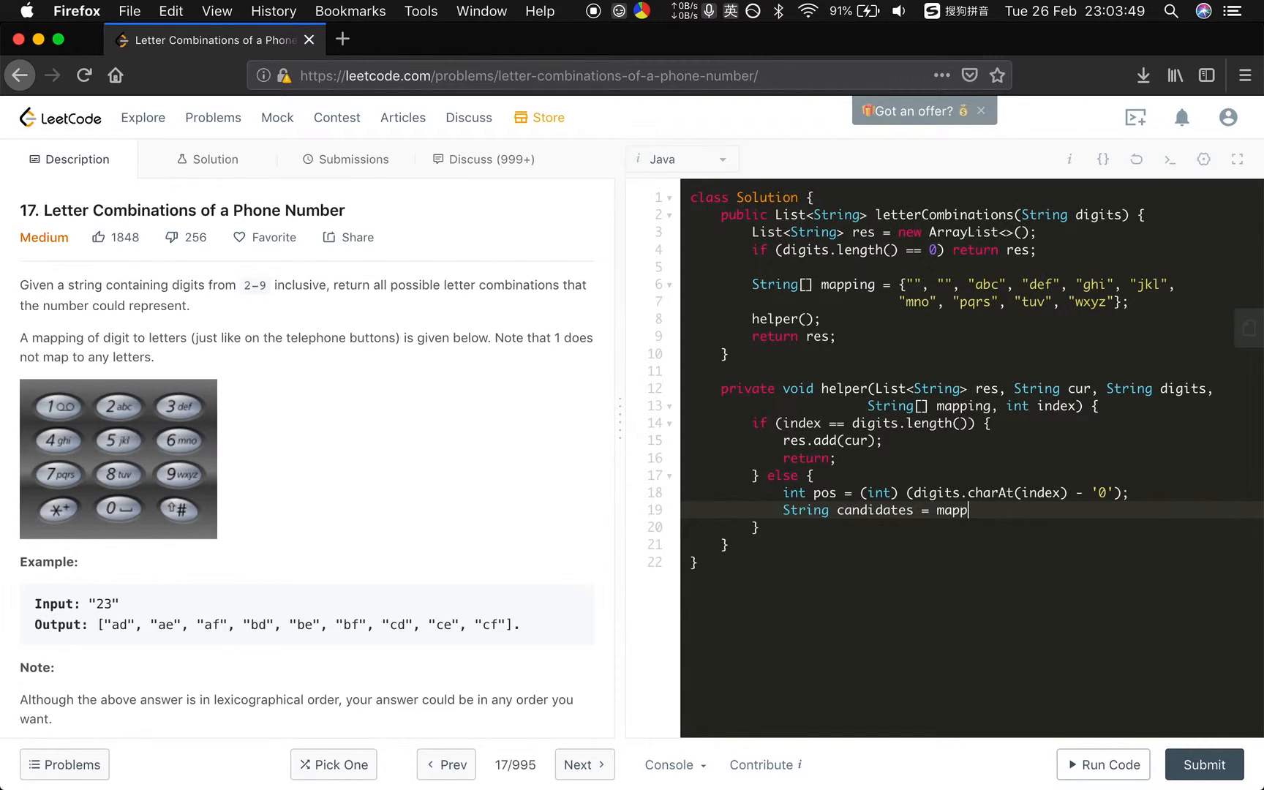
pyautogui.write('ing[]')
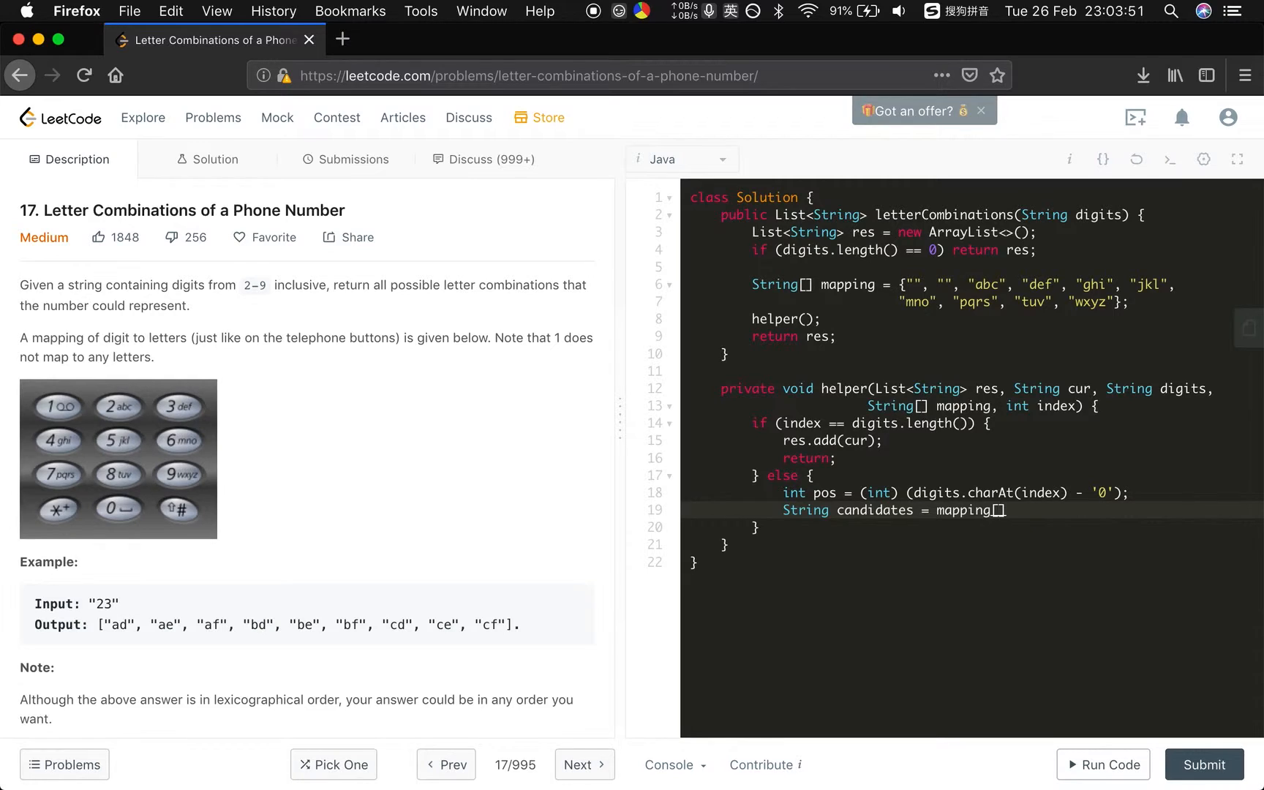
pyautogui.write('pos];')
pyautogui.write('for (')
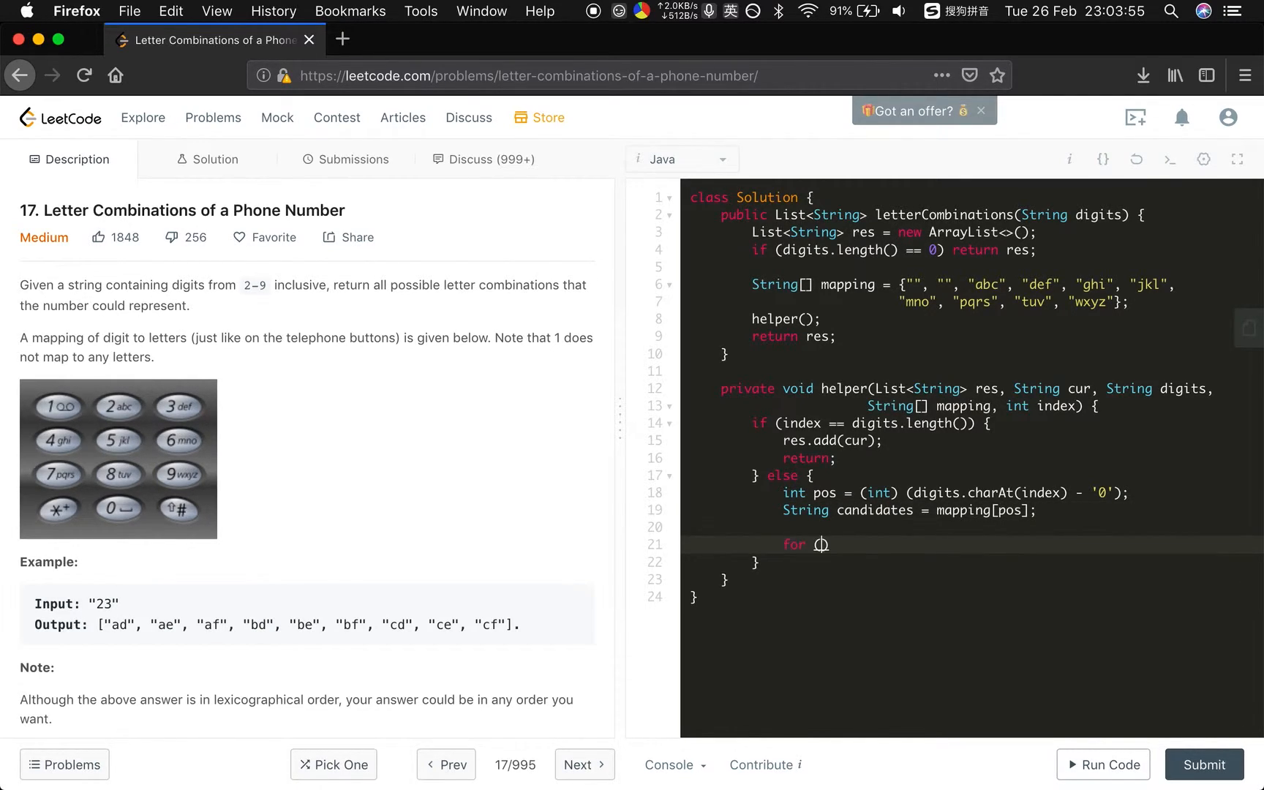
# Step: Loop over candidates.length(), calling helper with cur plus candidates.substring(i, i + 1) and index + 1
pyautogui.write('int')
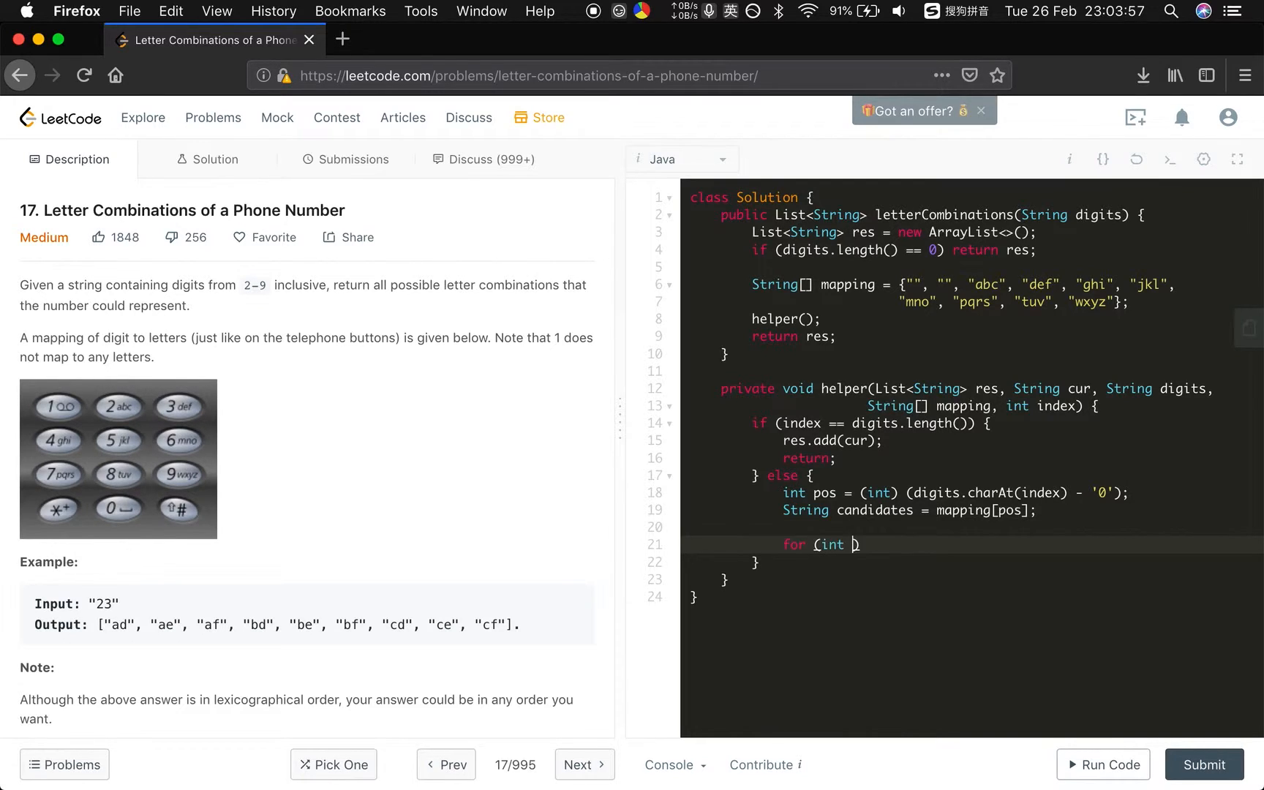
pyautogui.write('i = 0; i < candidates.leng')
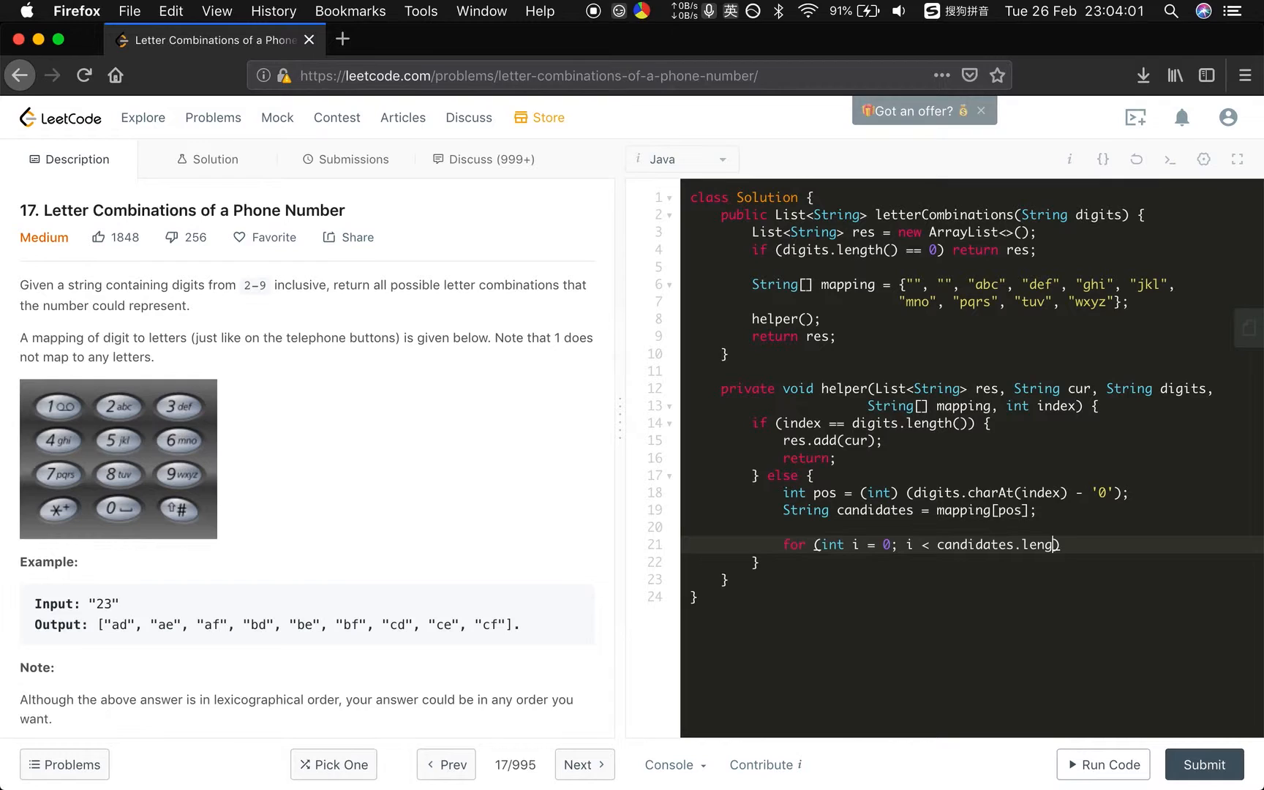
pyautogui.write('th(); i)')
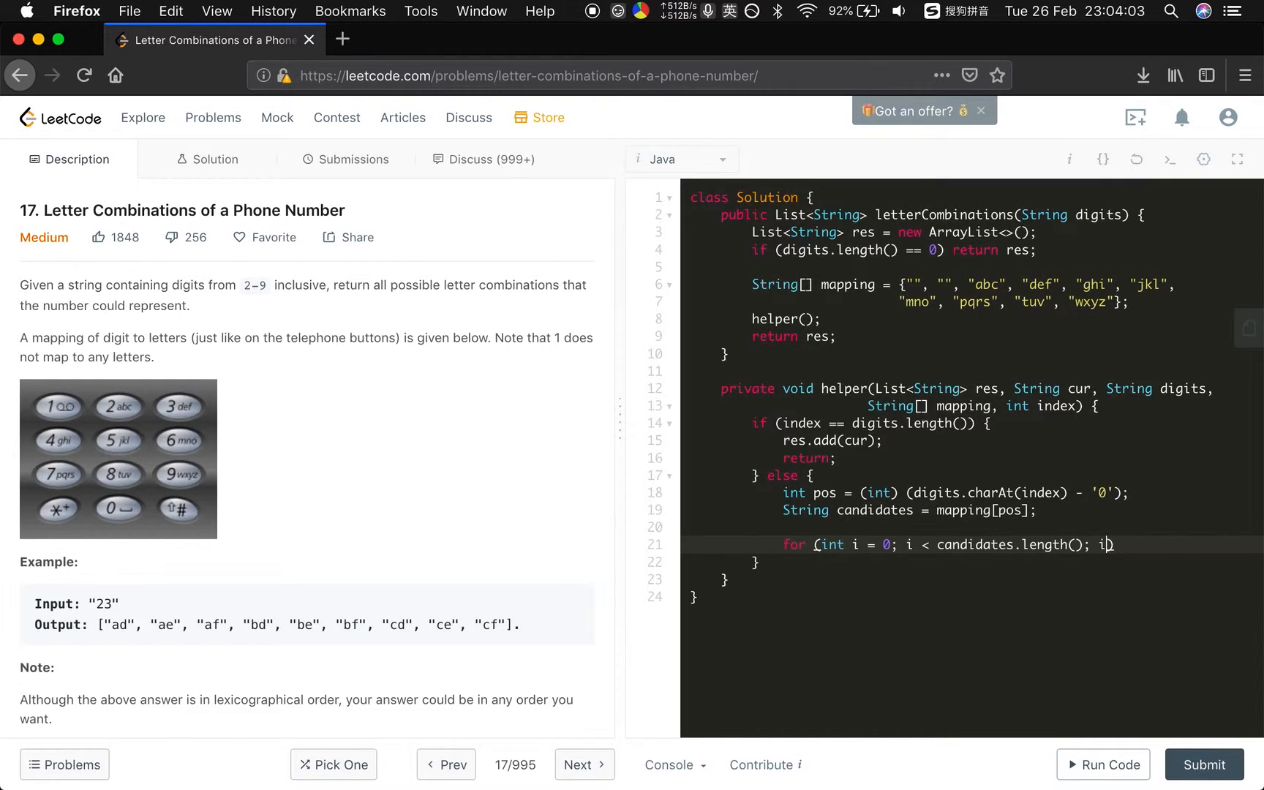
pyautogui.write('++) {')
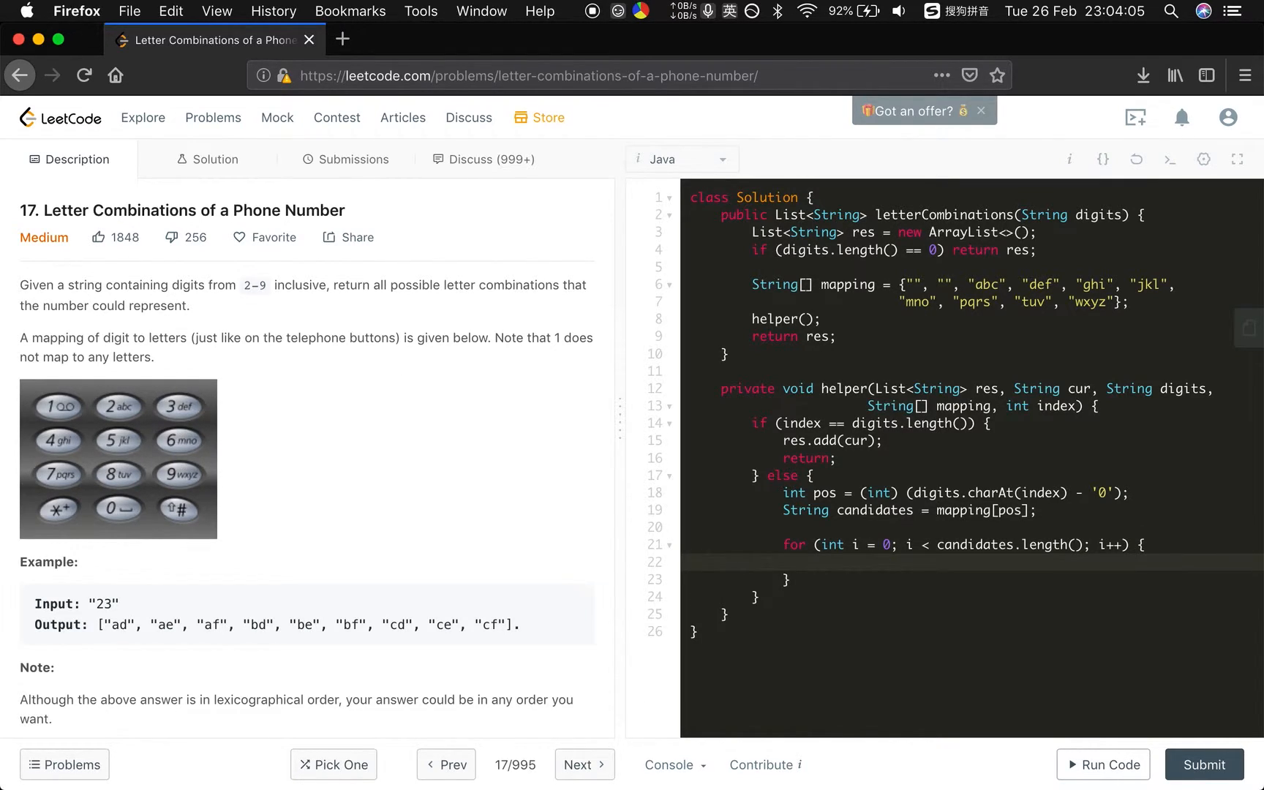
pyautogui.write('helper(res, cur + )')
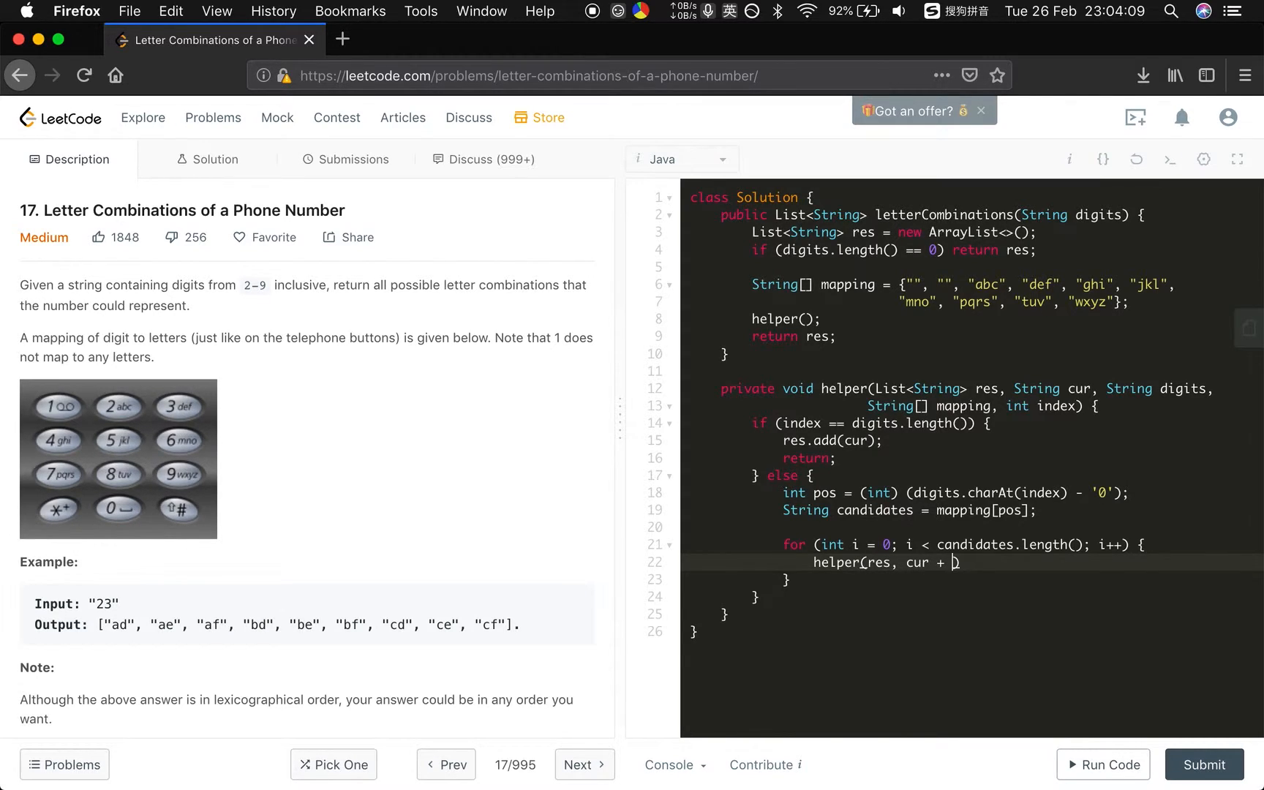
pyautogui.write('candidates')
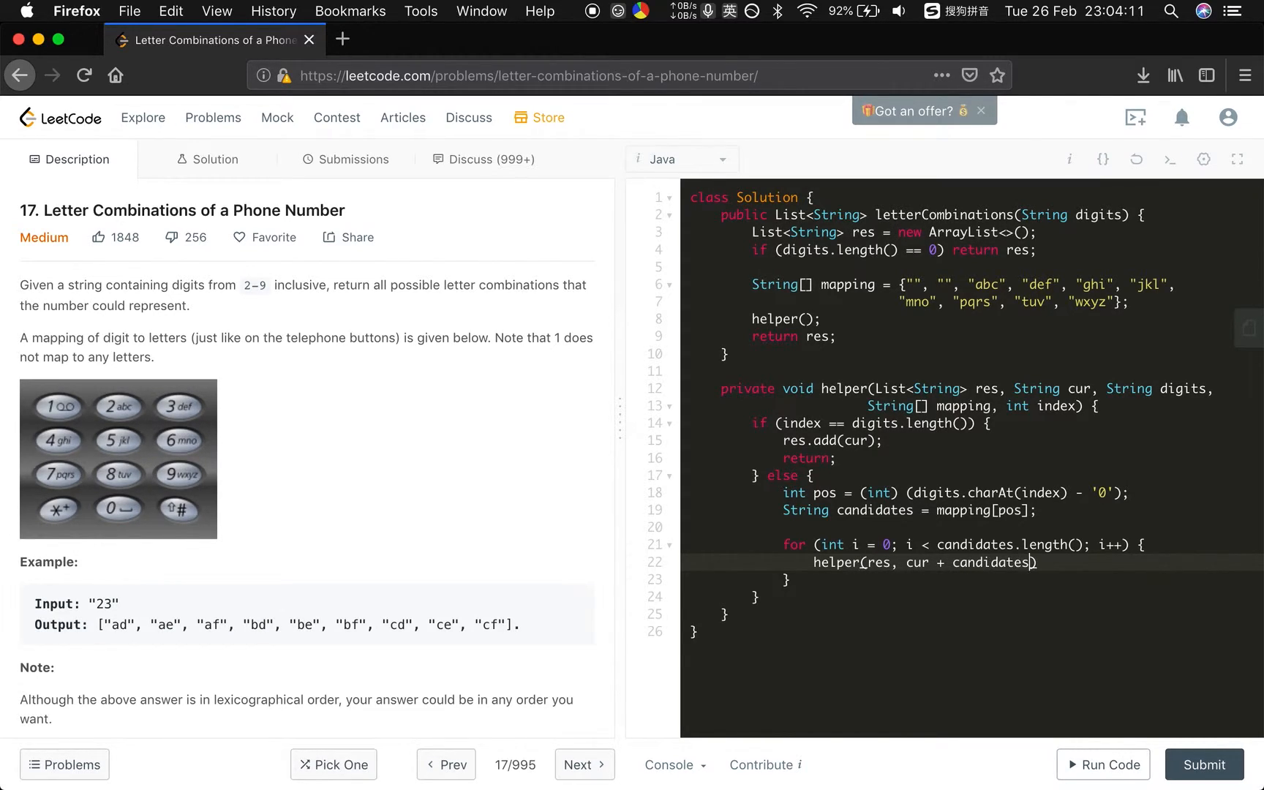
pyautogui.write('.substring(i ,')
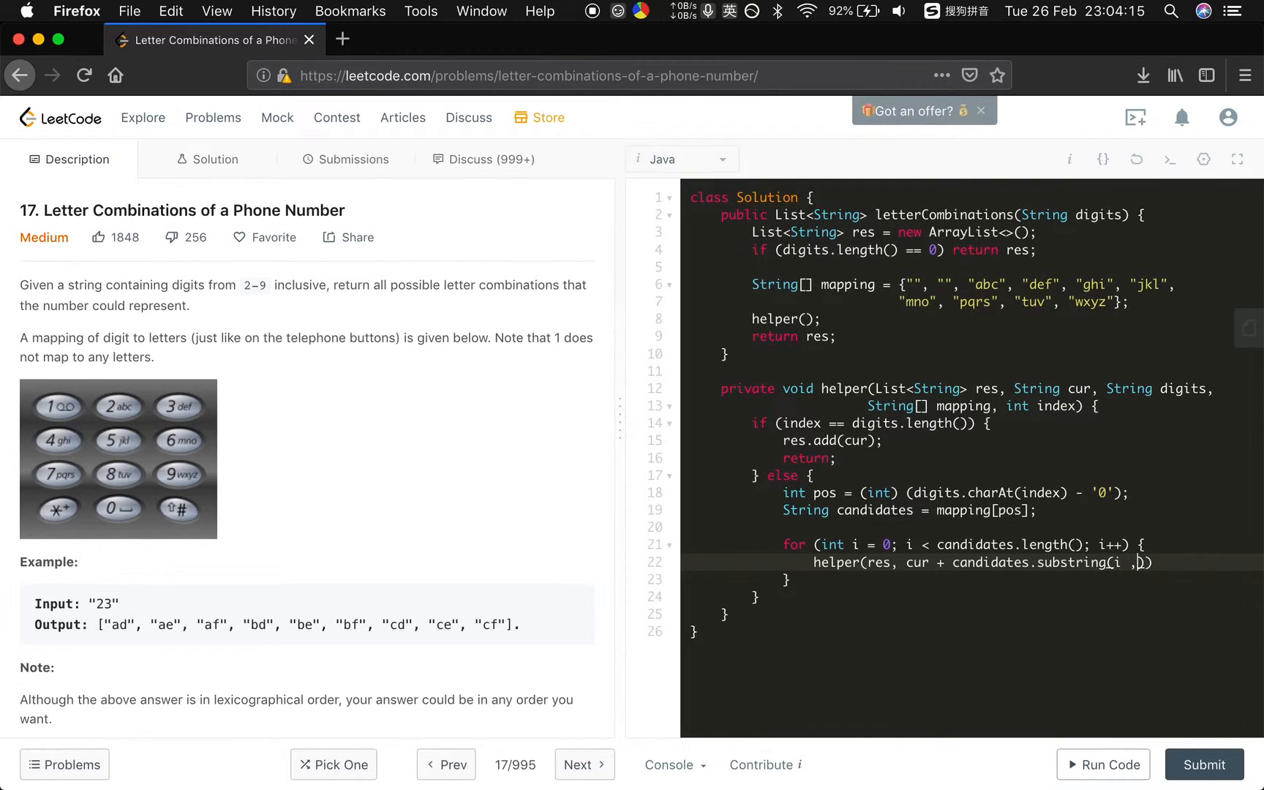
pyautogui.write('i + 1)')
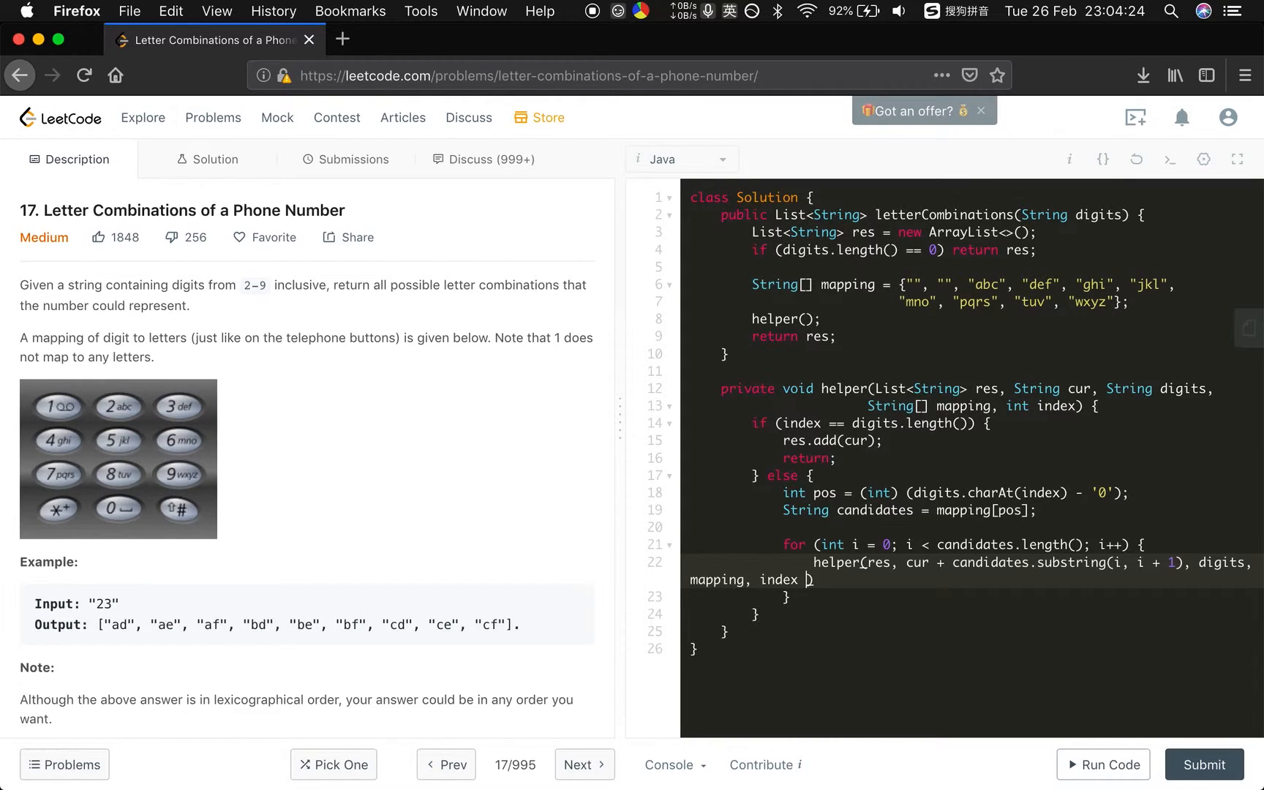
pyautogui.write('+ 1)')
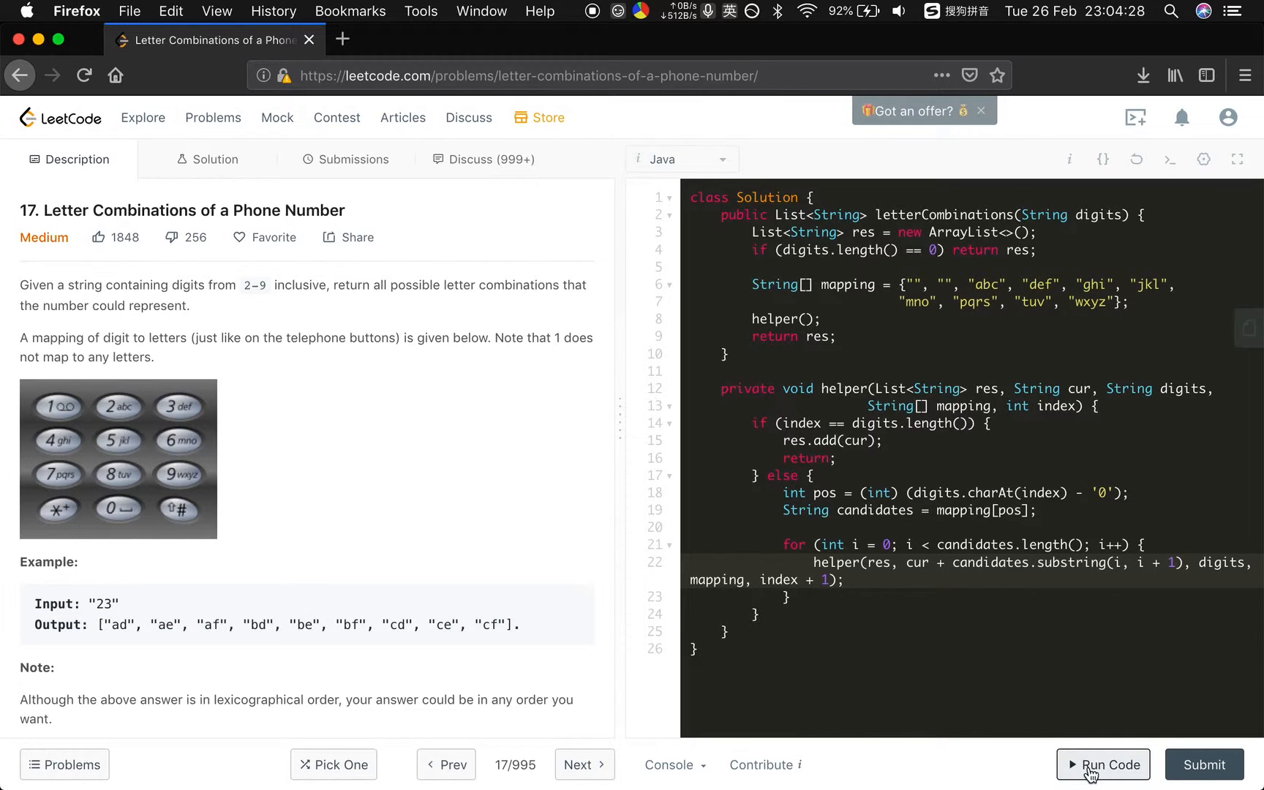
# Step: Run the code and locate the Line 8 compile error in the helper call
pyautogui.click(1104, 765)
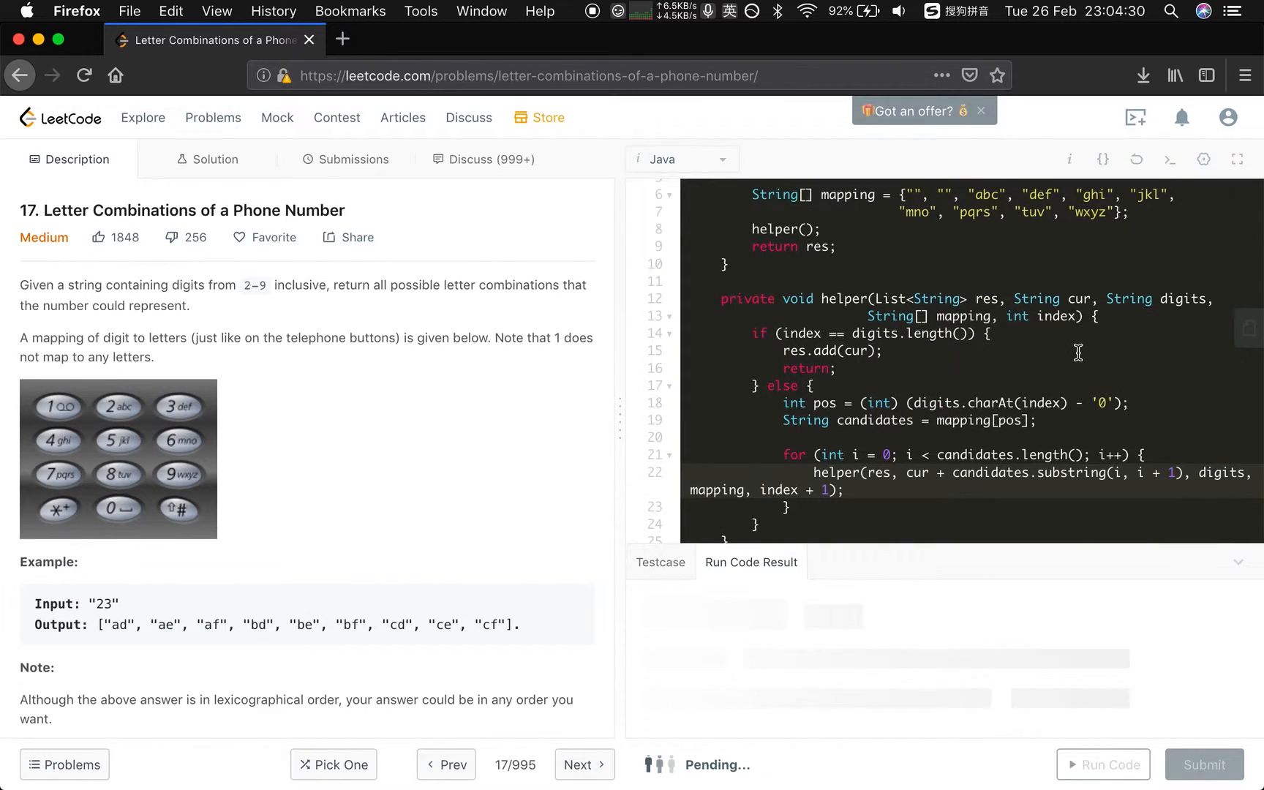
pyautogui.click(1103, 764)
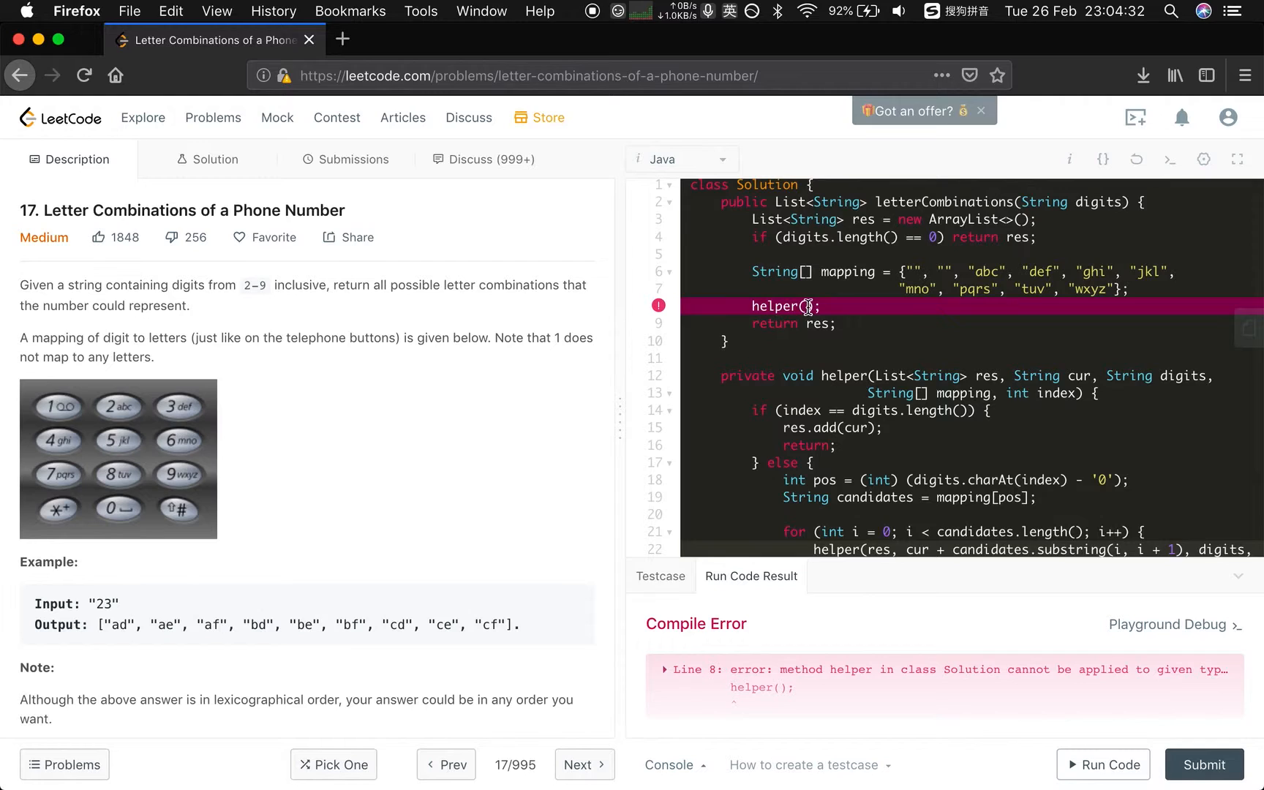
pyautogui.scroll(-3)
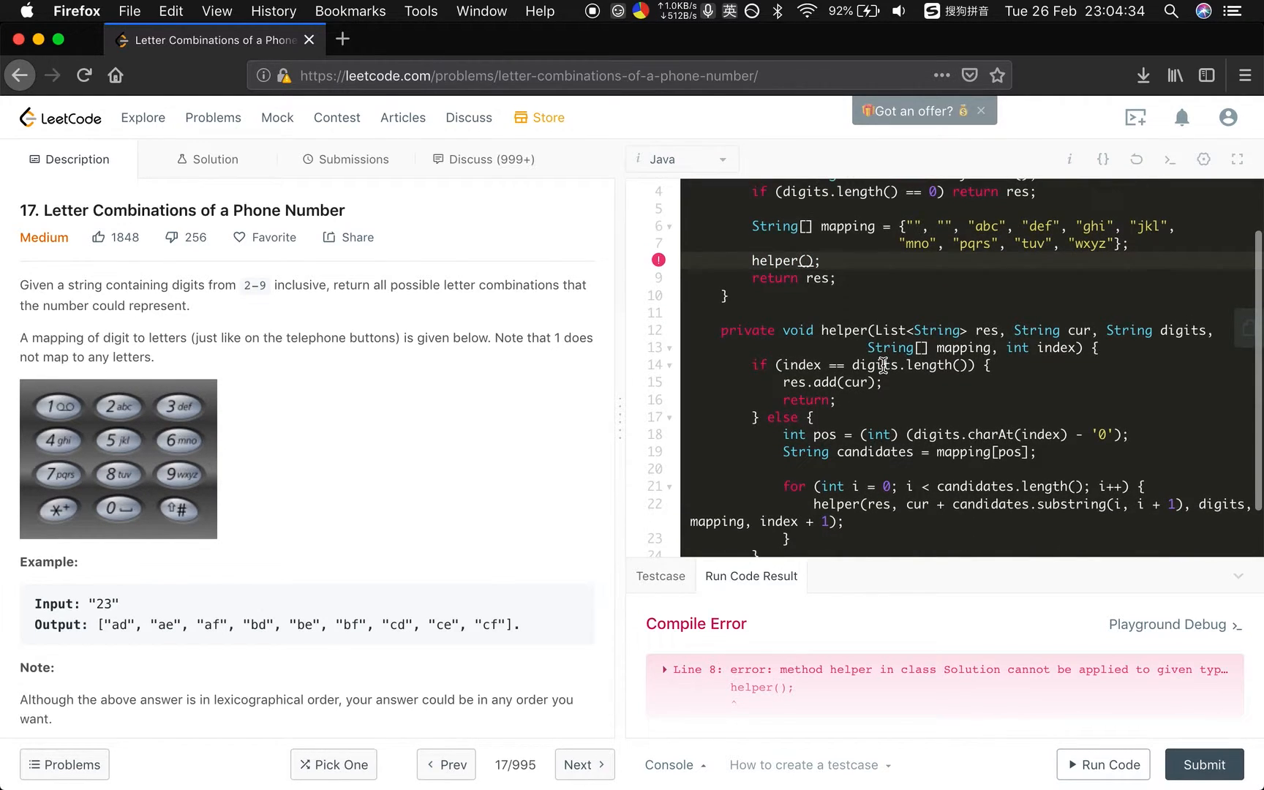
# Step: Change the call to helper(res, "", digits, mapping, 0) and rerun on "23"
pyautogui.write('res, c')
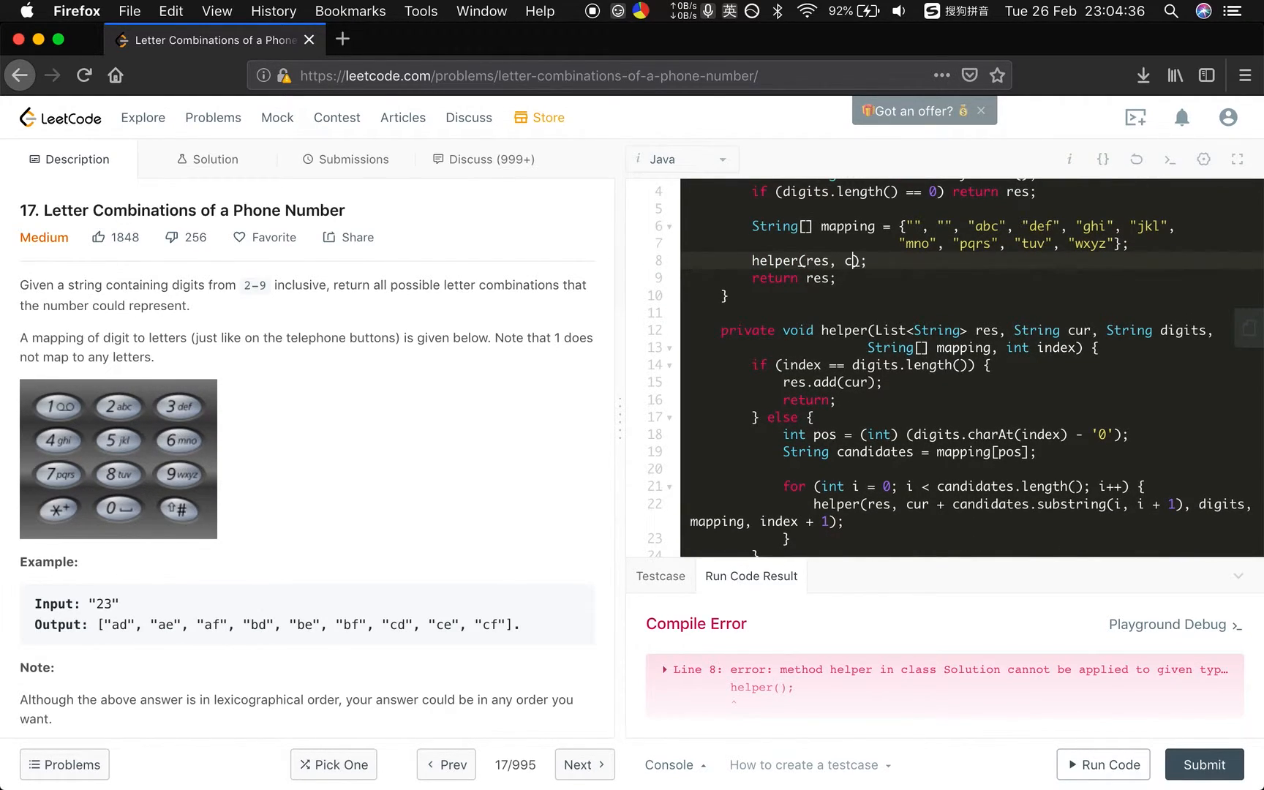
pyautogui.write('"",')
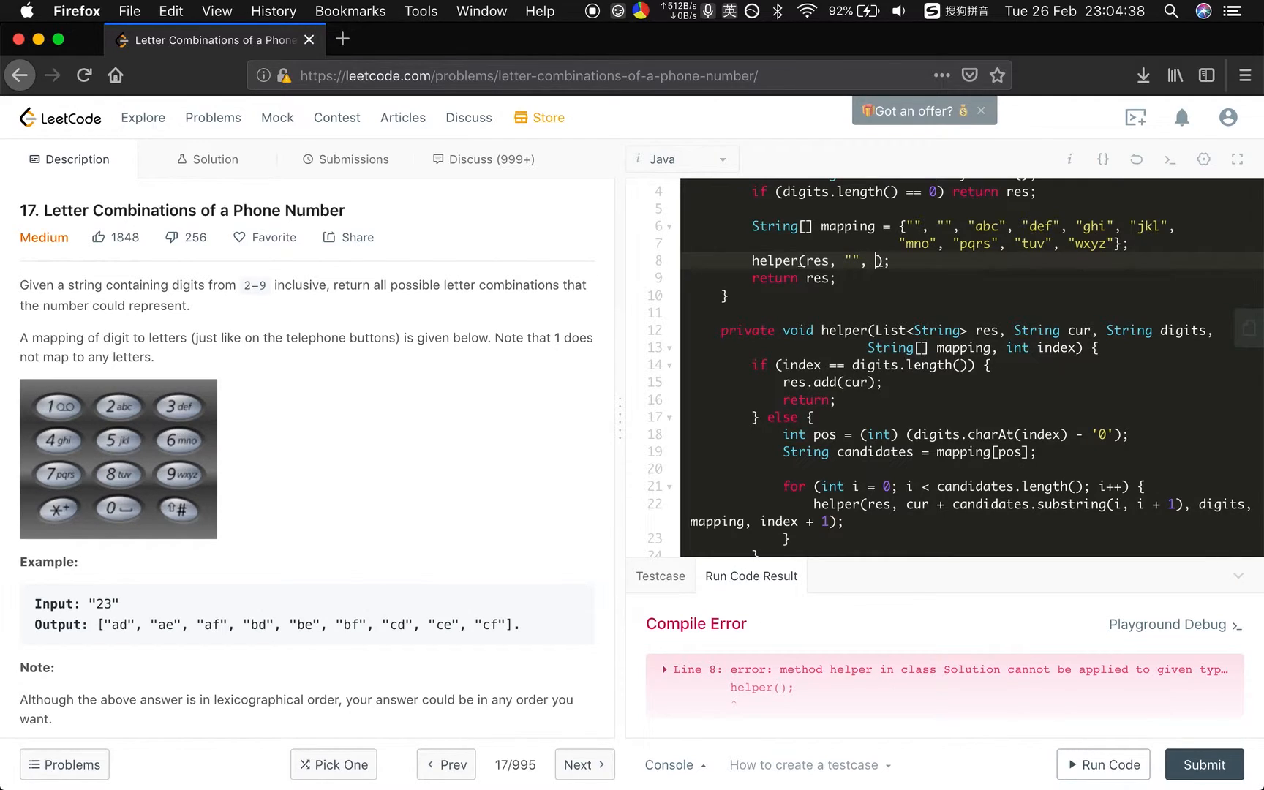
pyautogui.write('digis')
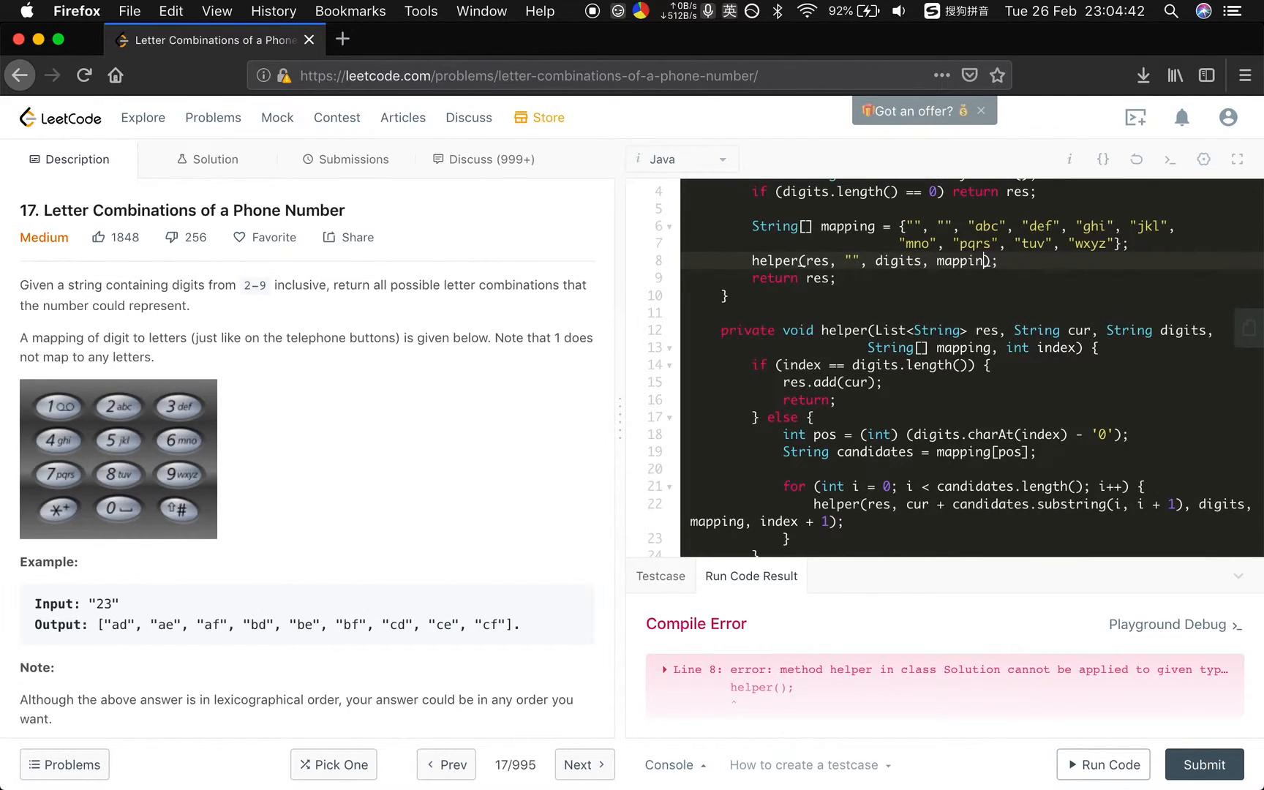
pyautogui.write(', 0')
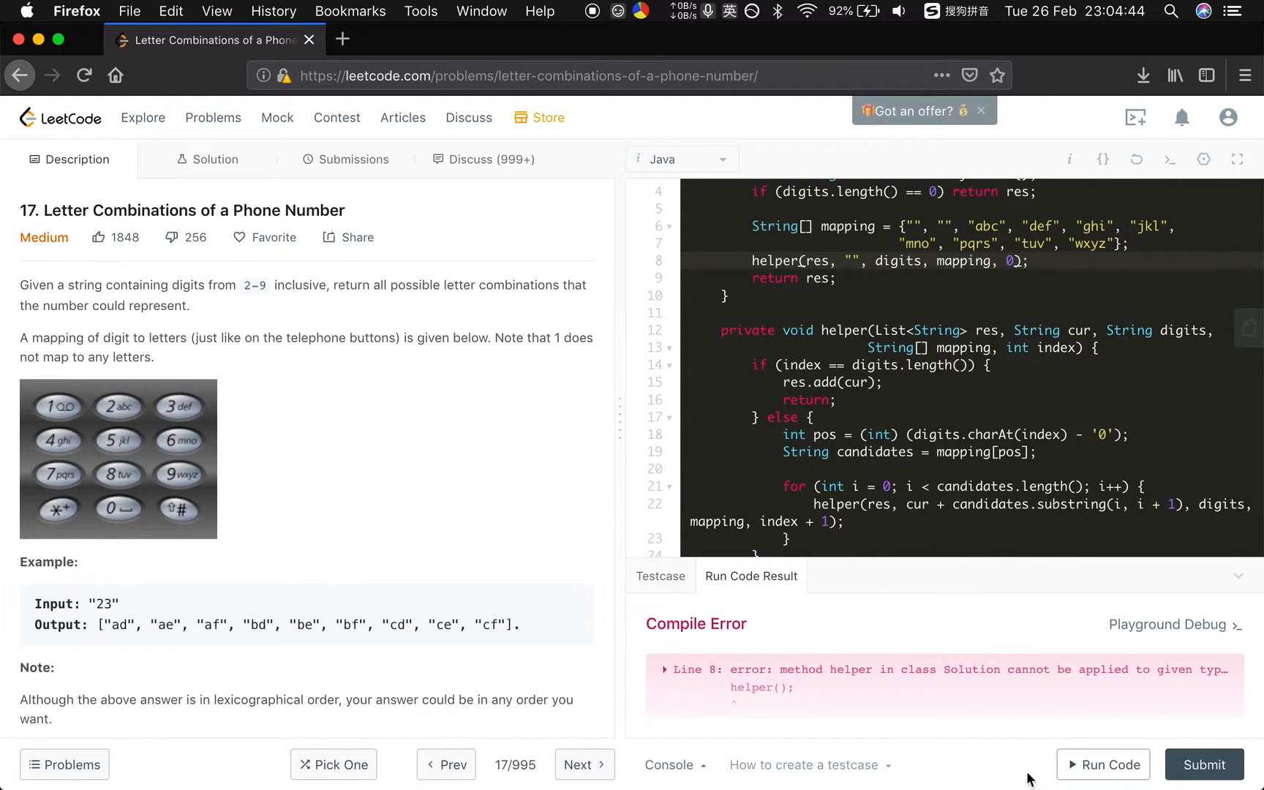
pyautogui.click(1103, 764)
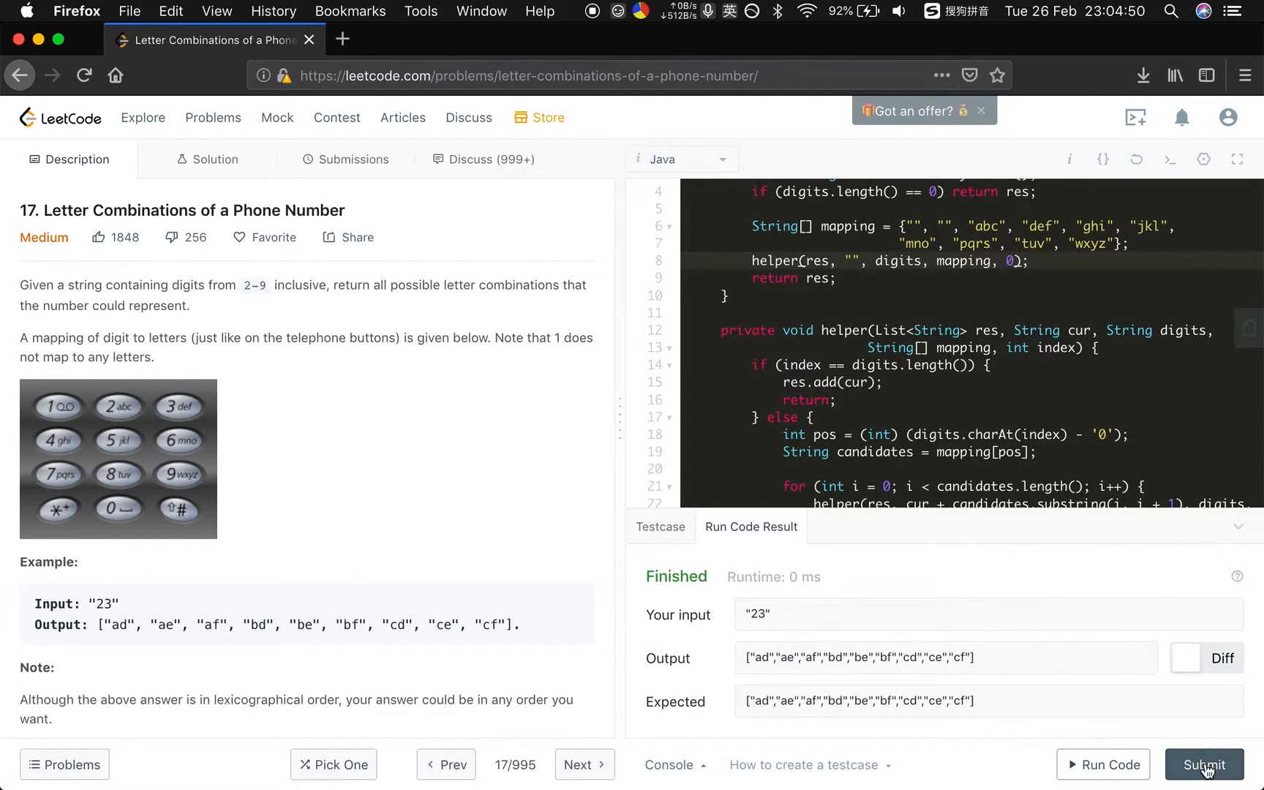
# Step: Submit the solution, confirm it is Accepted, and return to the Description tab
pyautogui.click(1203, 765)
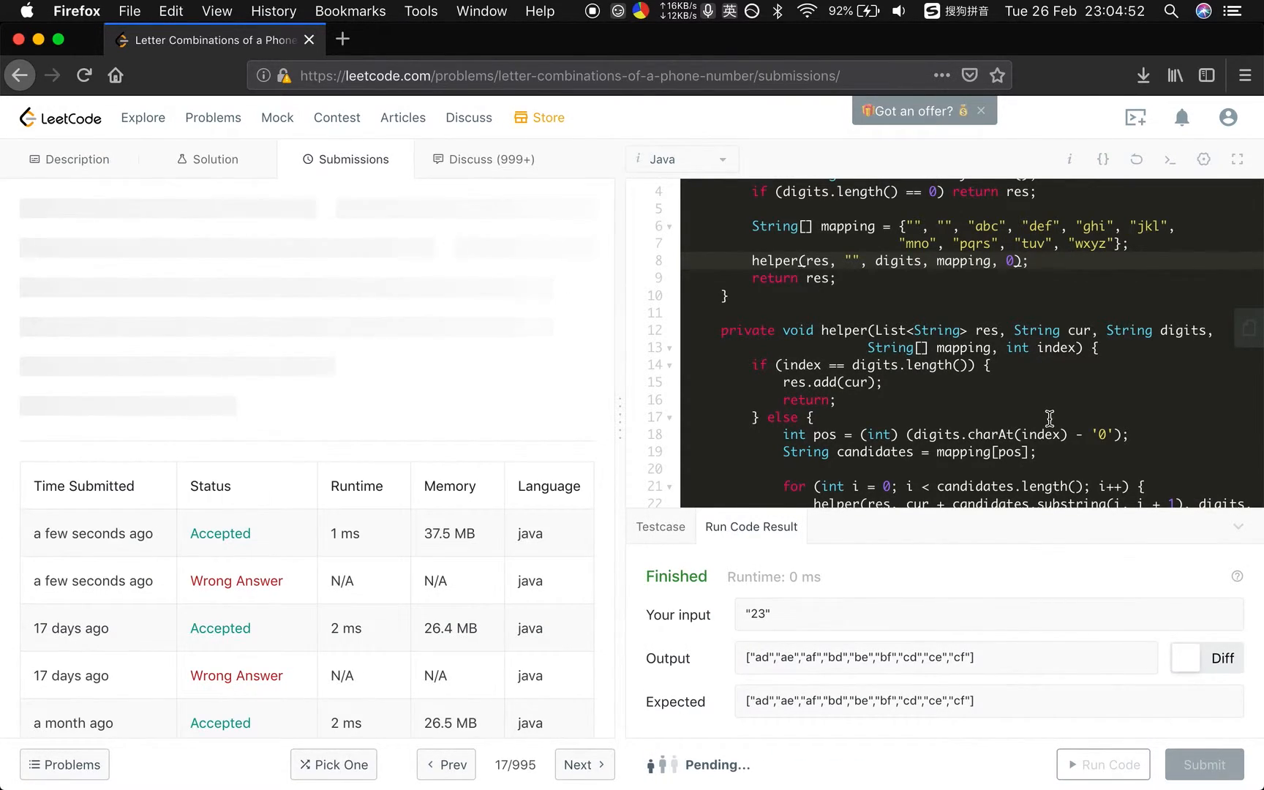
pyautogui.click(1202, 764)
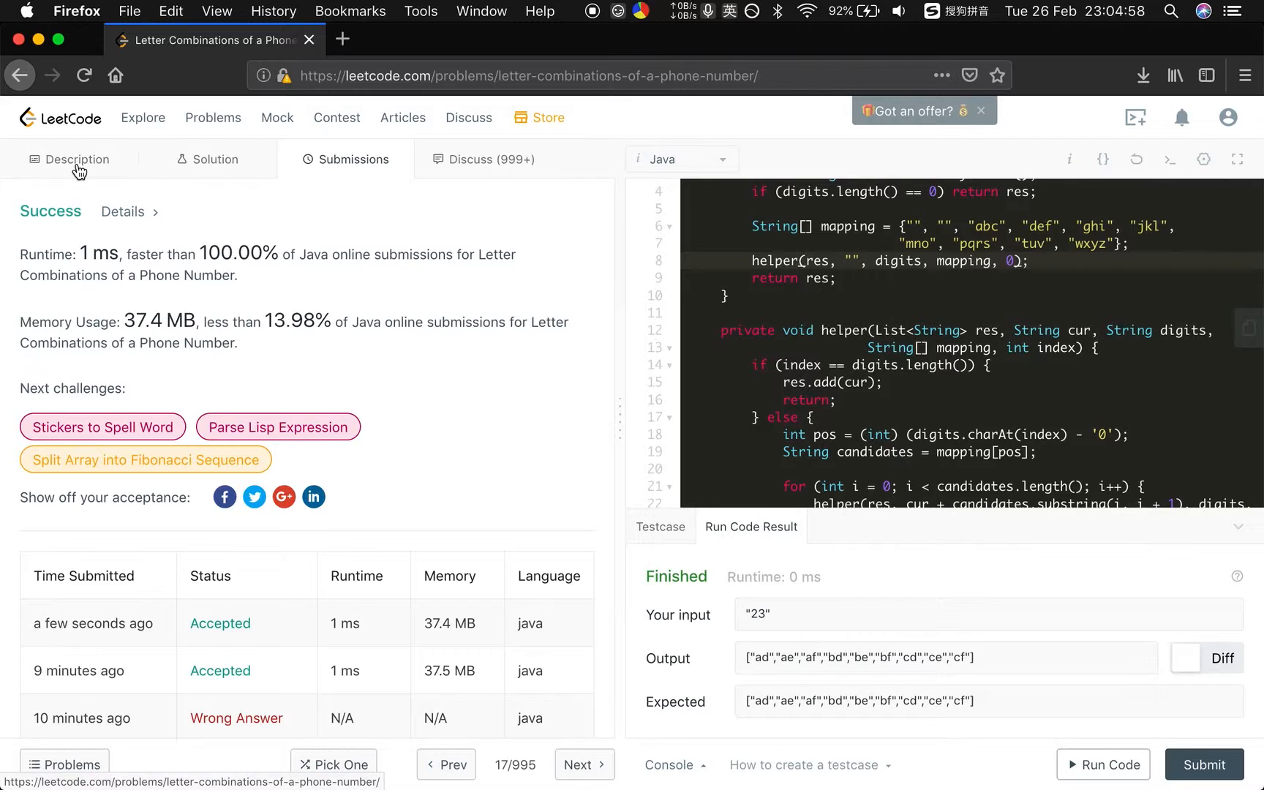
pyautogui.click(77, 159)
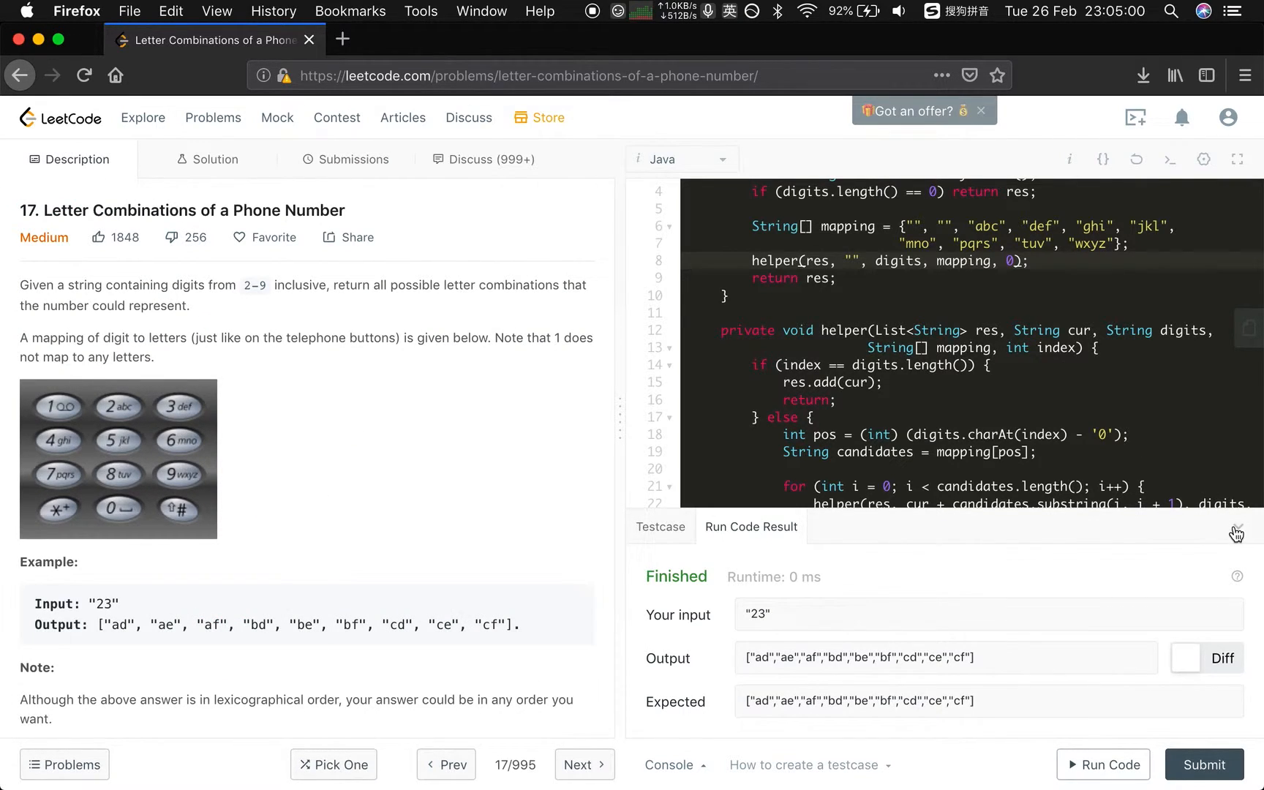